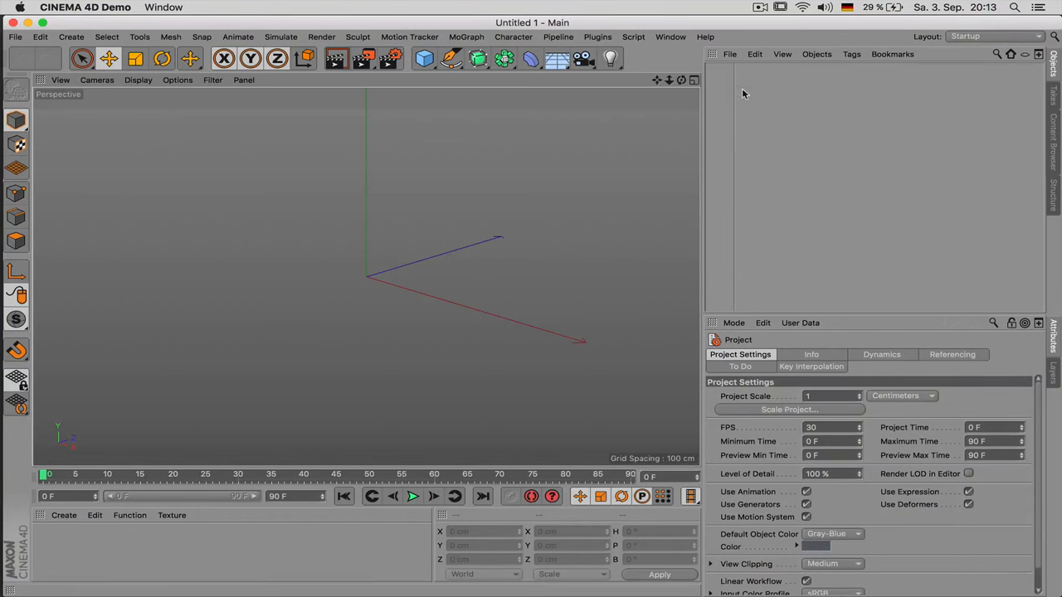
Step: Load the orange coffee maker photo into a new Picture Viewer docked beside the Perspective view
click(671, 37)
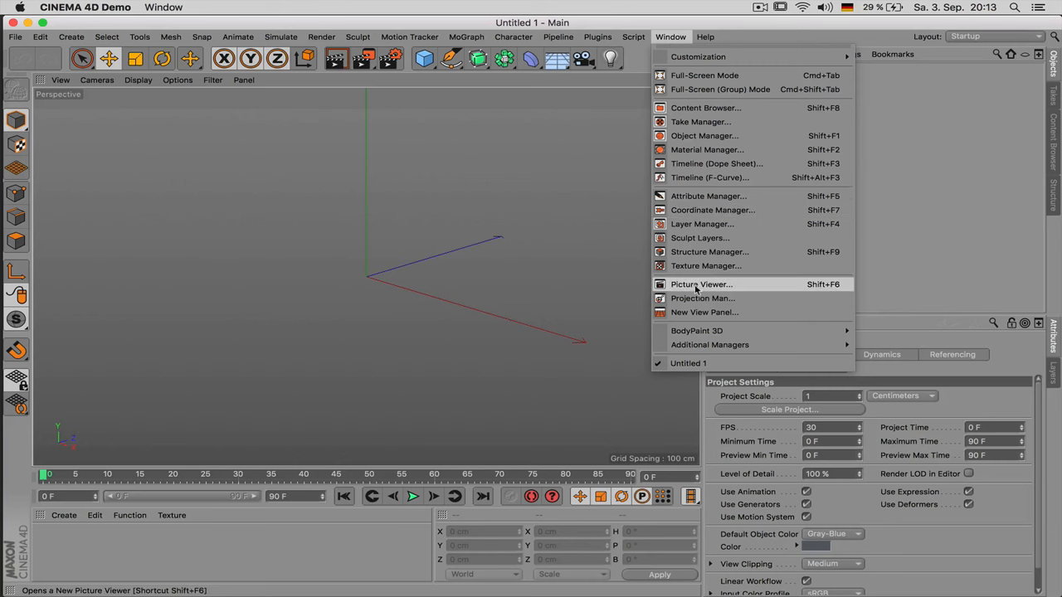
click(702, 284)
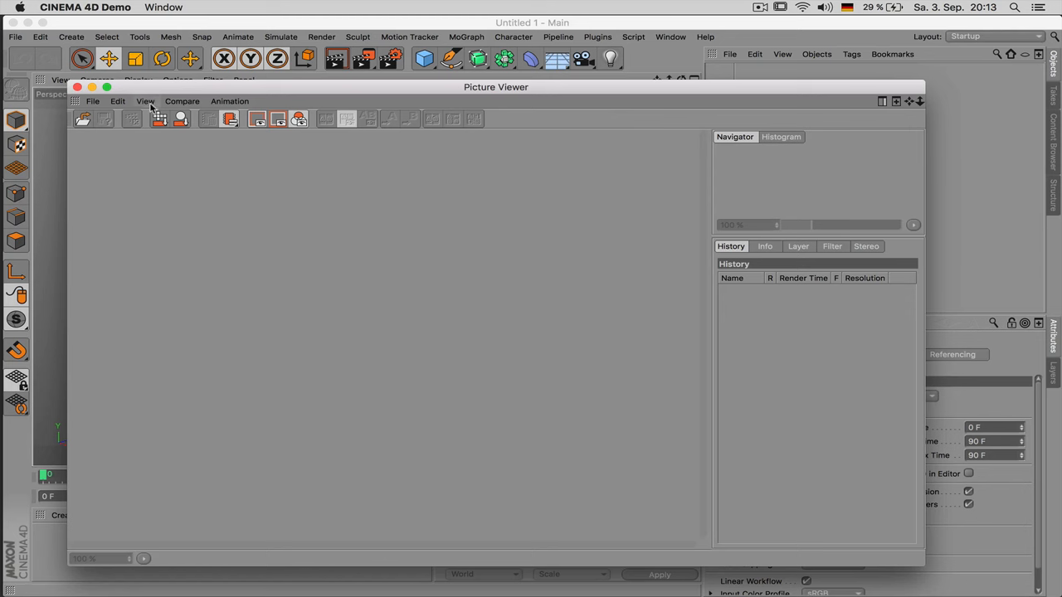
click(92, 101)
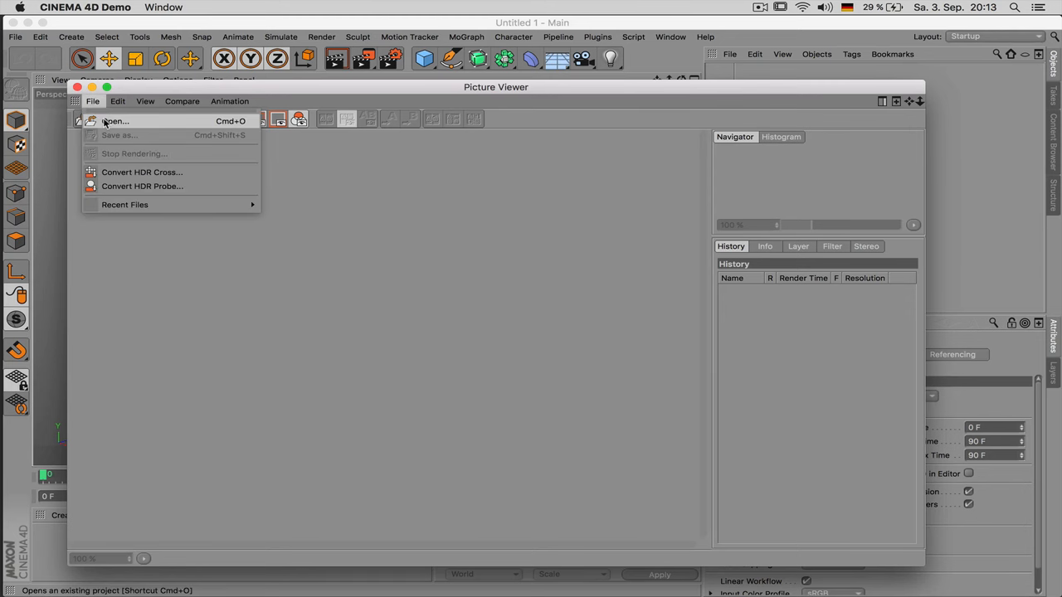
click(115, 121)
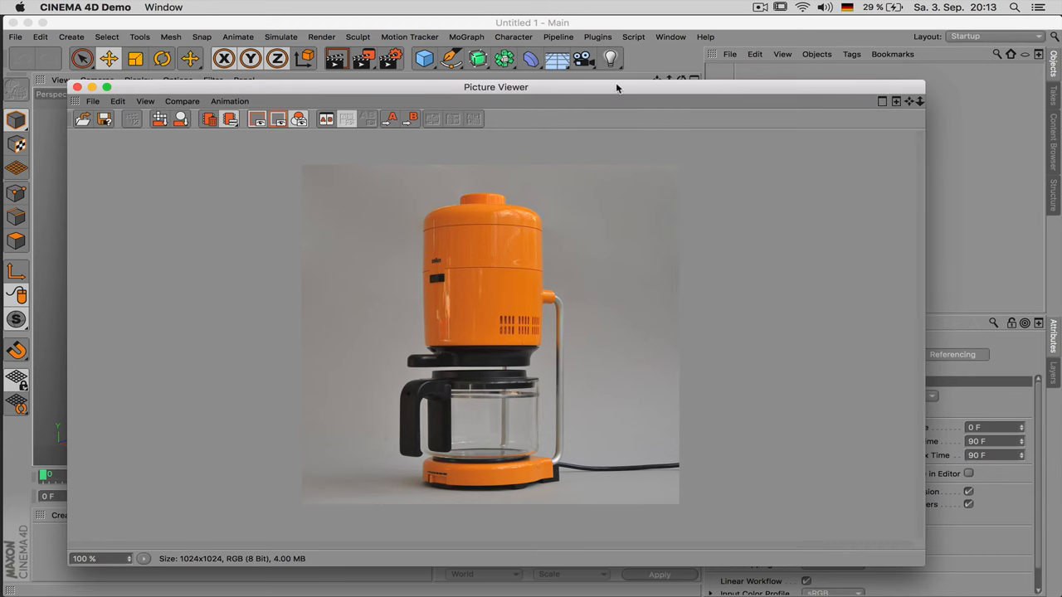
drag(495, 87, 577, 135)
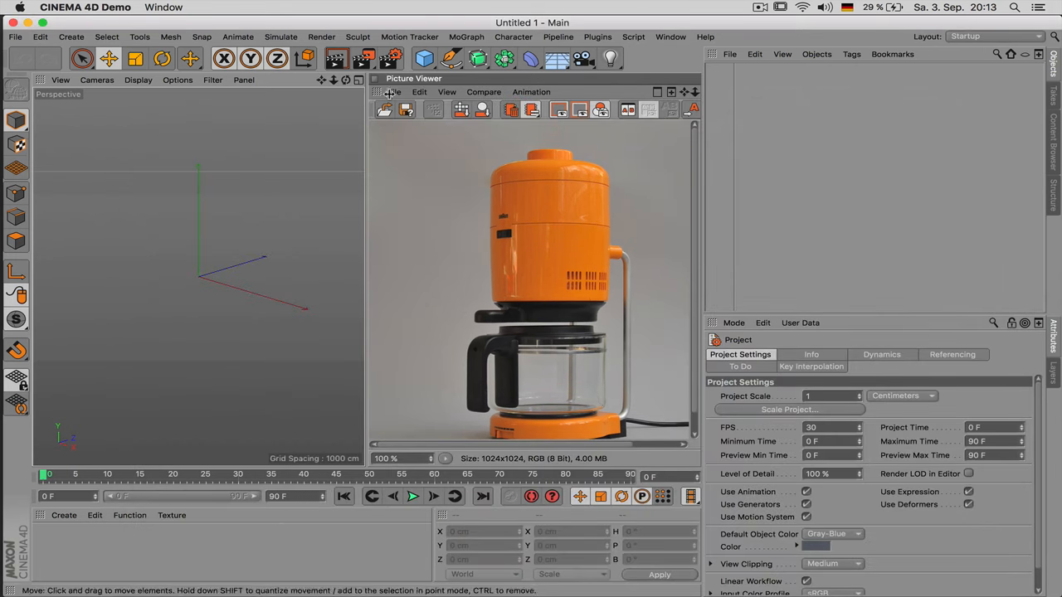
mouse_move(382, 95)
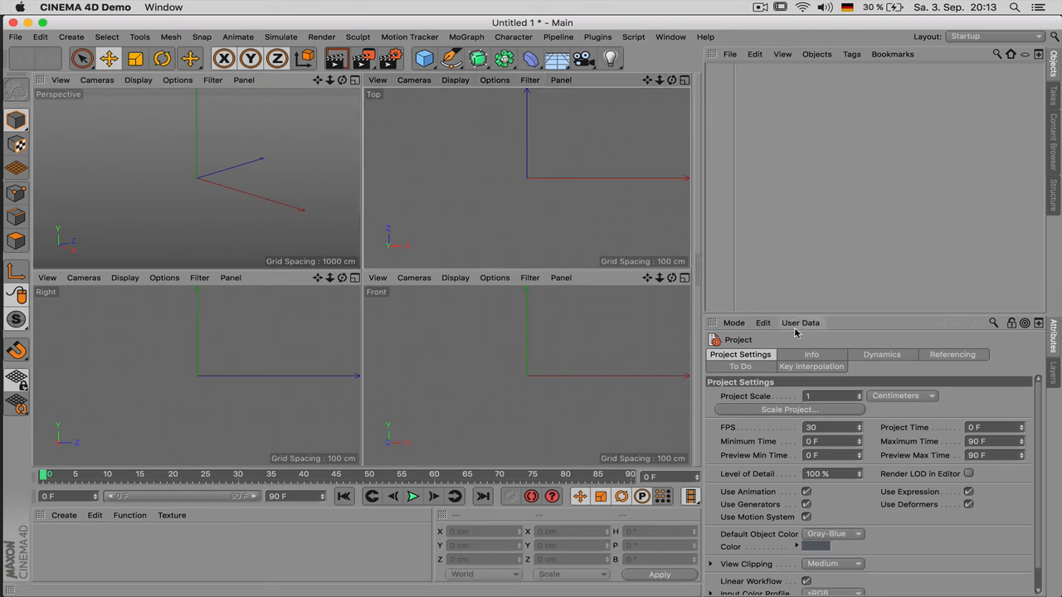
Step: Load car.gif as the Top view's background image at about 39% transparency
click(733, 322)
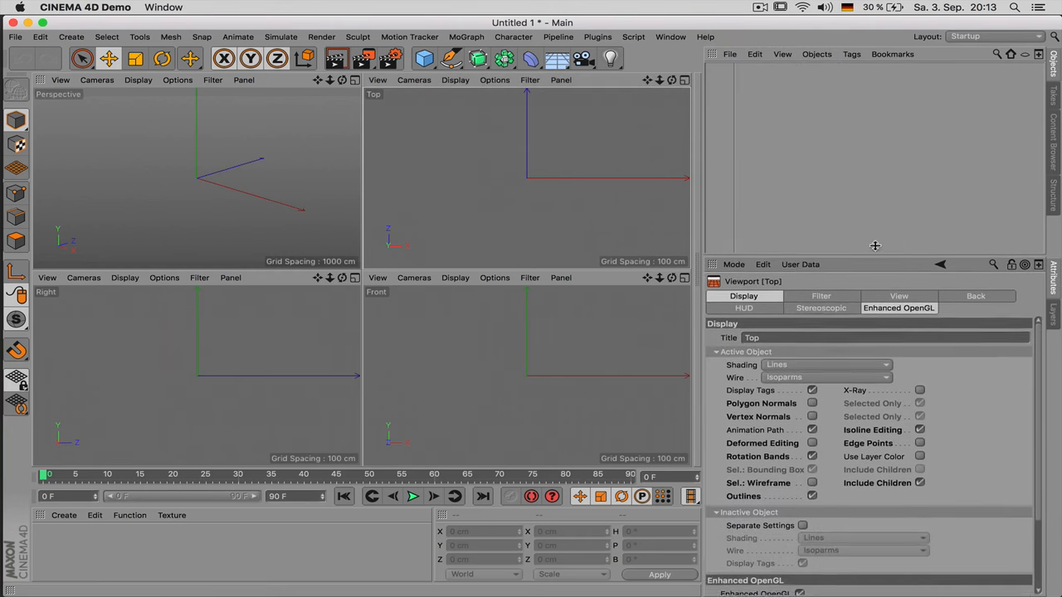
click(976, 297)
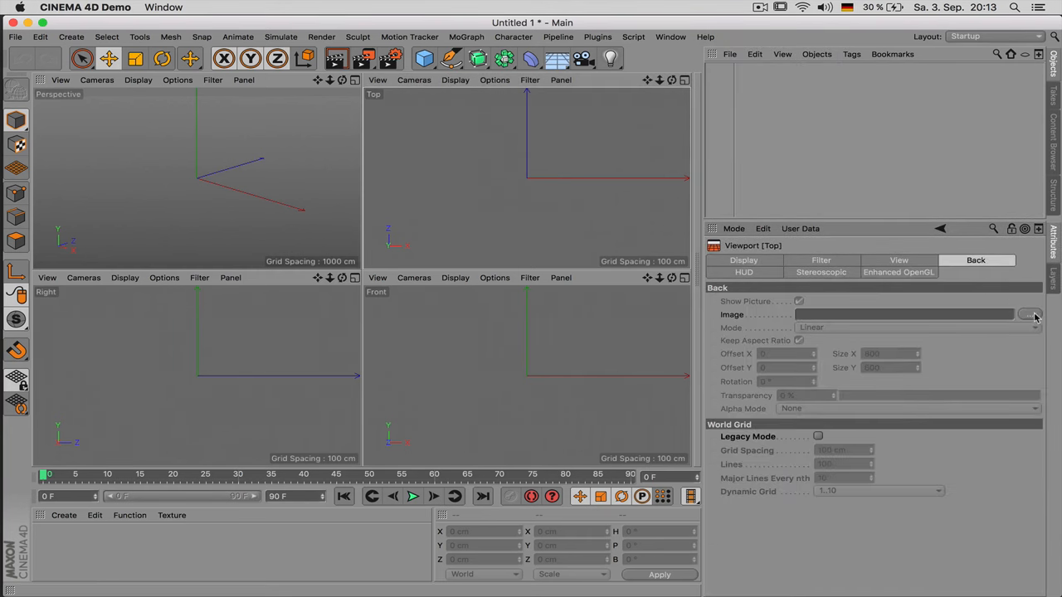
click(1033, 315)
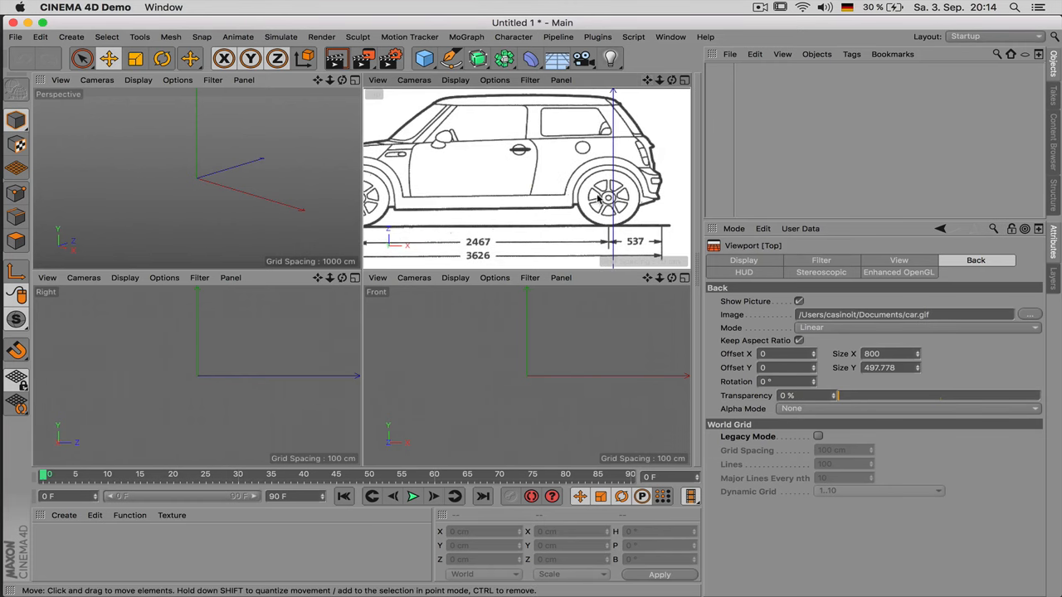
mouse_move(690, 210)
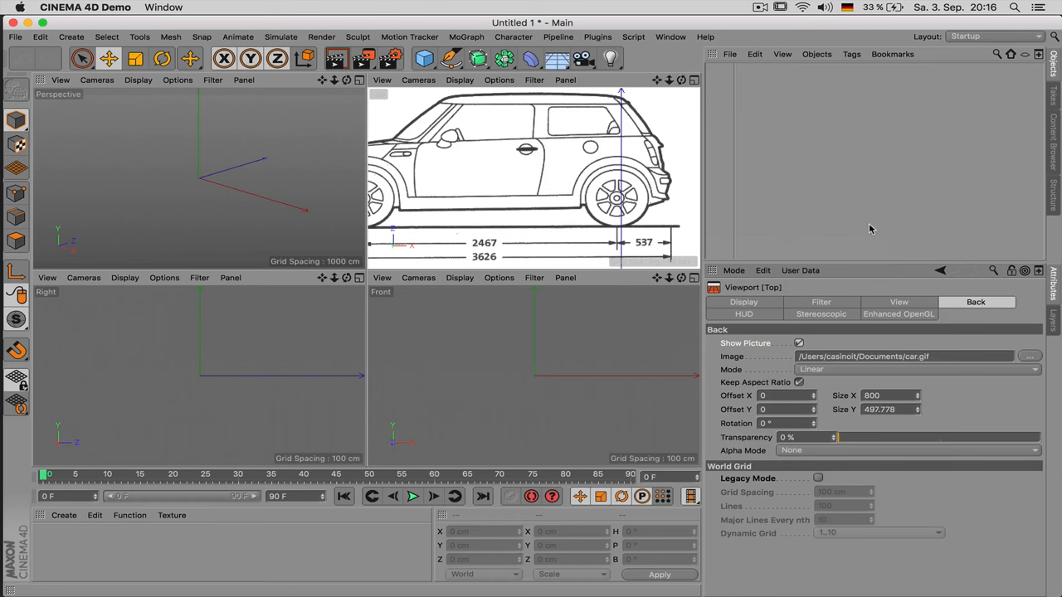
mouse_move(727, 290)
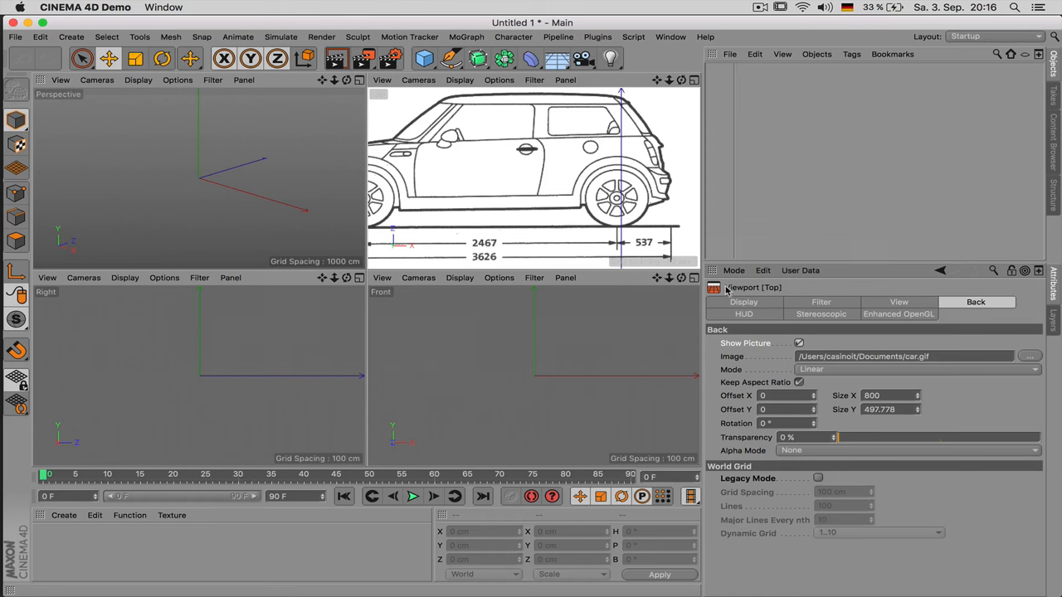
drag(836, 437, 855, 438)
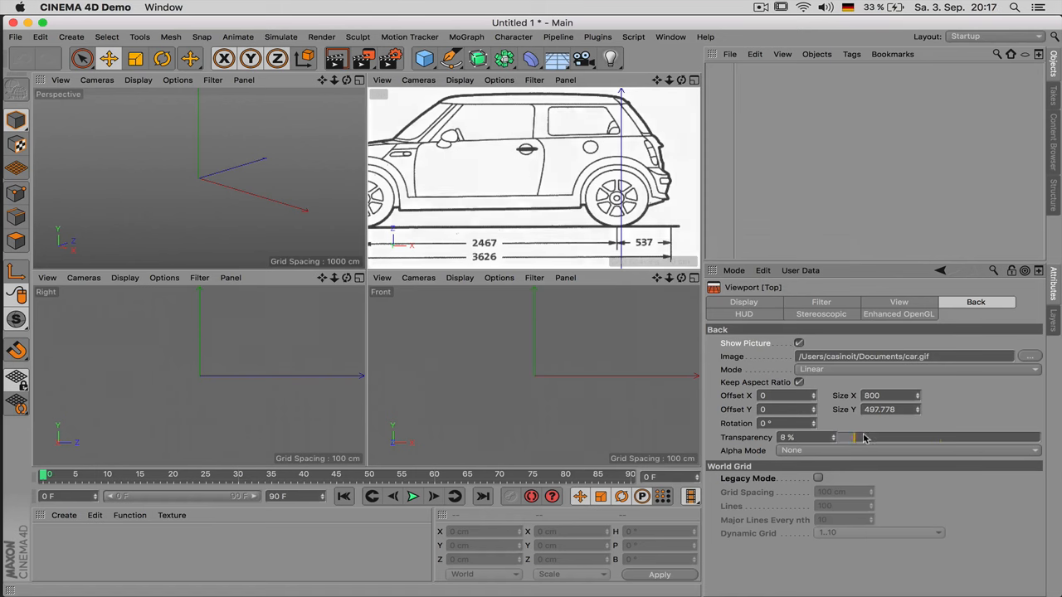
drag(853, 437, 917, 437)
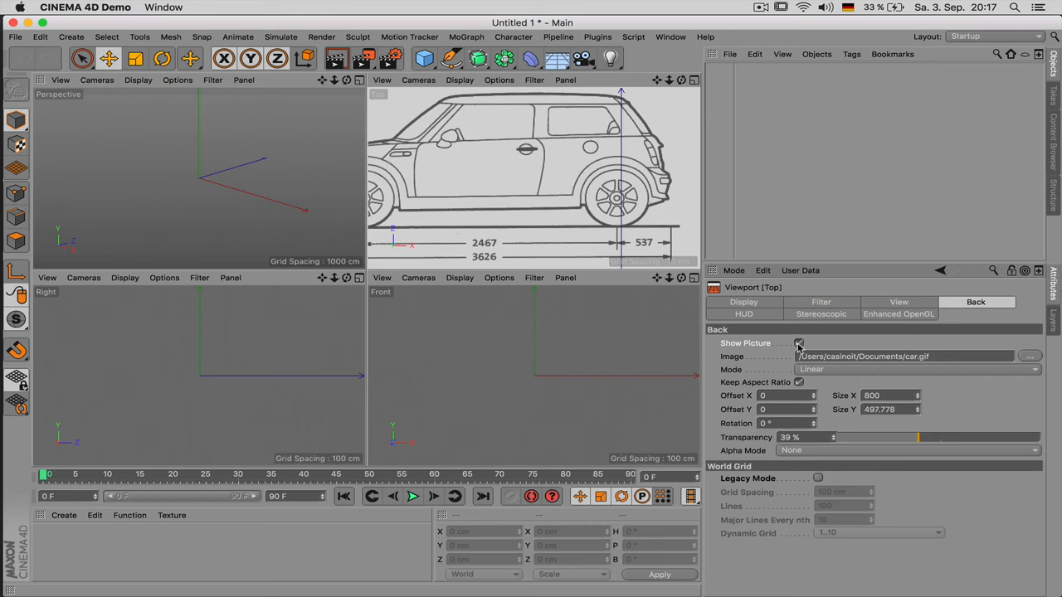
click(798, 343)
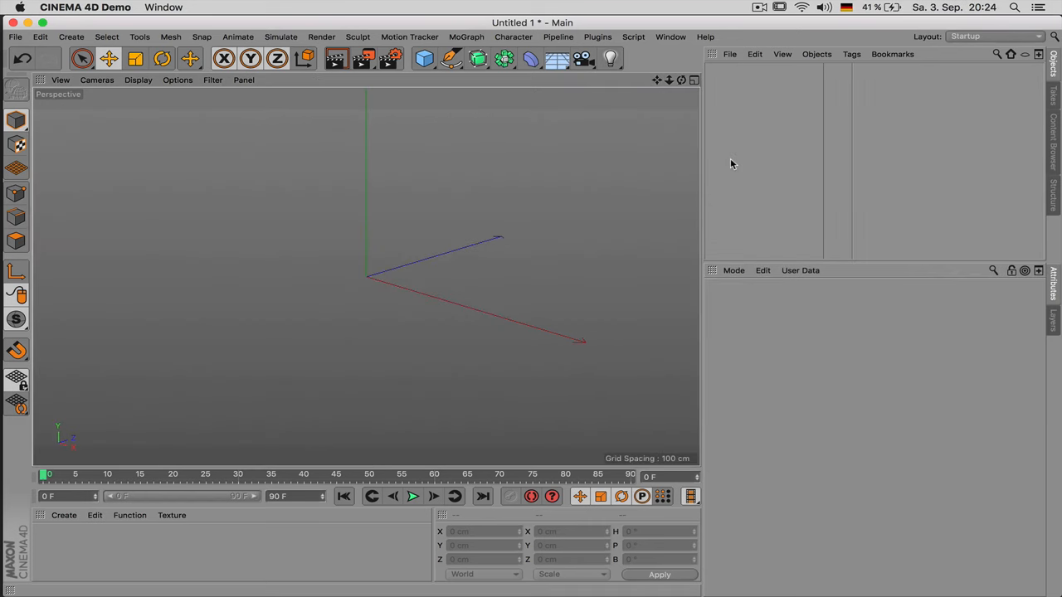
mouse_move(546, 141)
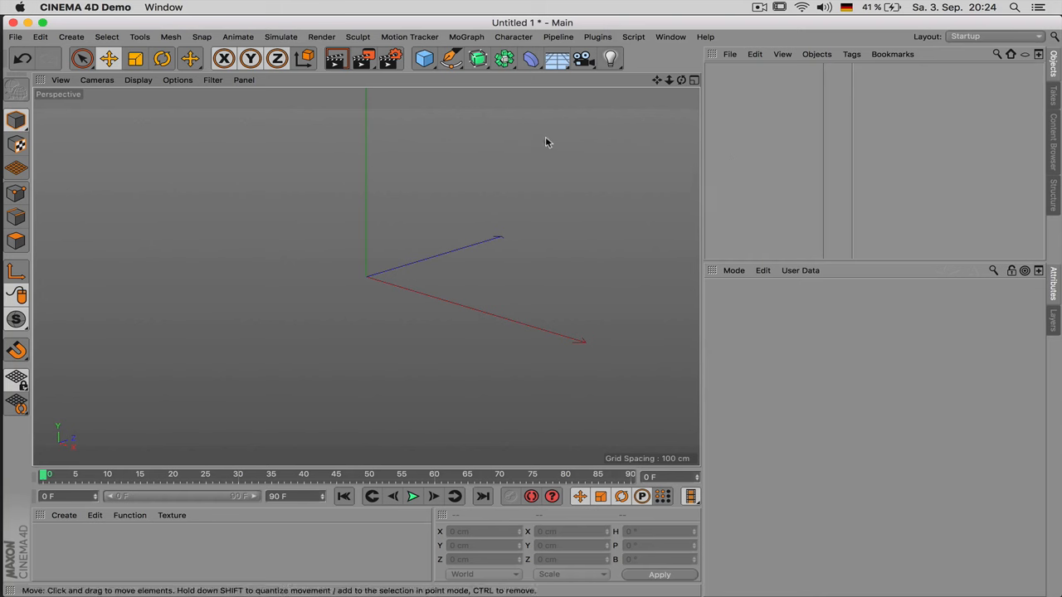
Step: Add a cube, duplicate it, and rename the copies Handle and Door
click(424, 58)
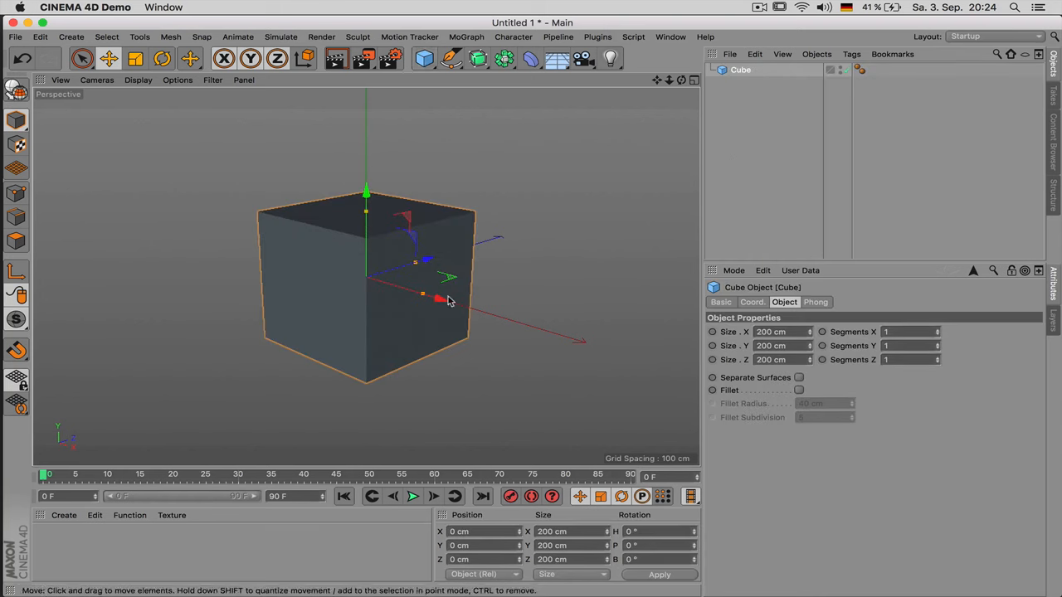
drag(424, 296, 635, 356)
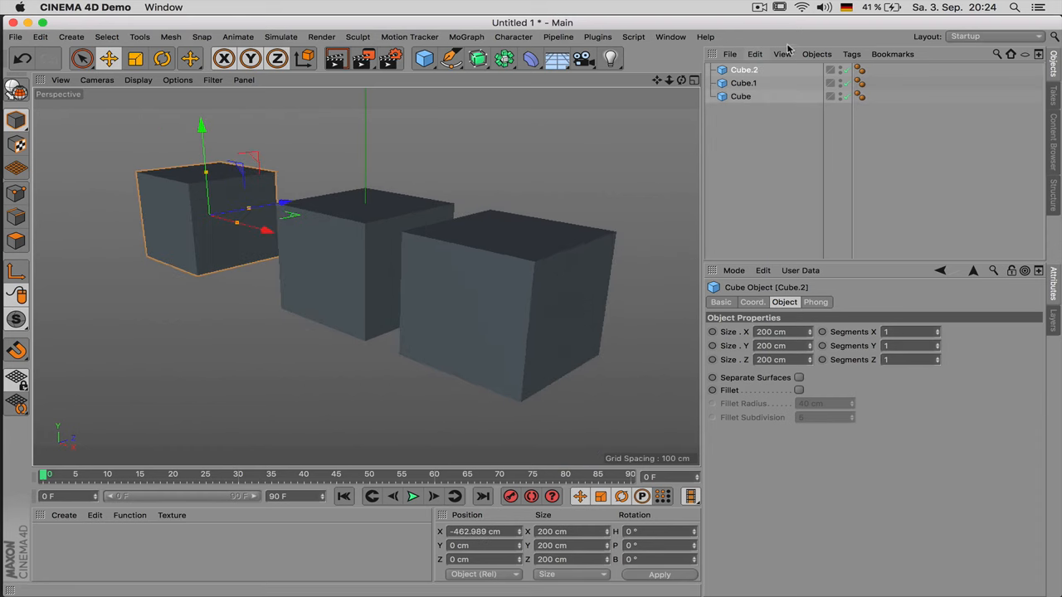
double_click(743, 70)
text(Tree)
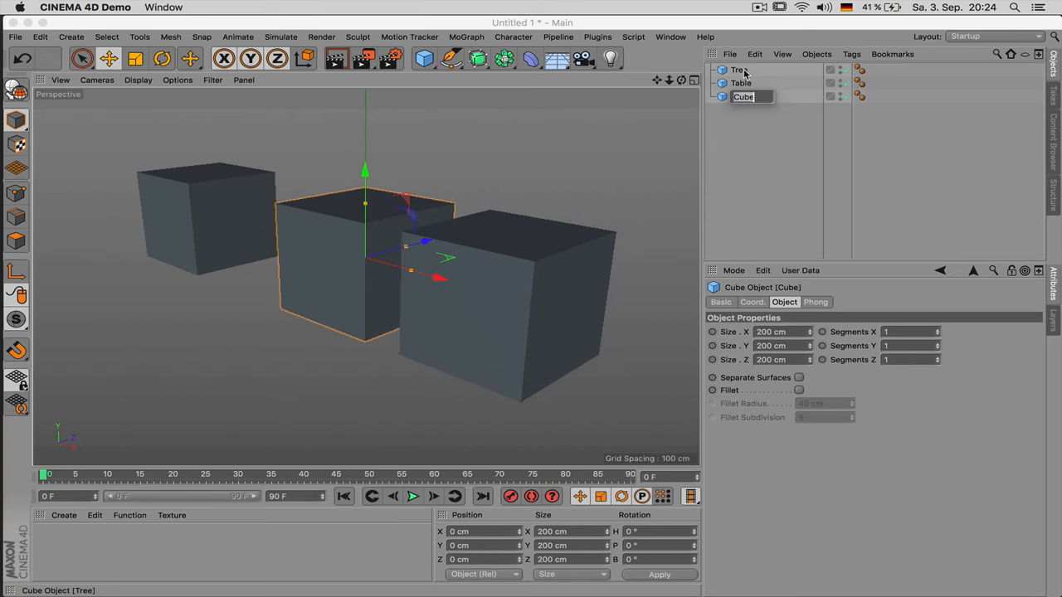
text(Handle)
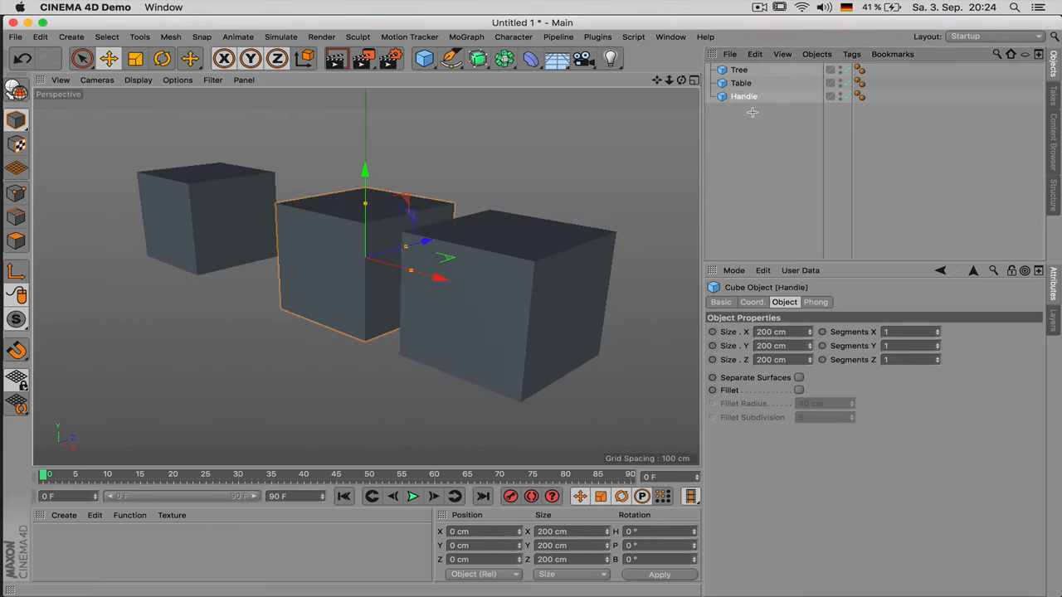
click(744, 96)
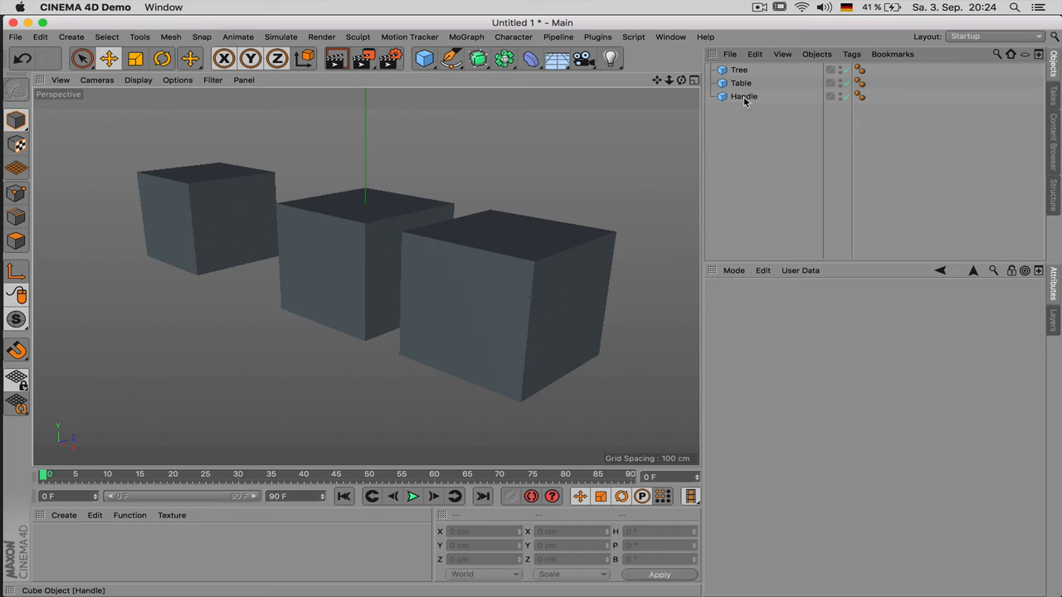
click(741, 83)
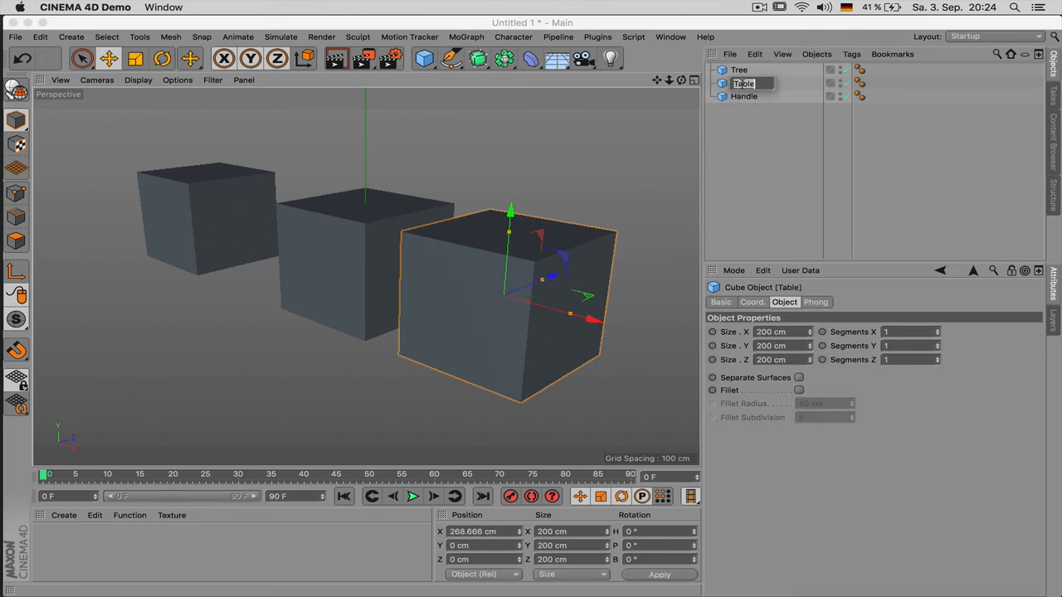
text(Door)
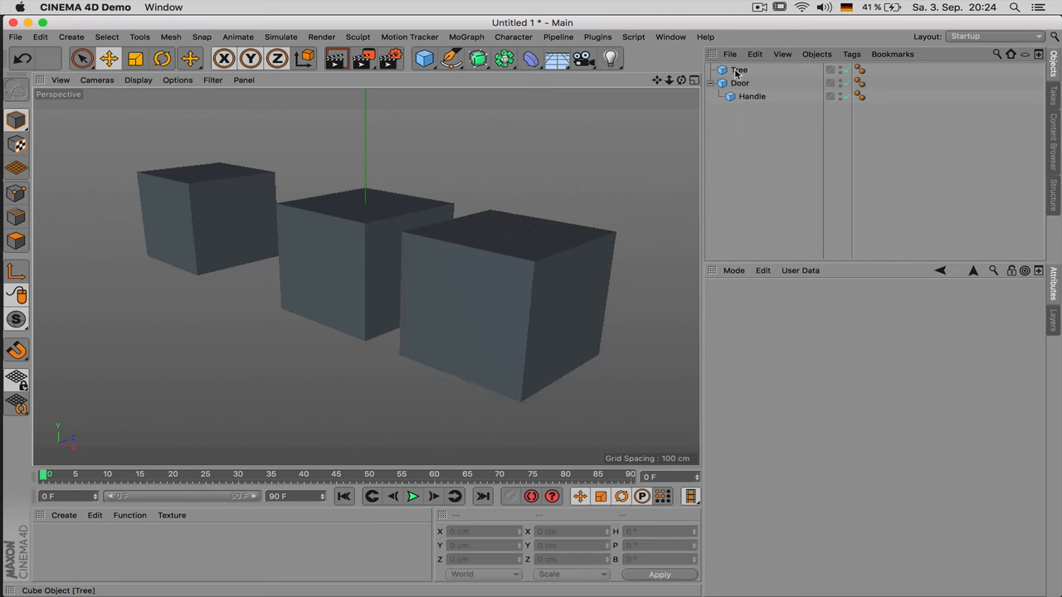
mouse_move(751, 96)
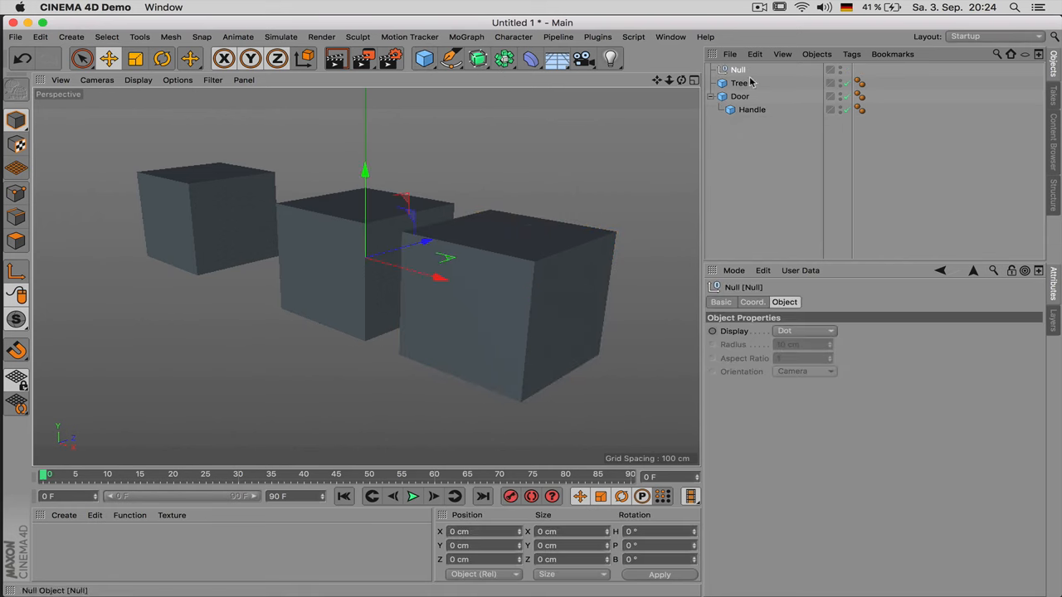
Step: Rename the new null to Room, then add a second null for Building
double_click(738, 70)
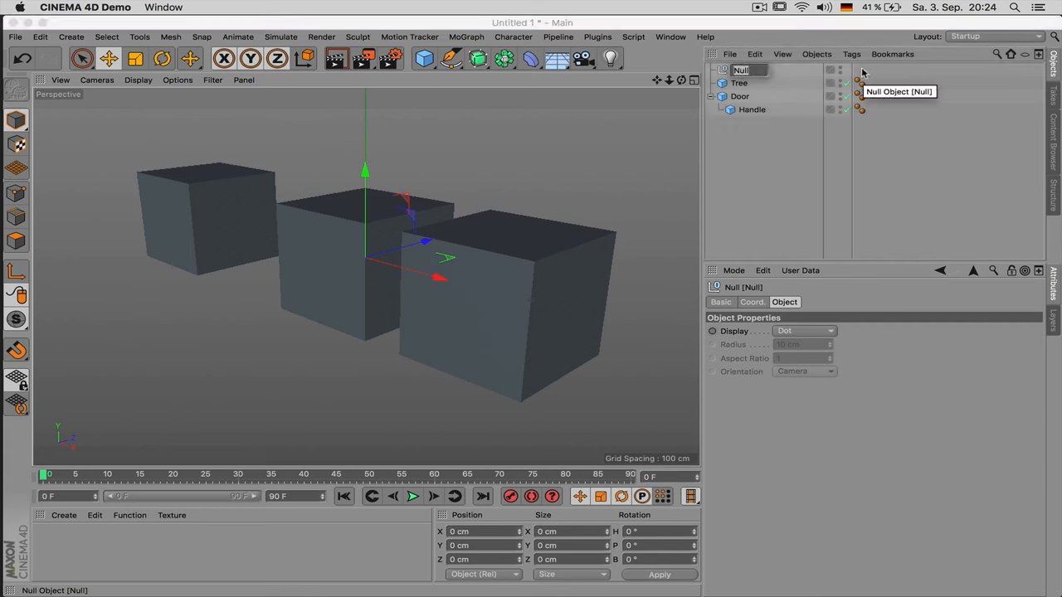
text(Room)
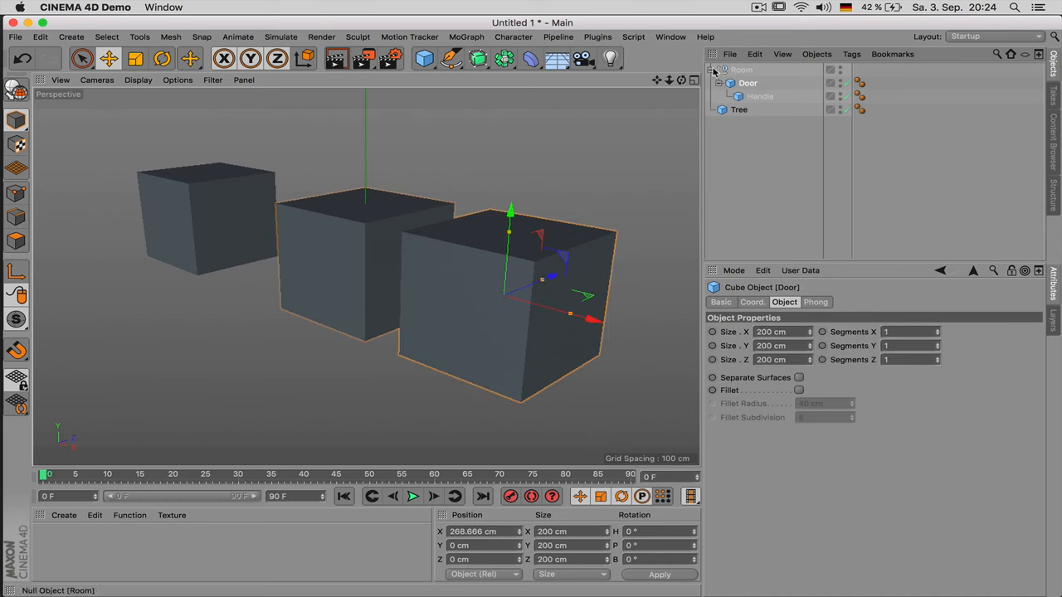
click(741, 70)
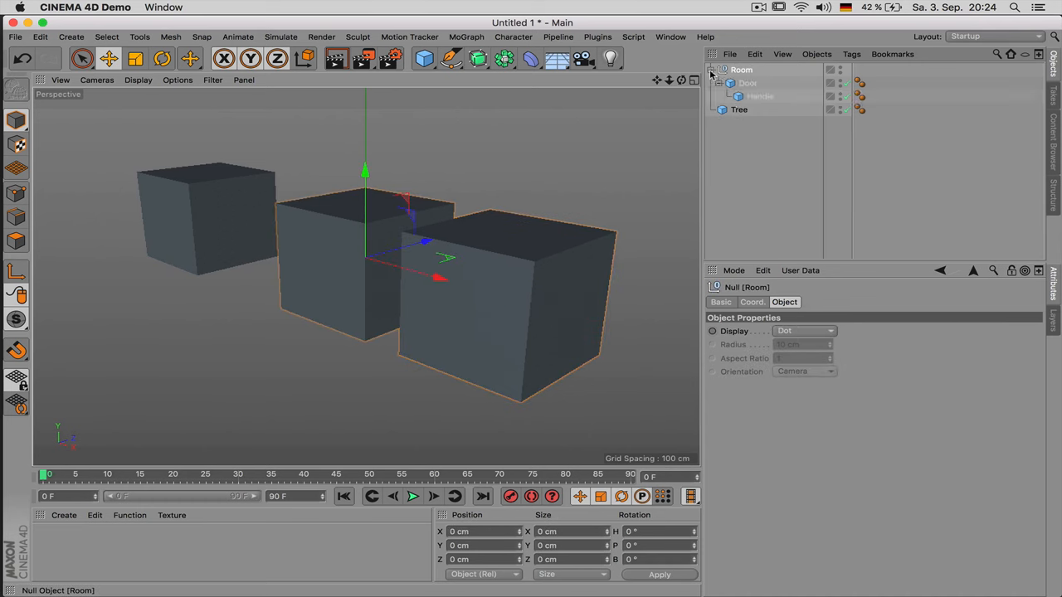
click(424, 58)
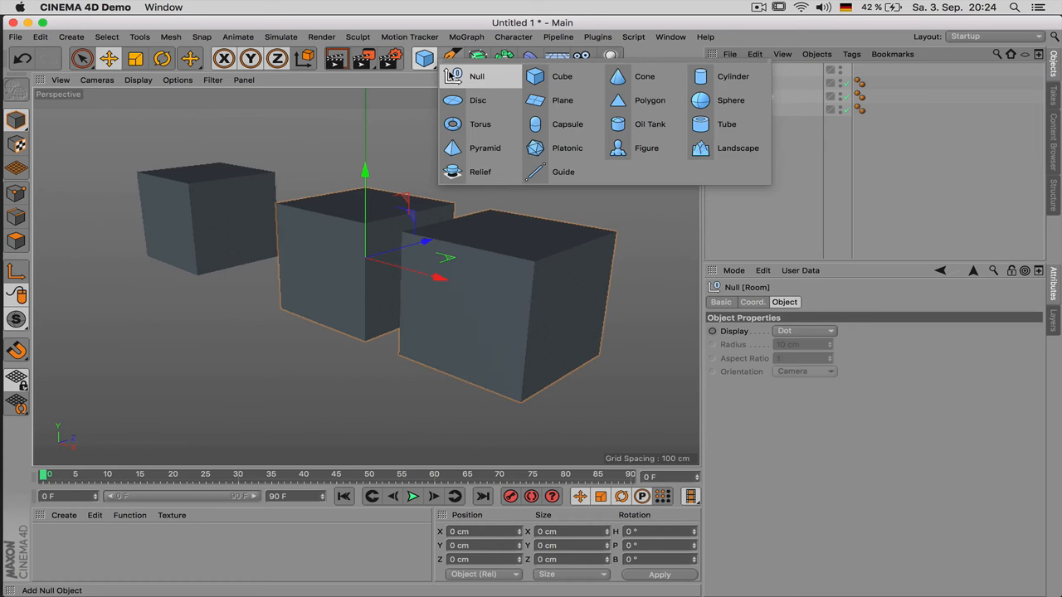
click(476, 75)
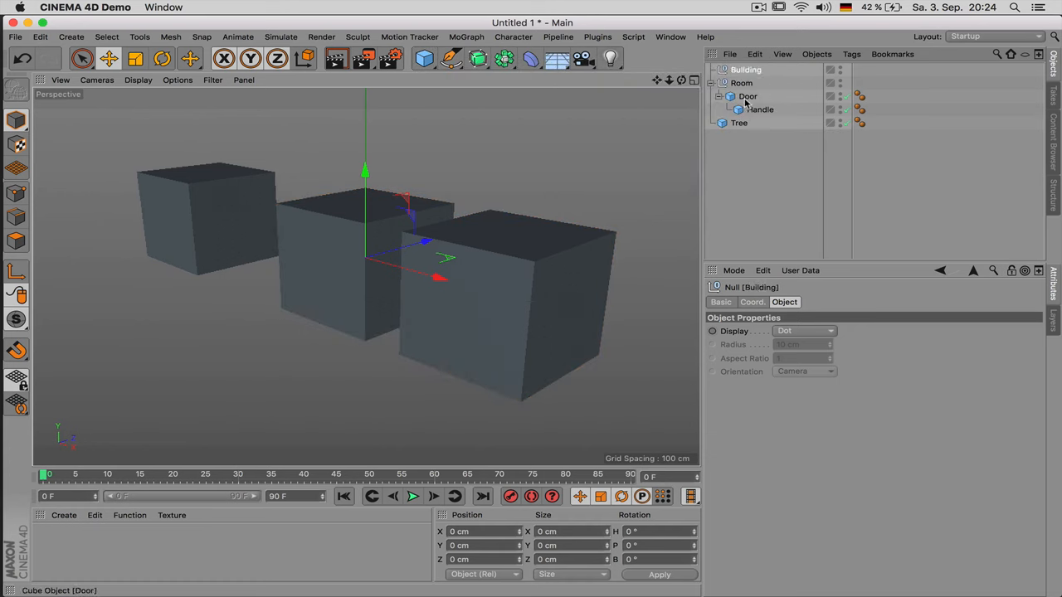
click(749, 82)
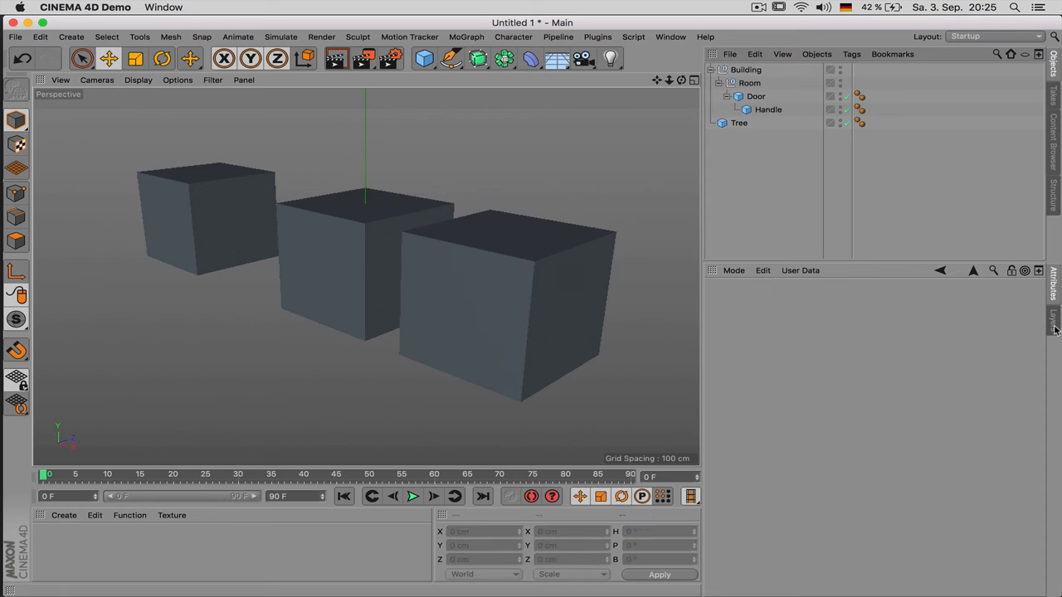
Step: Create the Architecture layer and assign the Building group's objects to it
click(1054, 318)
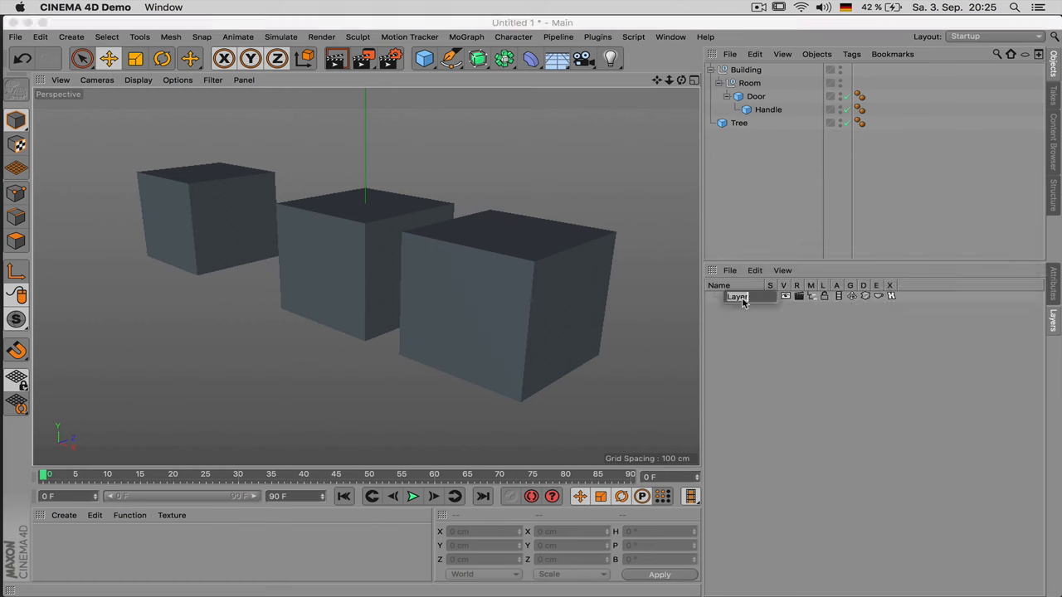
text(Architecture)
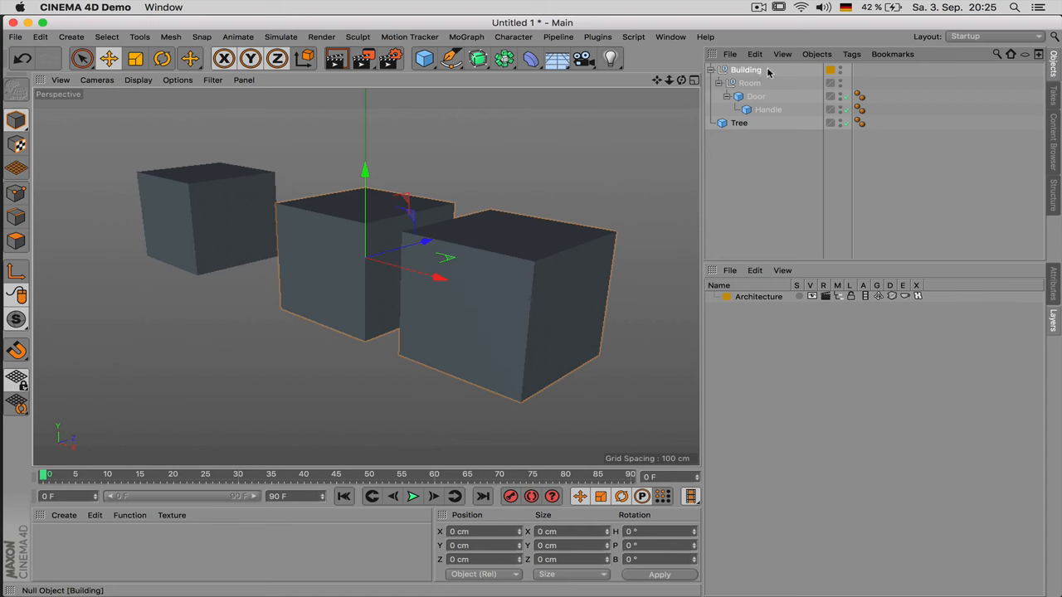
drag(439, 278, 510, 290)
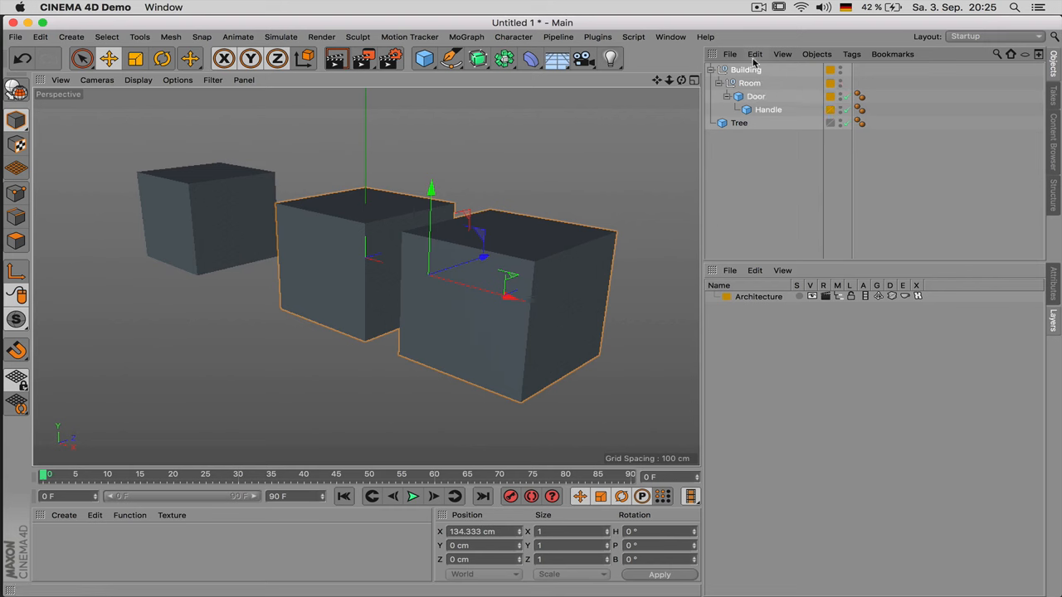
click(831, 72)
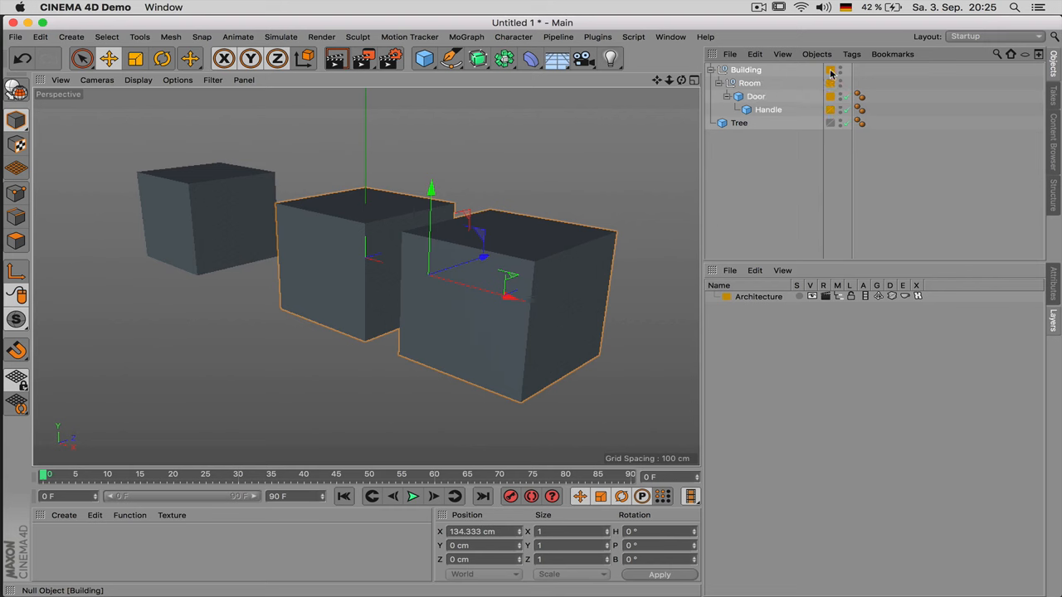
click(831, 70)
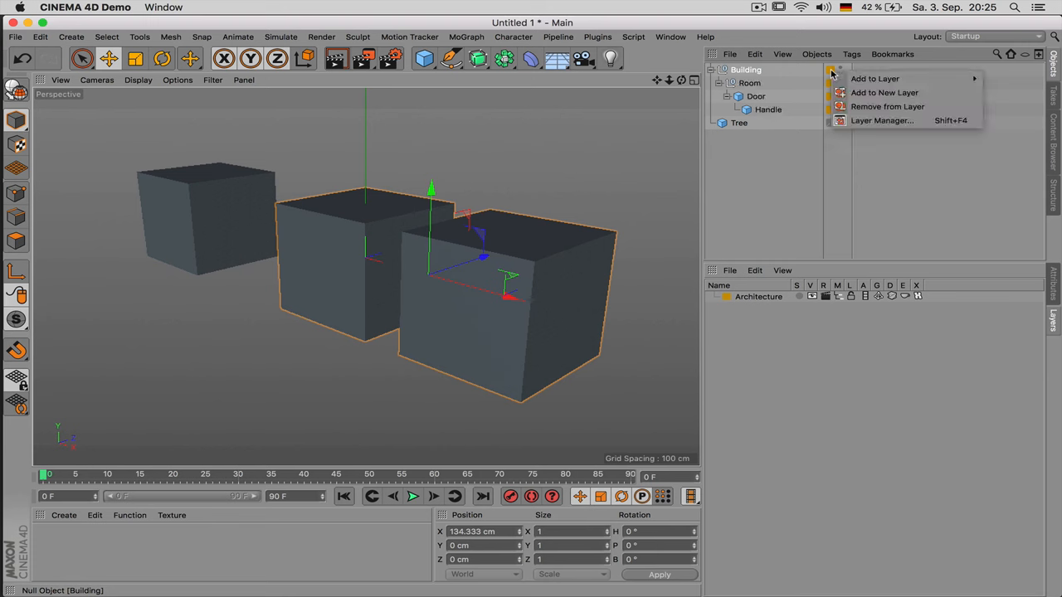
click(884, 92)
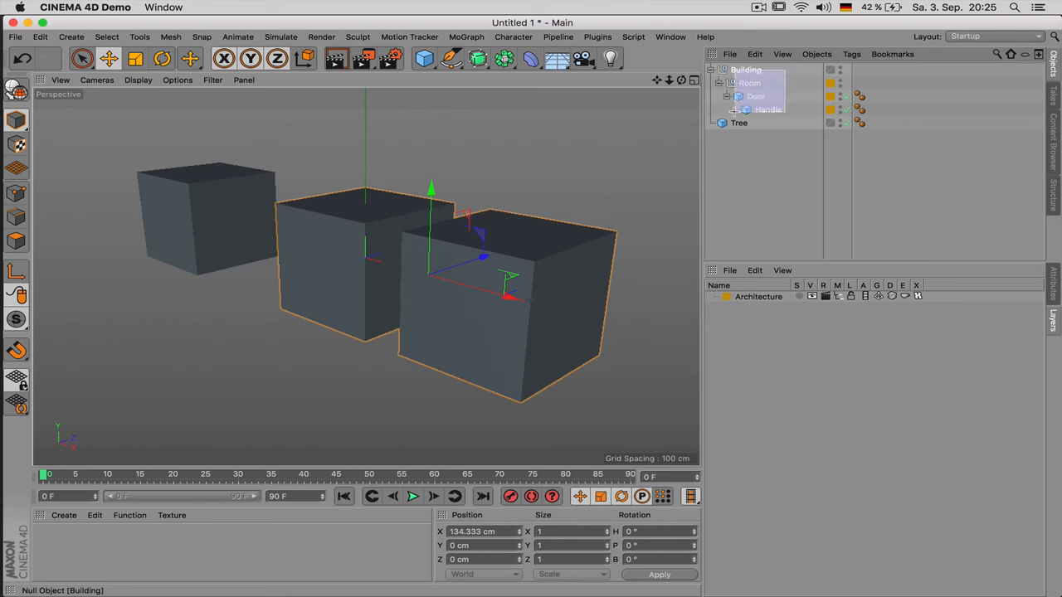
right_click(744, 69)
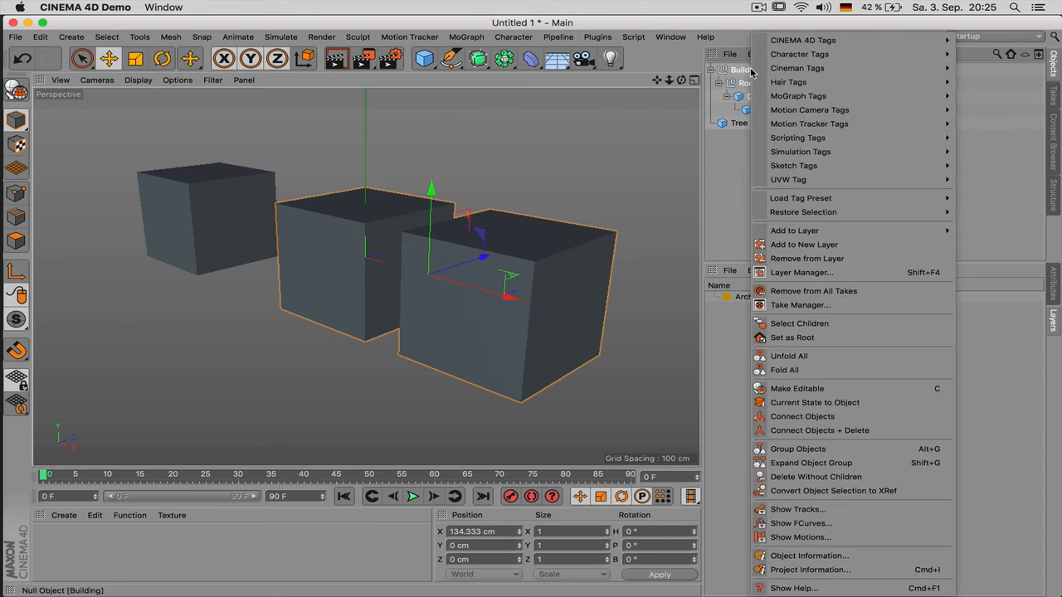
mouse_move(806, 258)
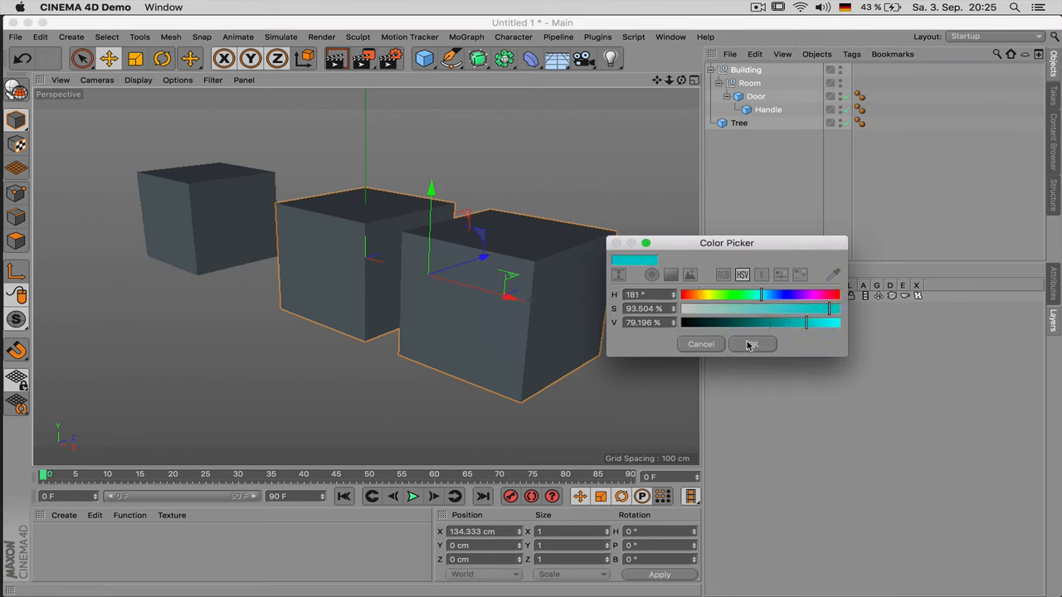
Step: Confirm cyan as the Architecture layer colour and edit the layer's name
click(751, 344)
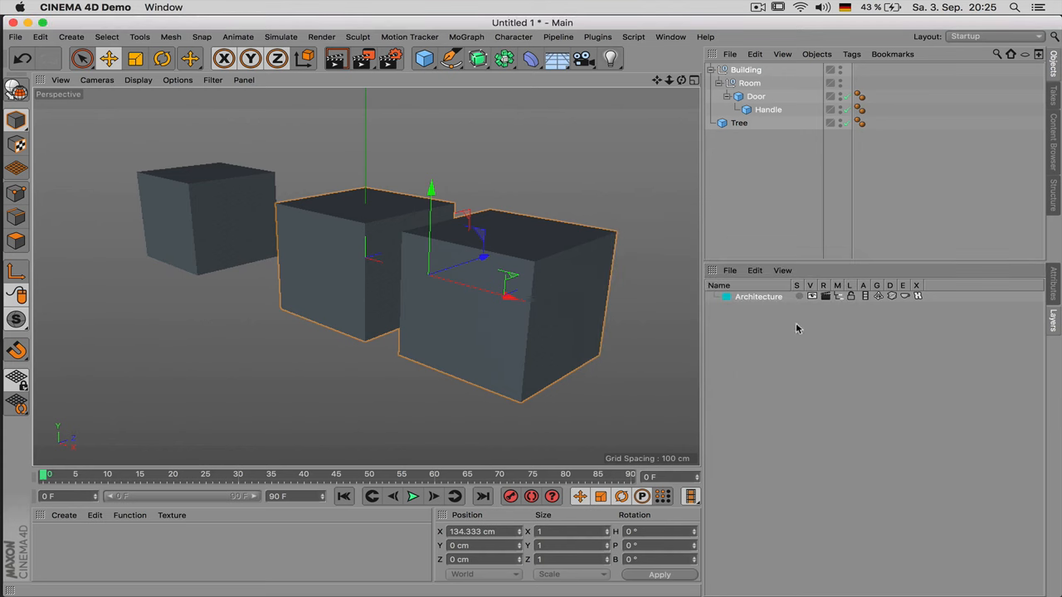
mouse_move(735, 27)
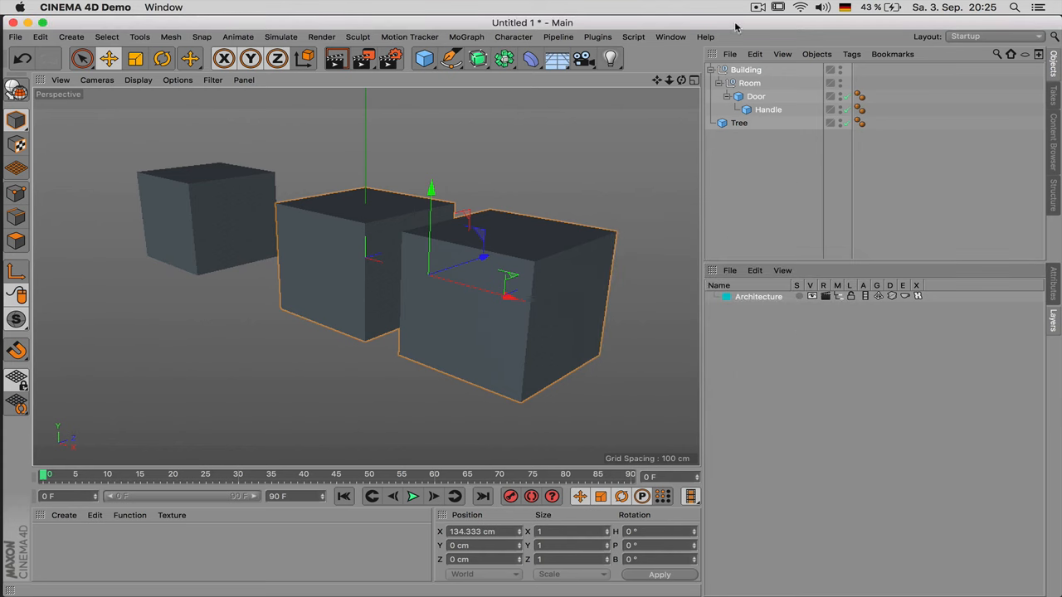
double_click(758, 296)
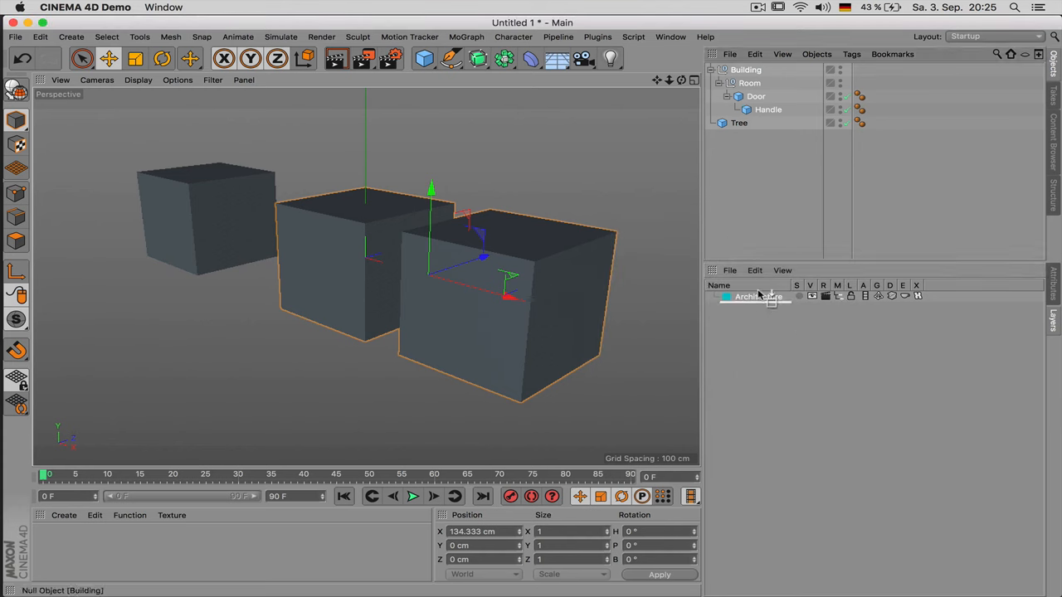
click(813, 296)
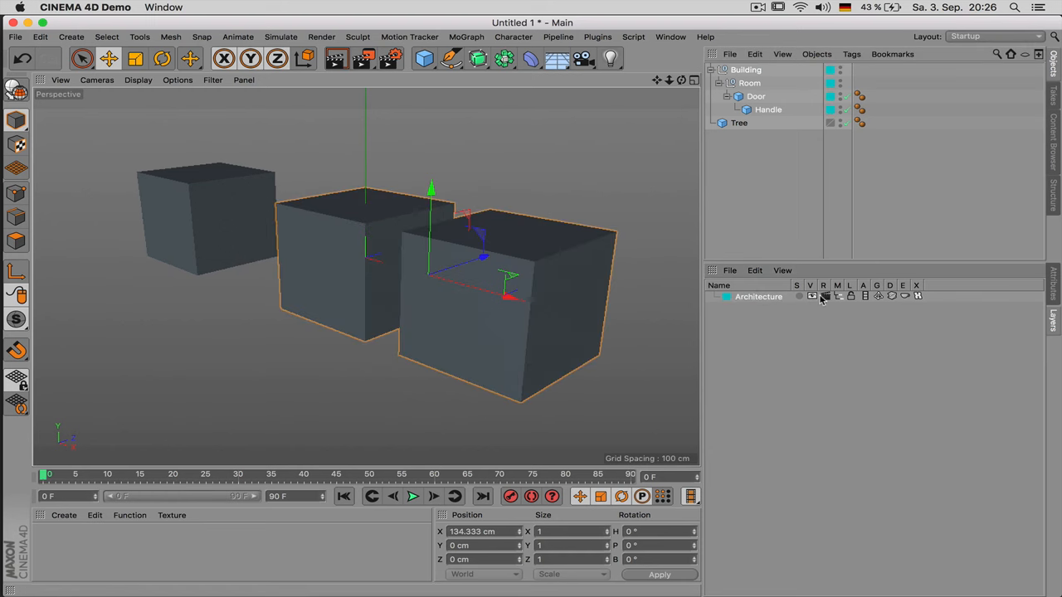
click(823, 296)
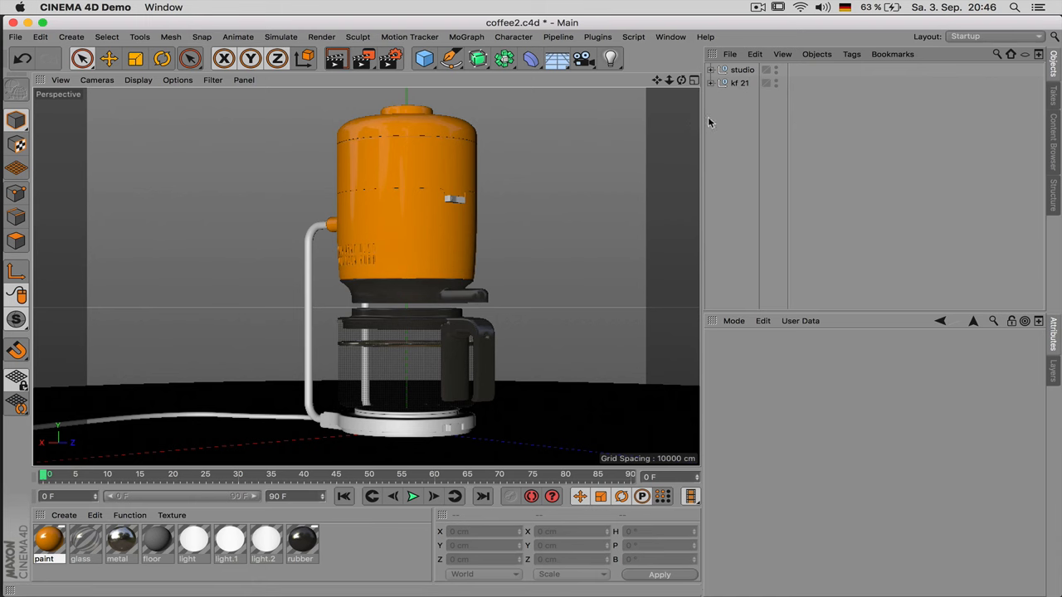
mouse_move(743, 70)
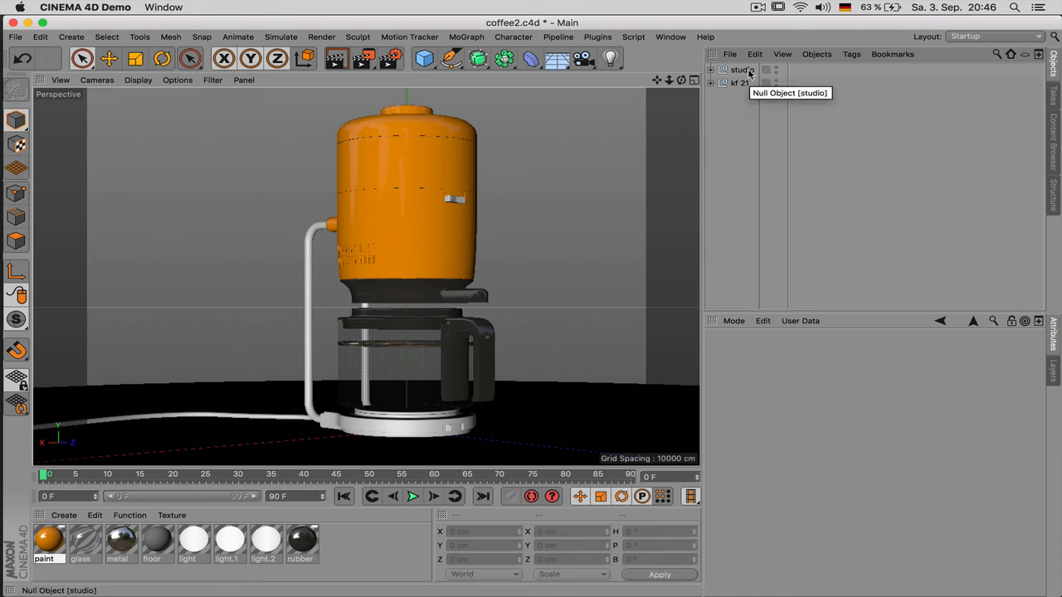
Step: Unfold the studio group and its cameras, inspect light portals, then fold studio back
click(741, 69)
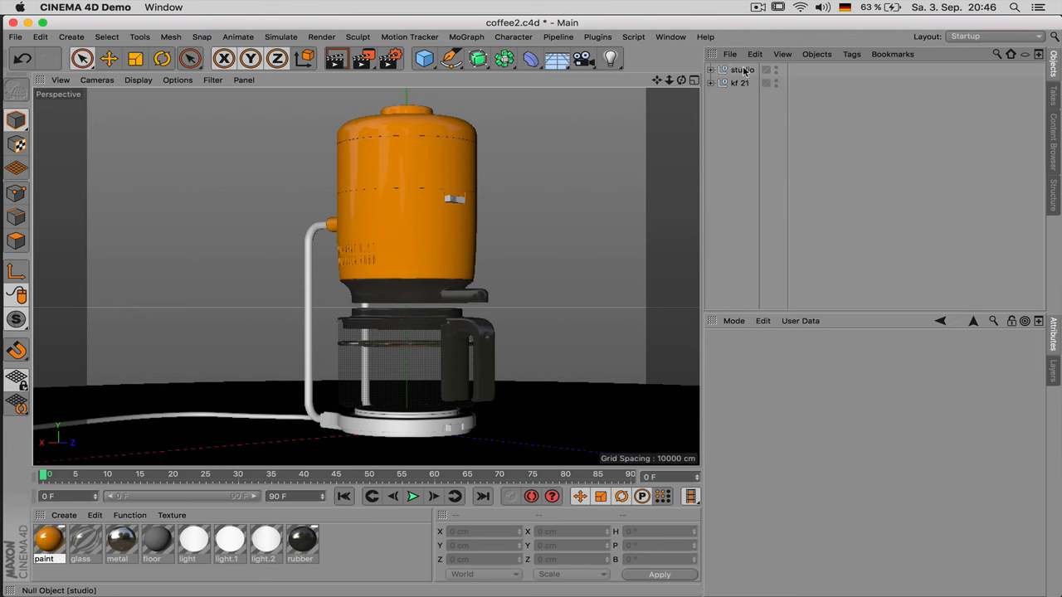
click(738, 83)
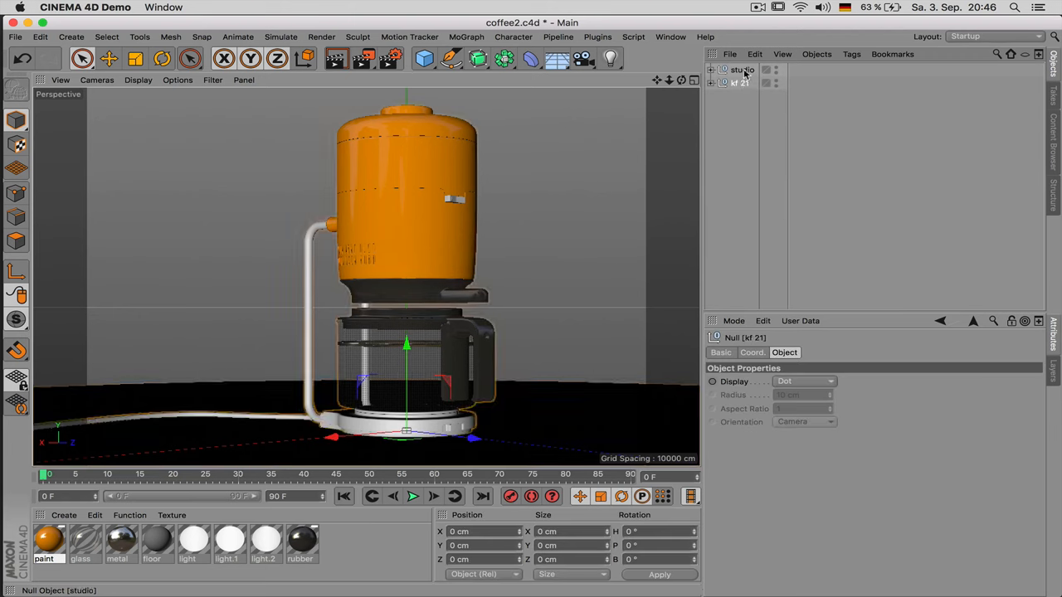
mouse_move(738, 83)
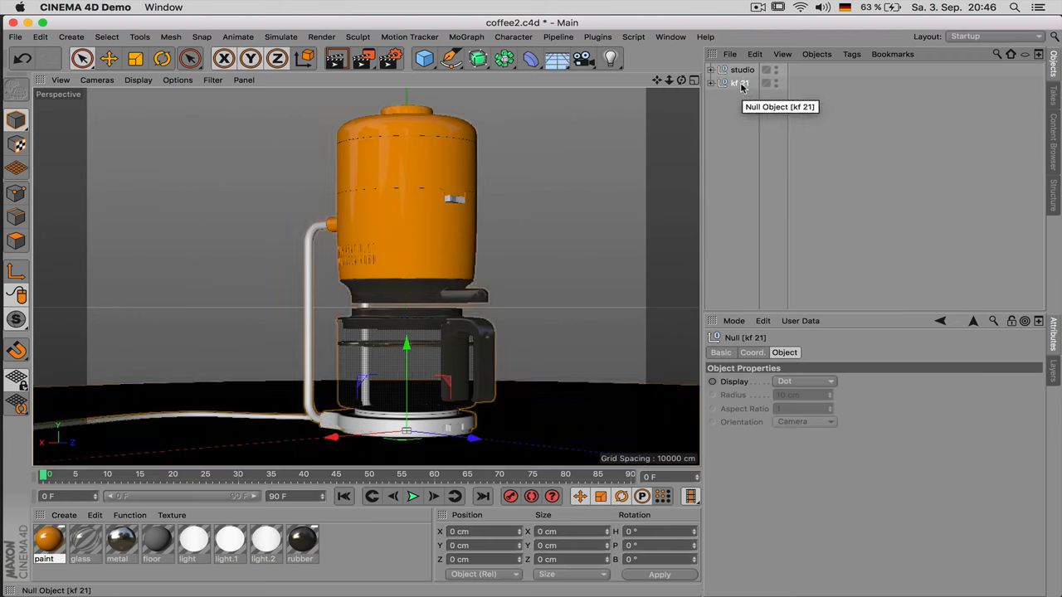
click(742, 70)
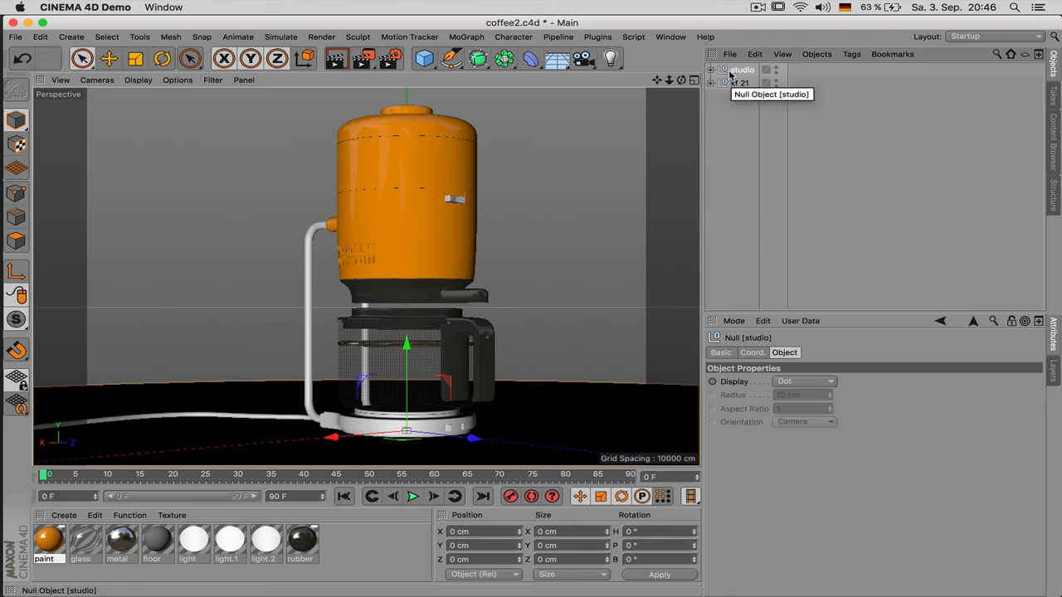
click(711, 70)
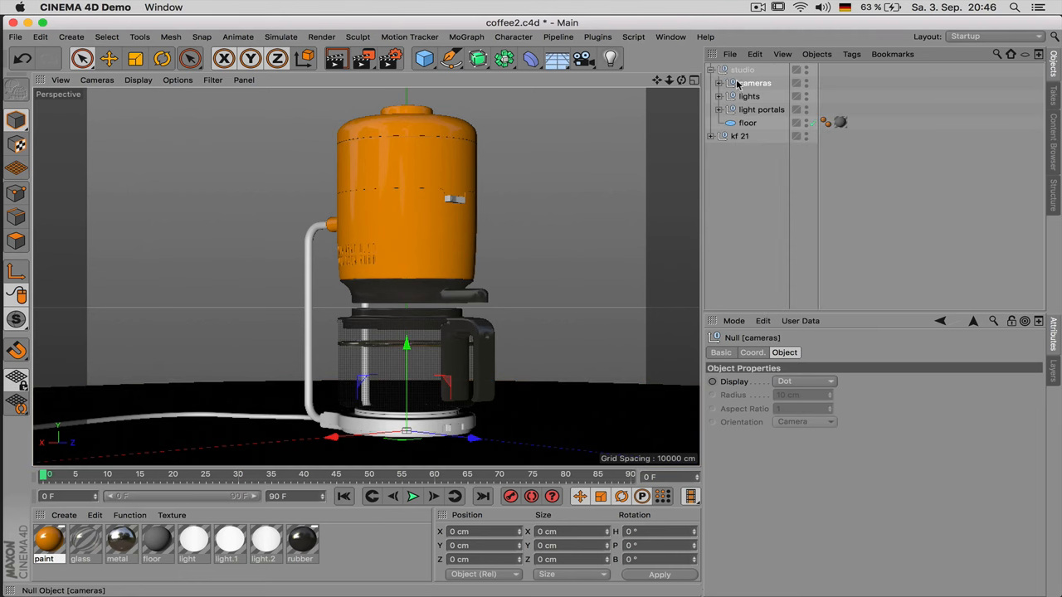
click(718, 82)
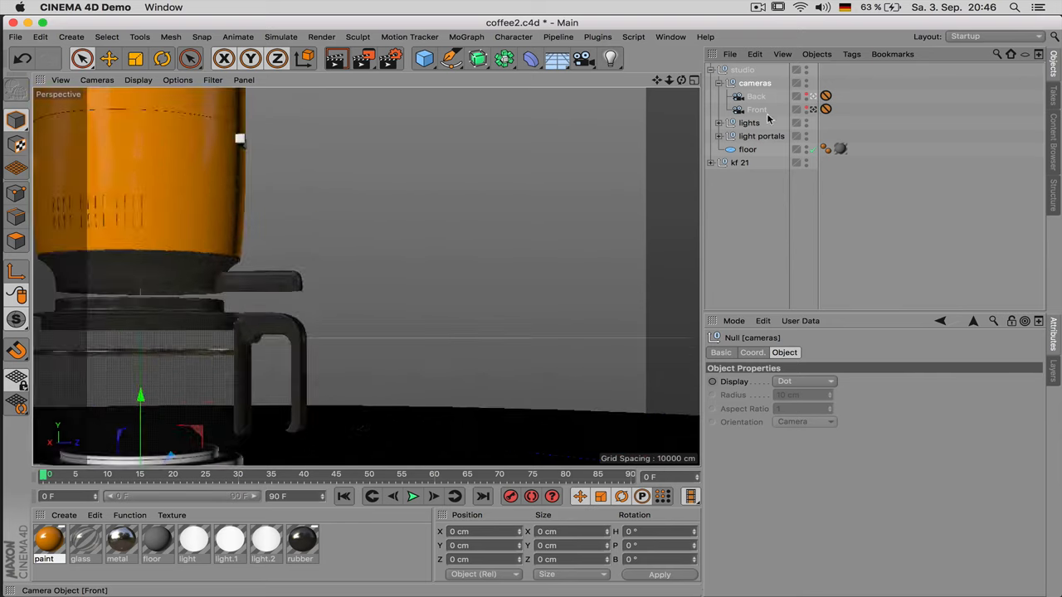
click(761, 135)
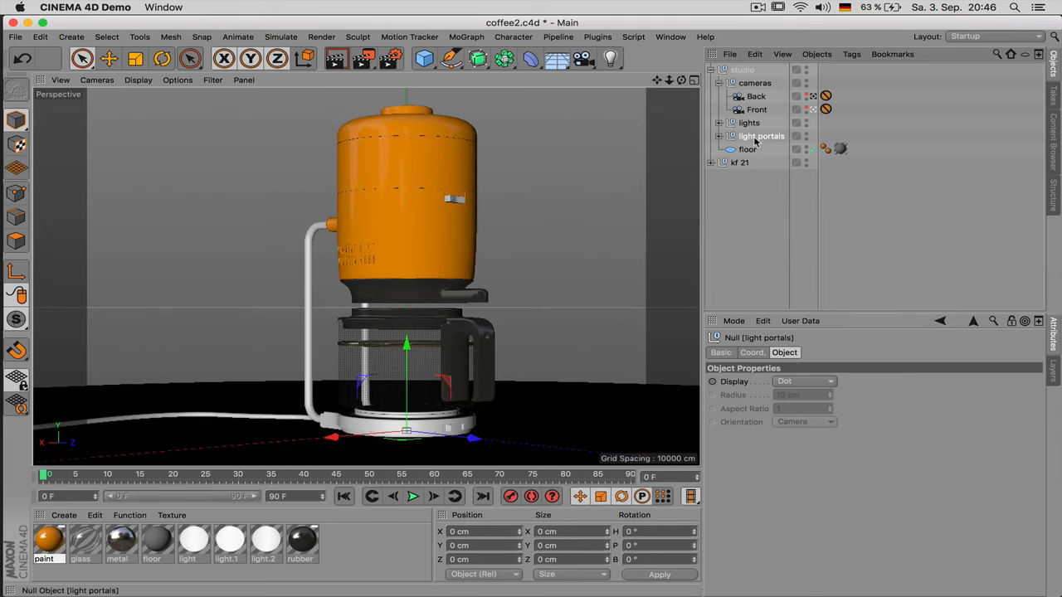
click(748, 149)
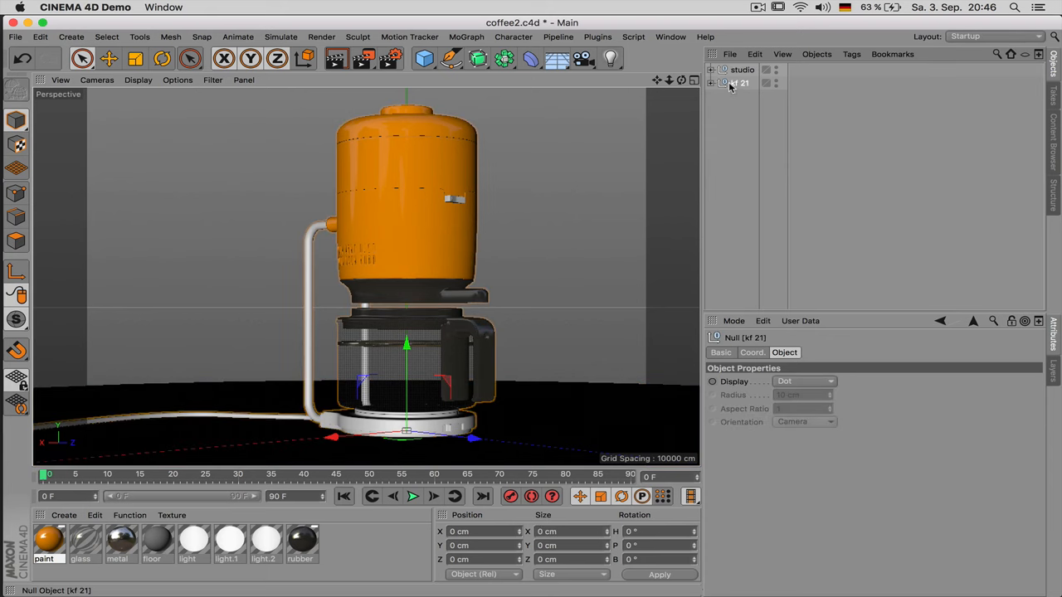
Step: Expand kf 21 and its parts null, selecting the upper tank and carafe handle
click(718, 82)
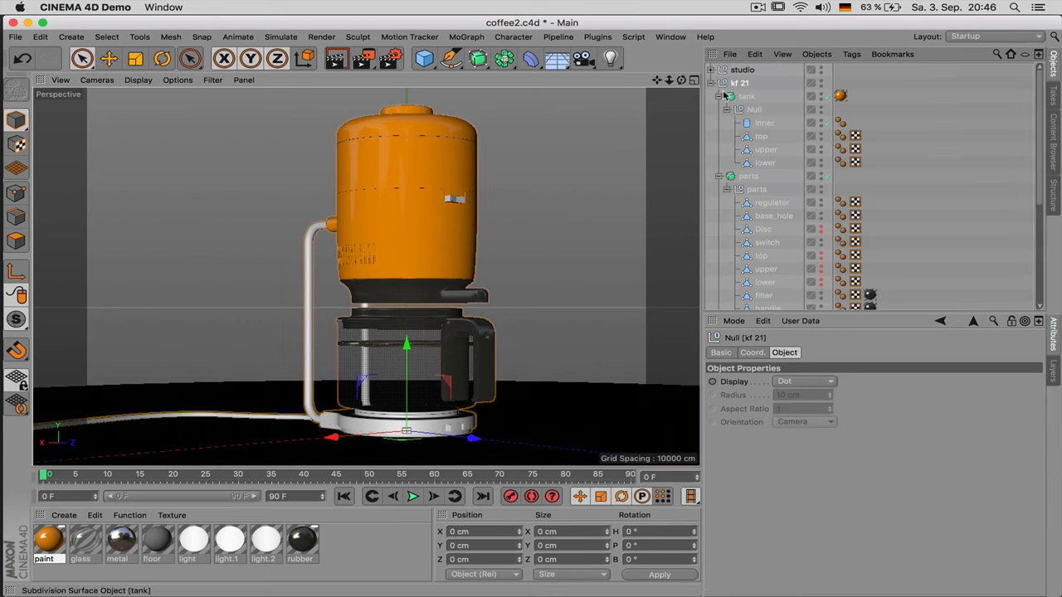
click(719, 96)
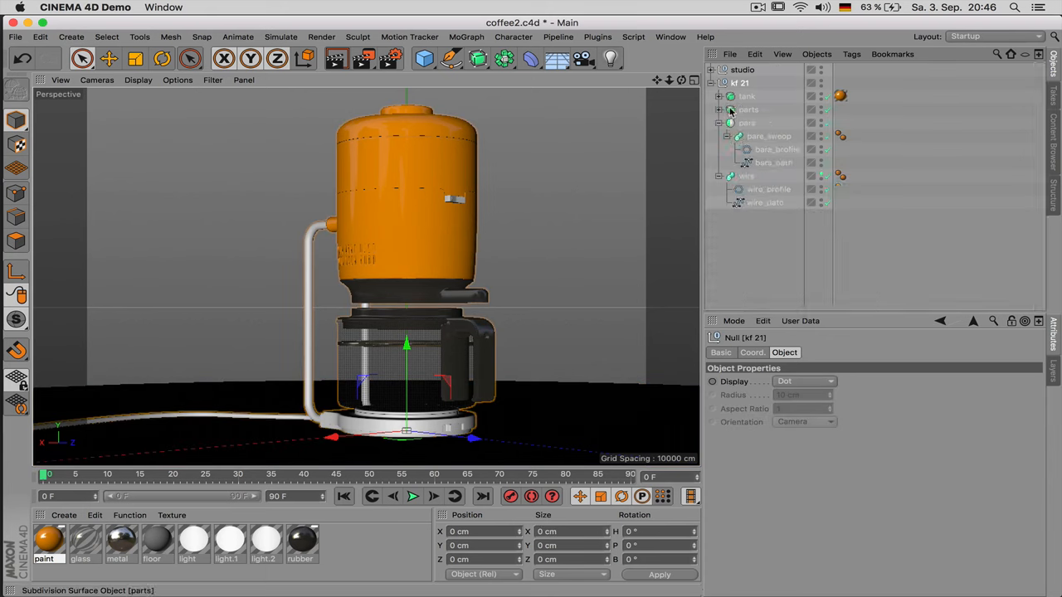
click(747, 122)
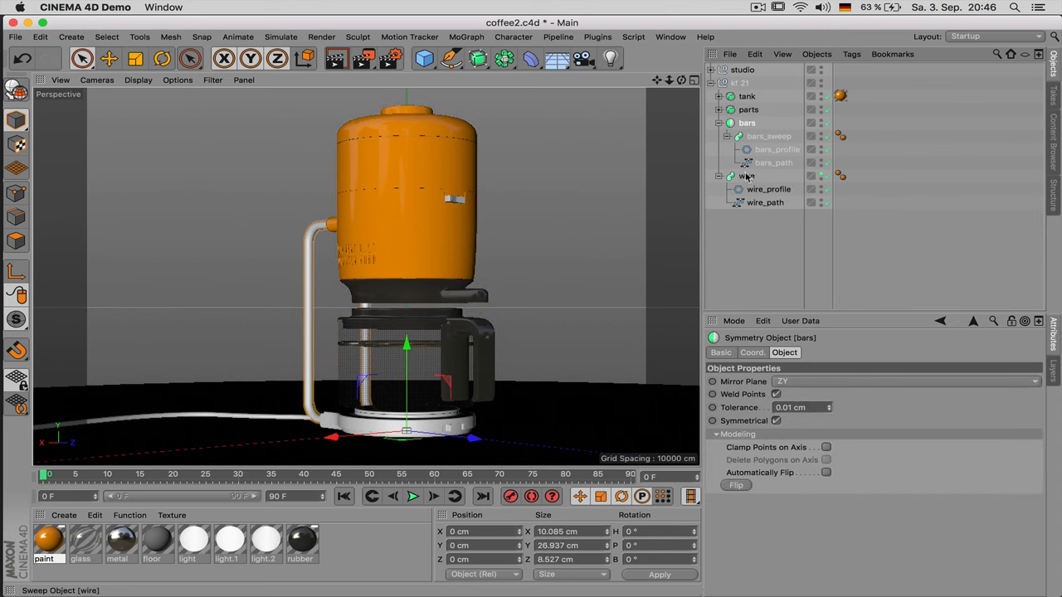
click(719, 123)
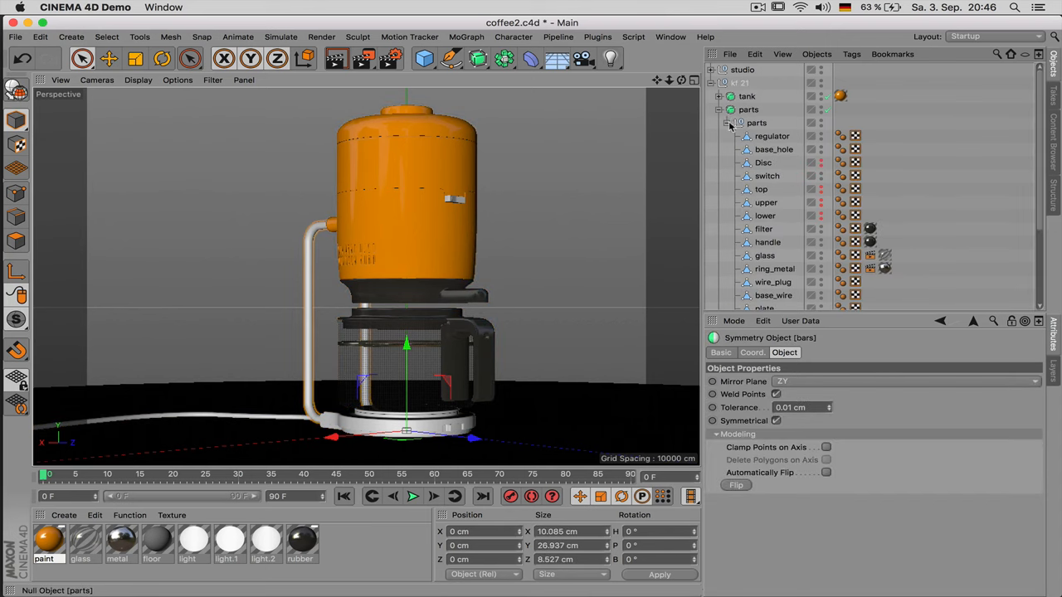
click(765, 203)
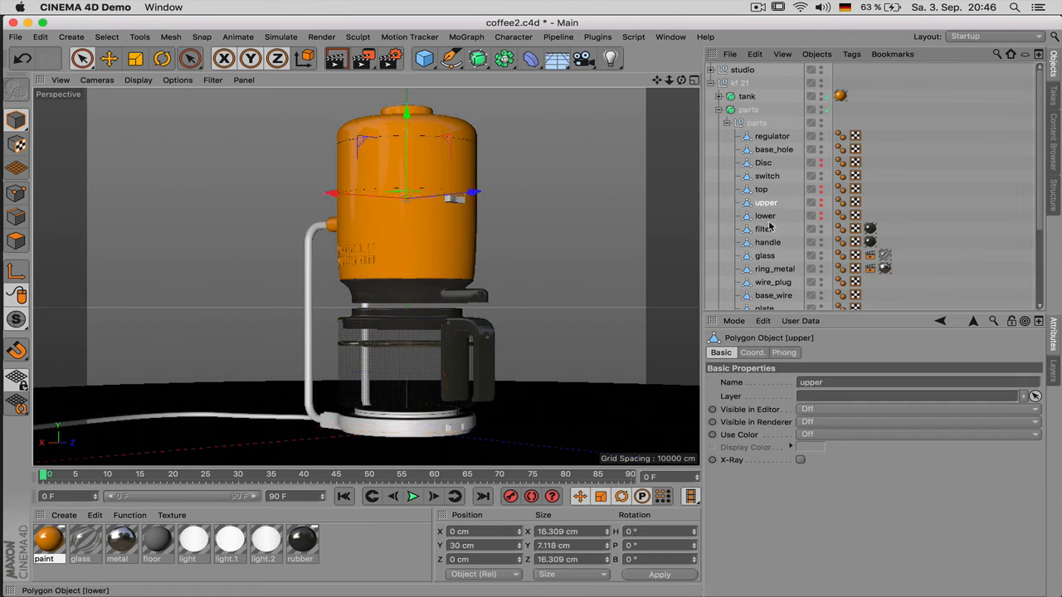
click(767, 241)
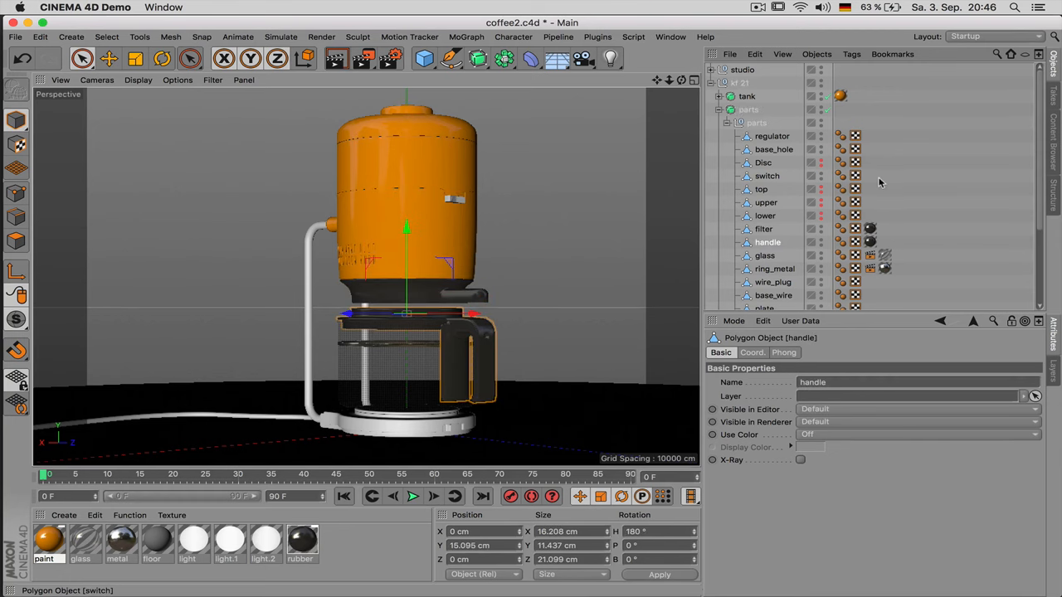
mouse_move(901, 180)
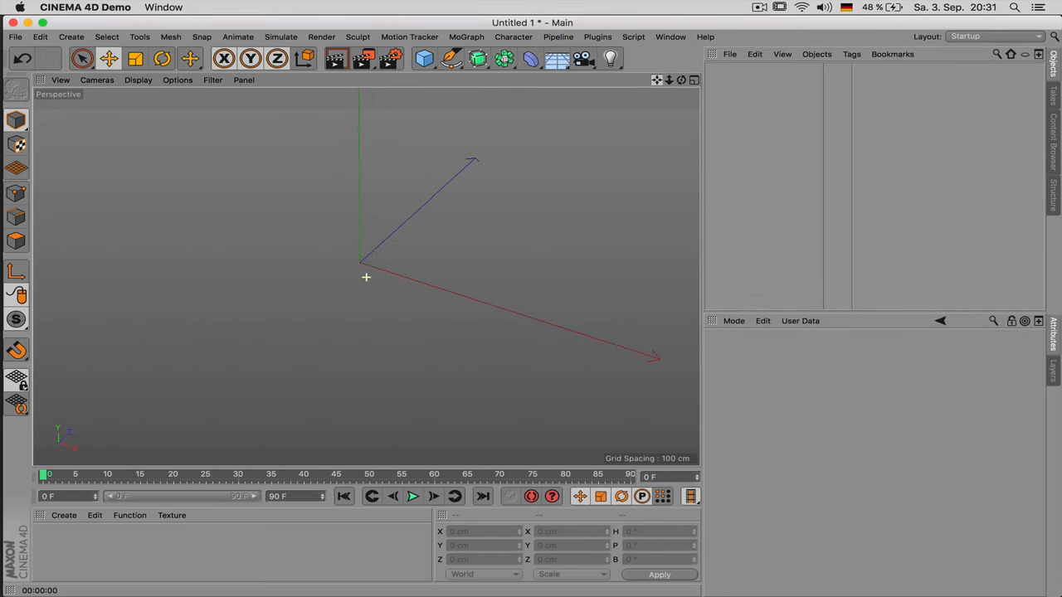
Step: Add a cylinder with 8 rotation segments and toggle its Caps option
click(424, 58)
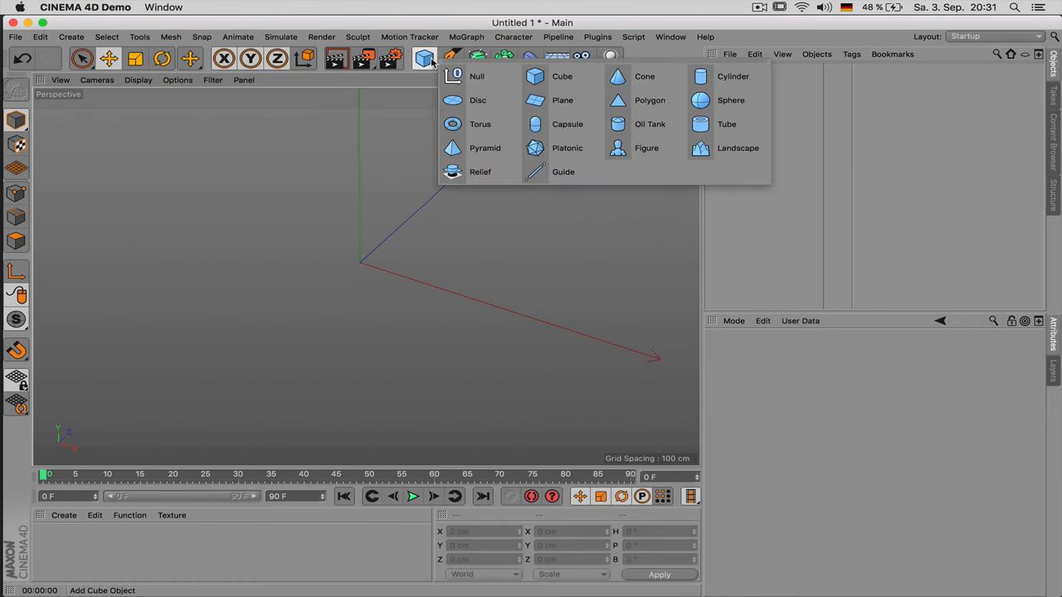
mouse_move(658, 61)
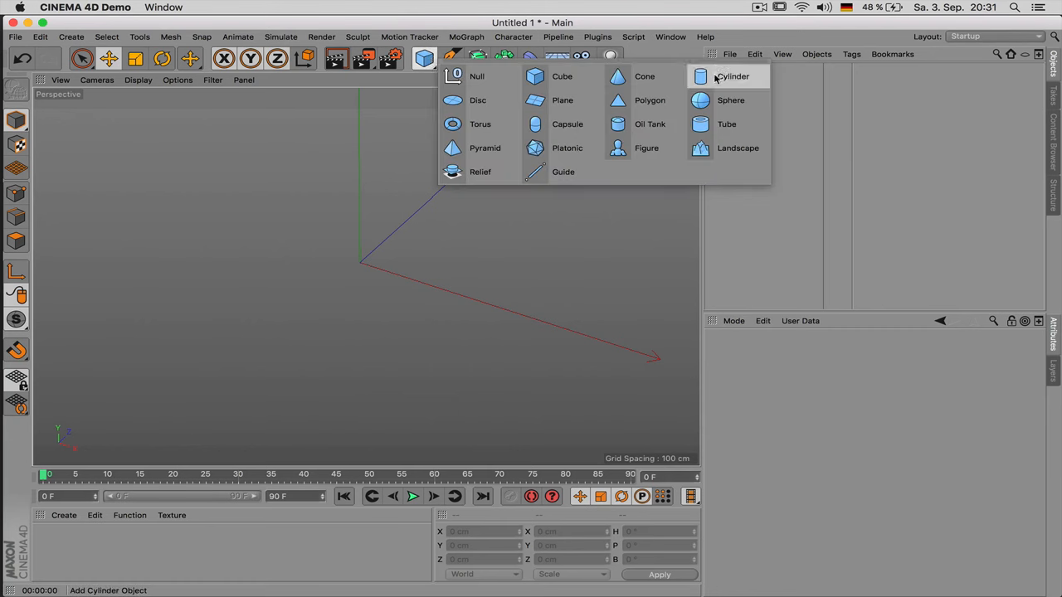
click(732, 76)
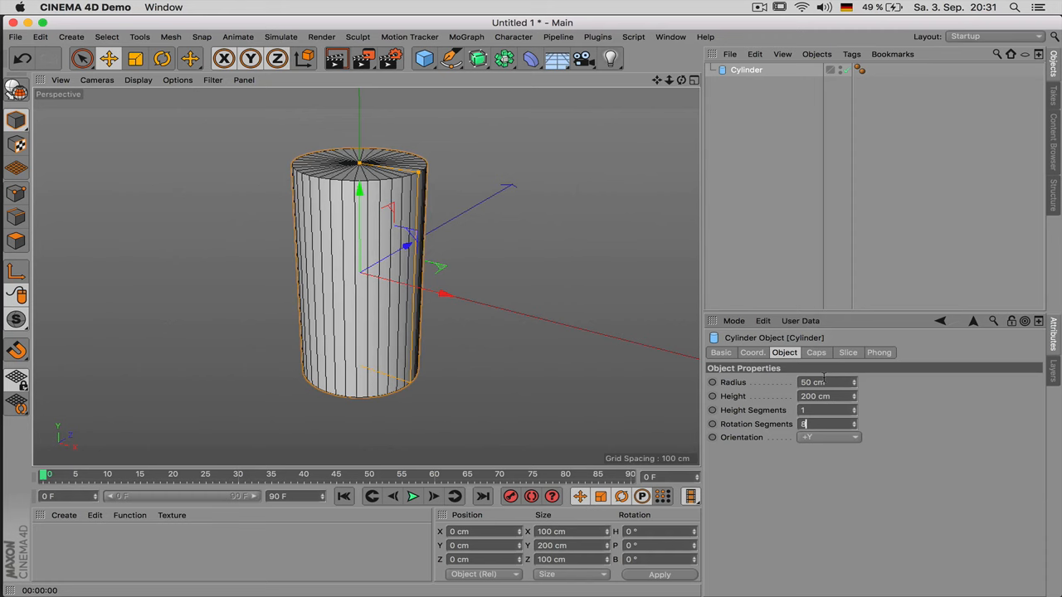
text(8)
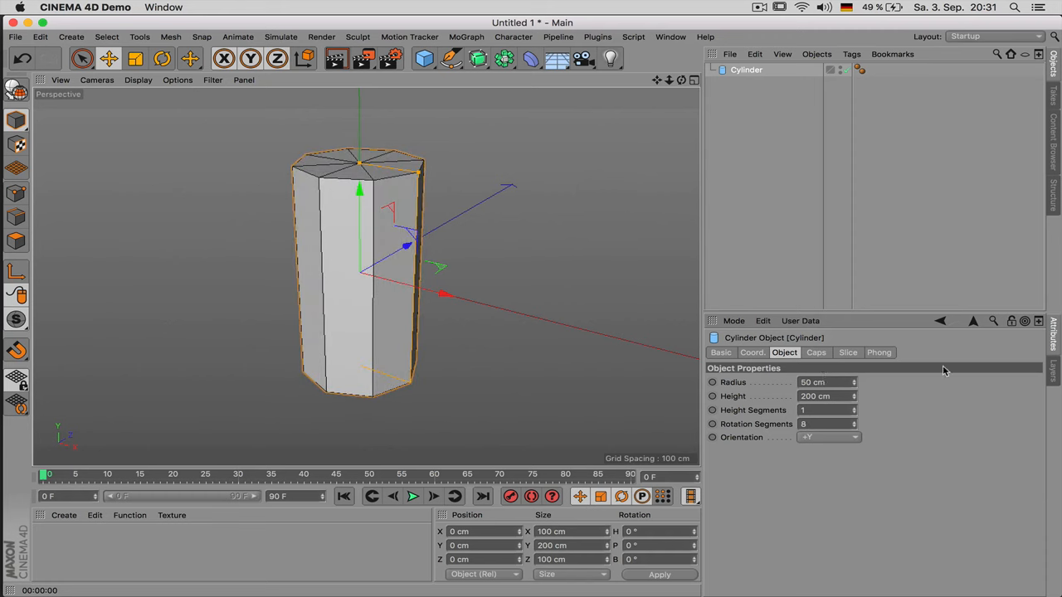
click(815, 353)
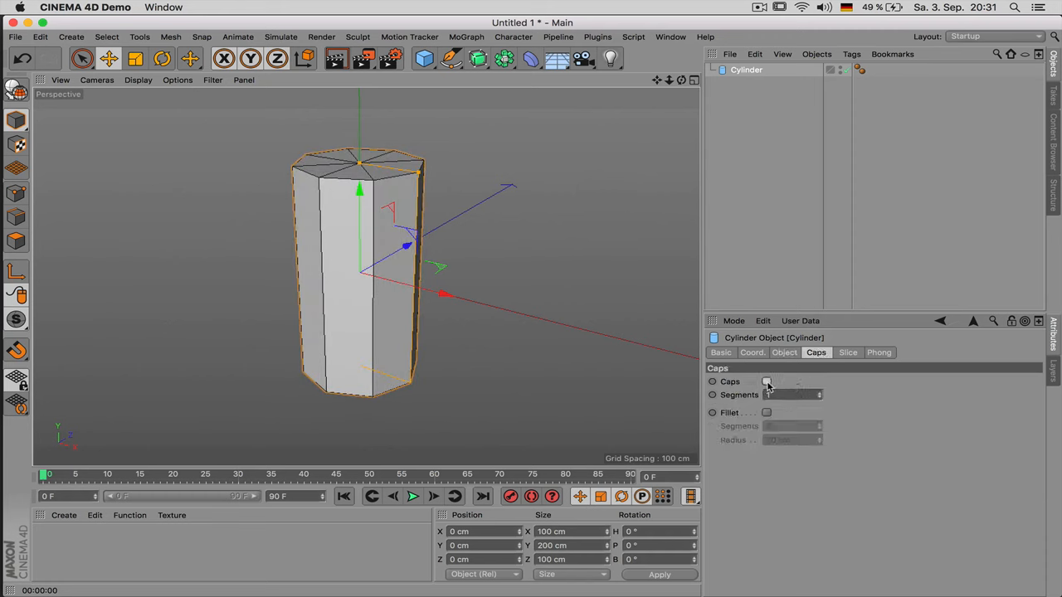
click(766, 382)
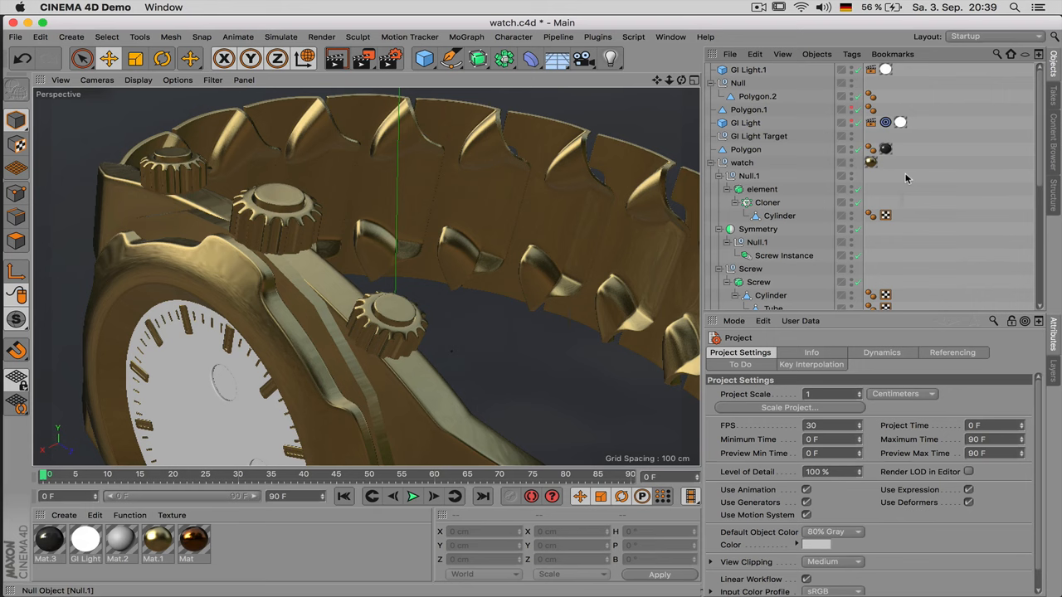
Step: Select the watch crown's screw and tube parts in the viewport
click(299, 212)
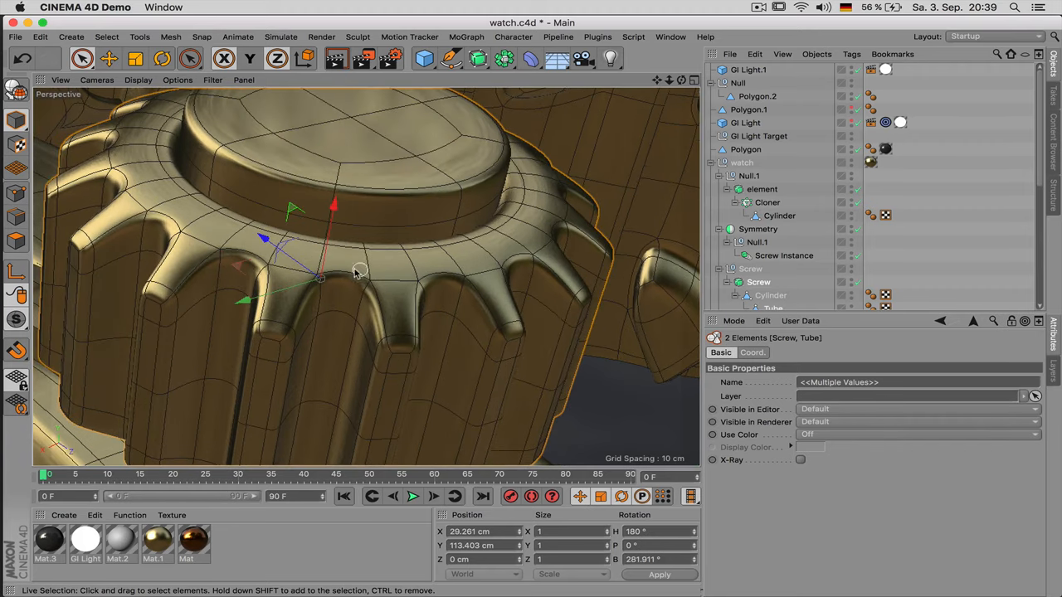
mouse_move(384, 256)
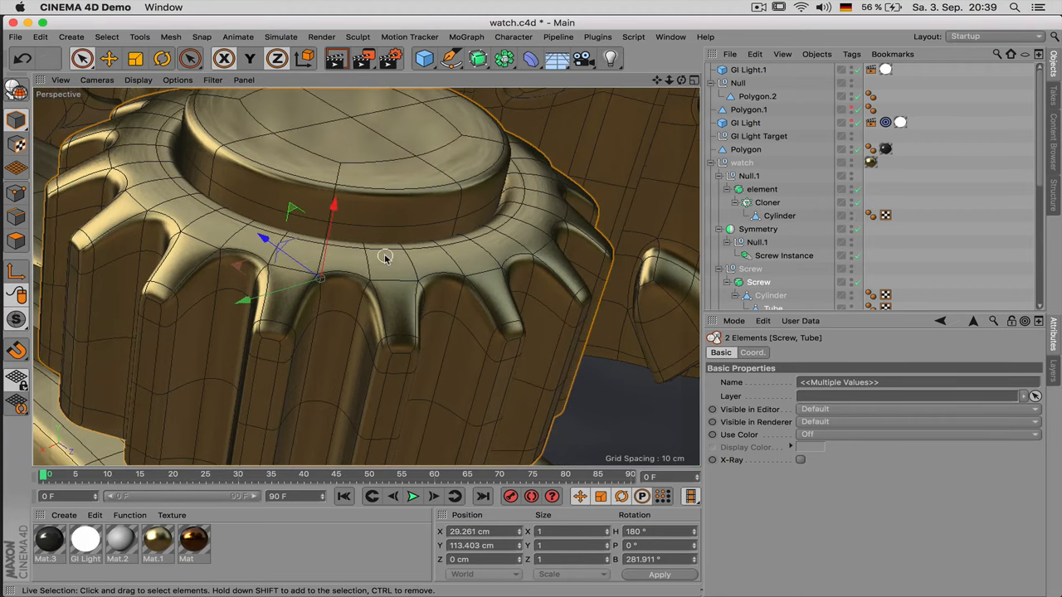
mouse_move(402, 321)
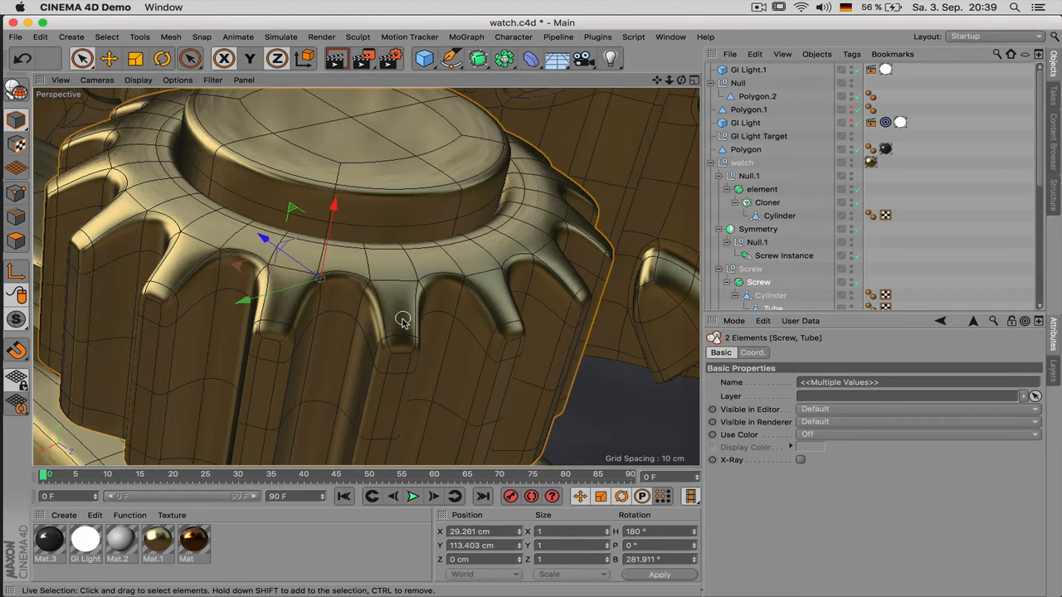
mouse_move(415, 265)
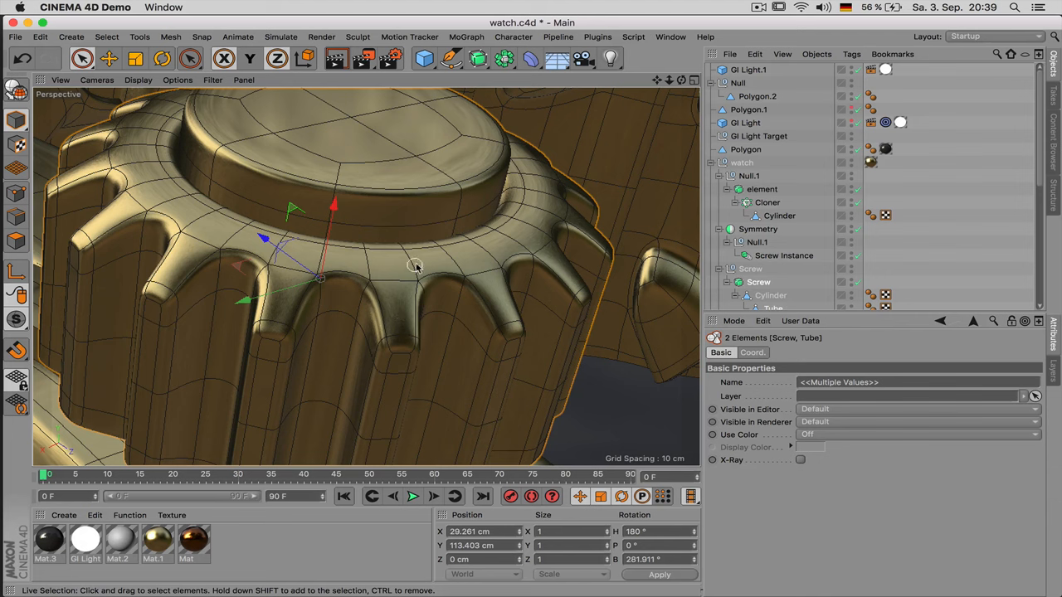
mouse_move(465, 262)
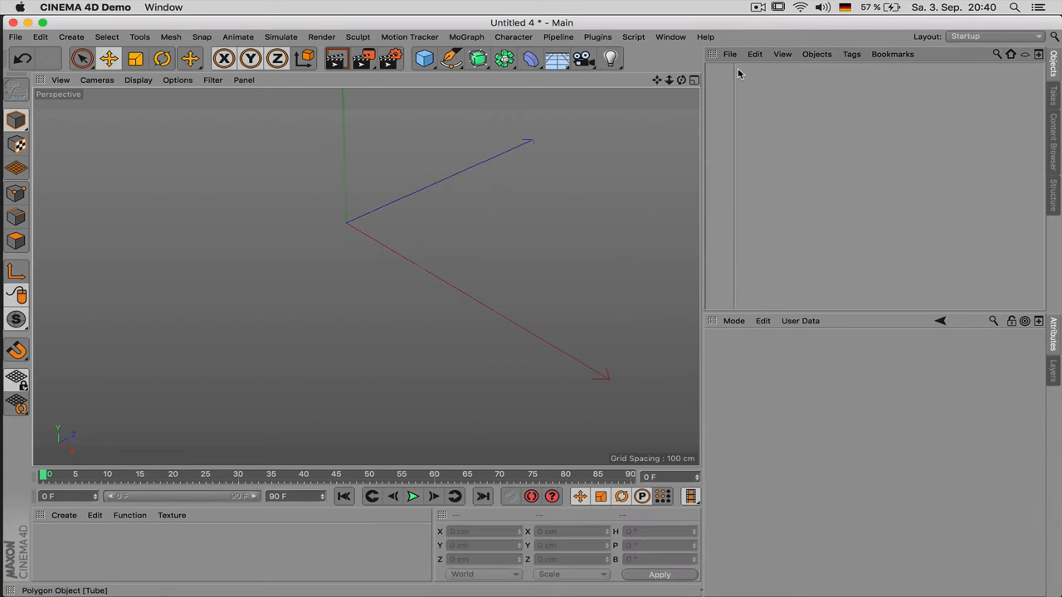
Step: Add a Tube primitive and give it 32 rotation segments
click(424, 58)
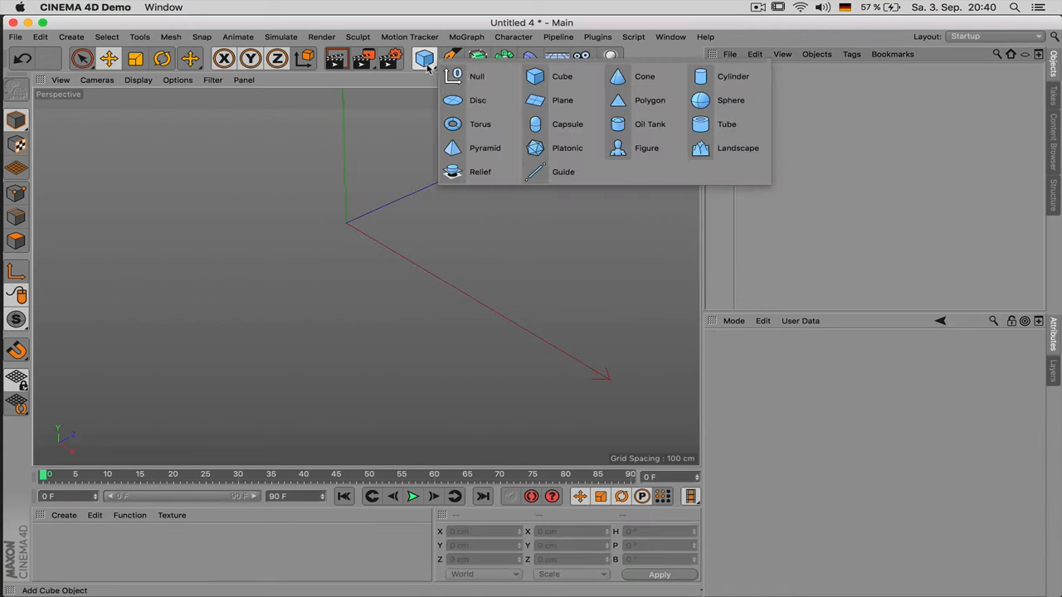
click(726, 124)
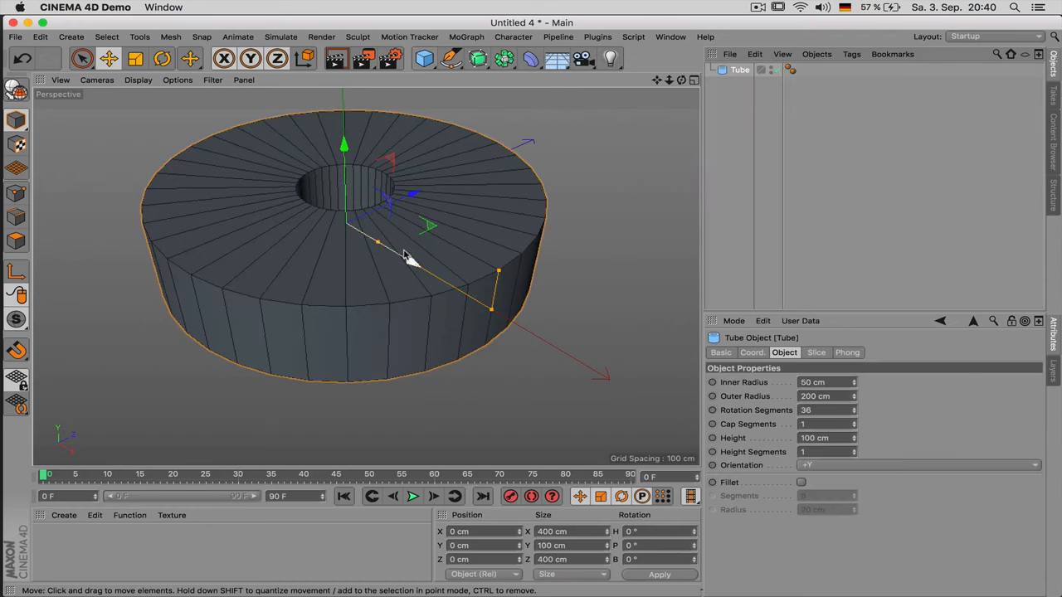
click(827, 410)
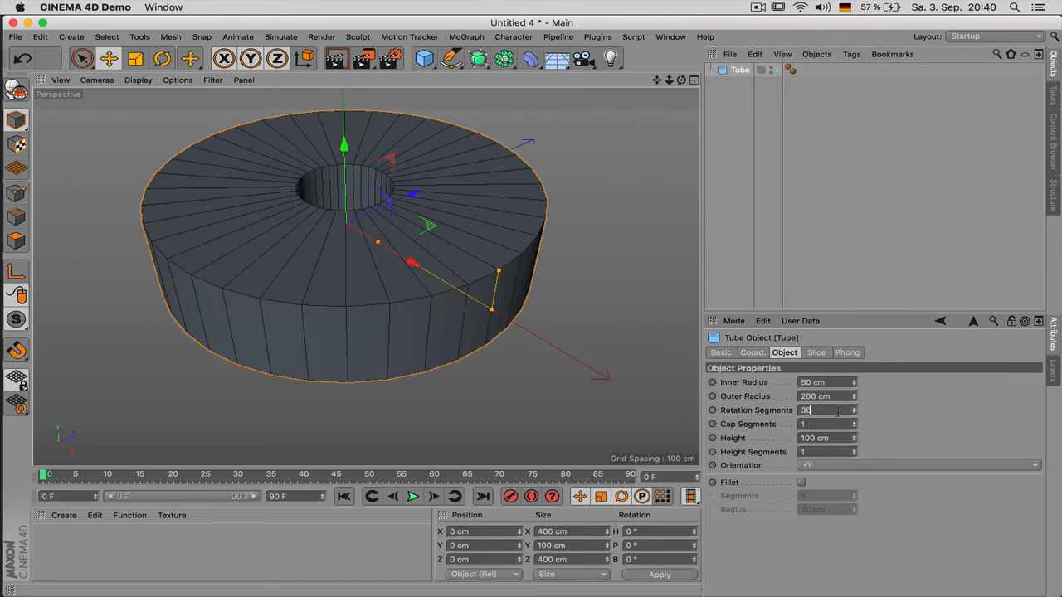
text(32)
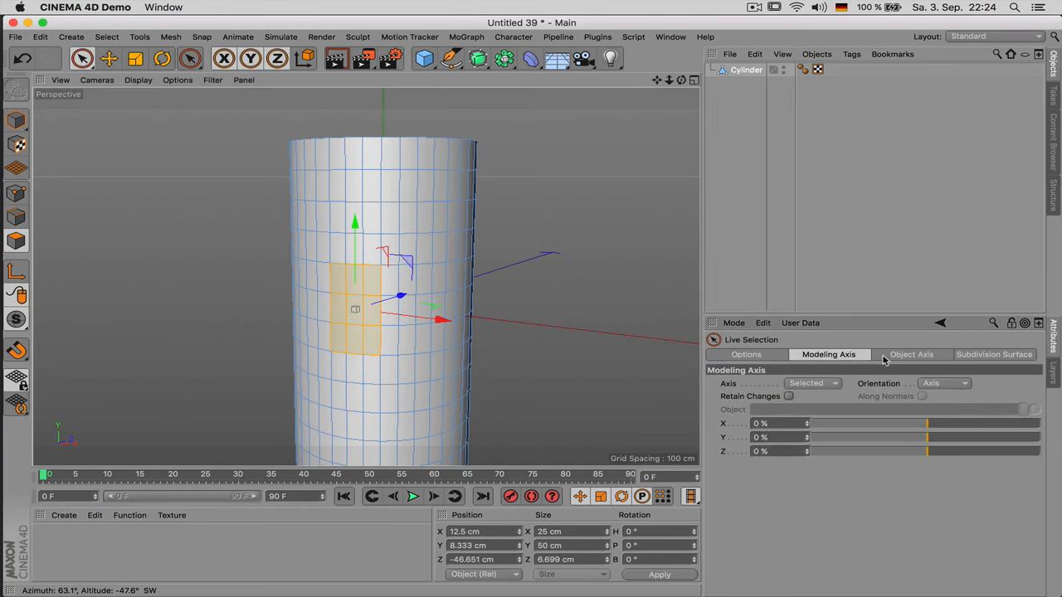
Step: Live-select a small patch of cylinder polygons and extrude it outward
click(994, 355)
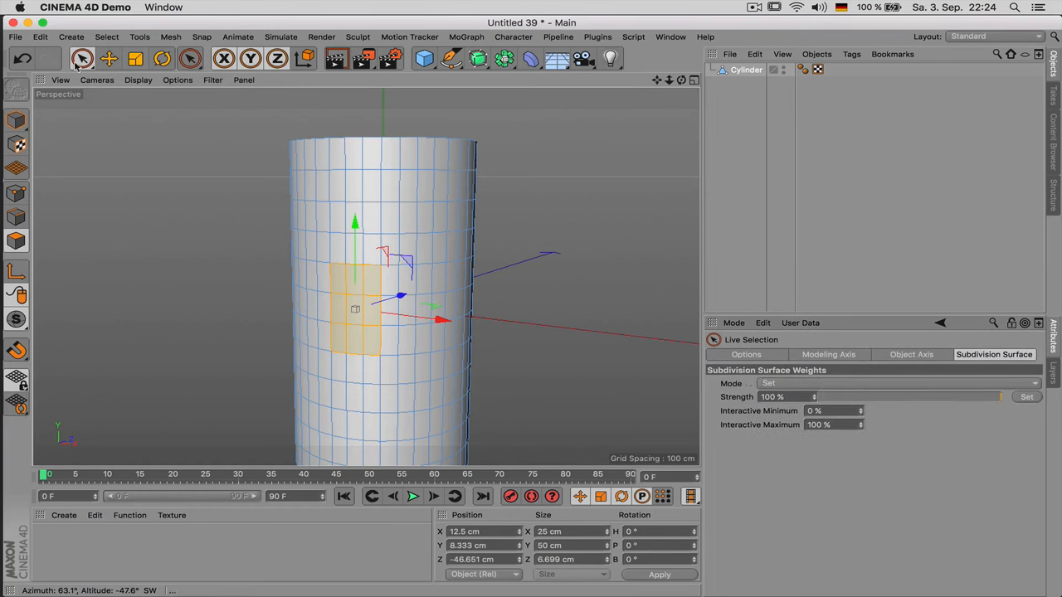
click(746, 355)
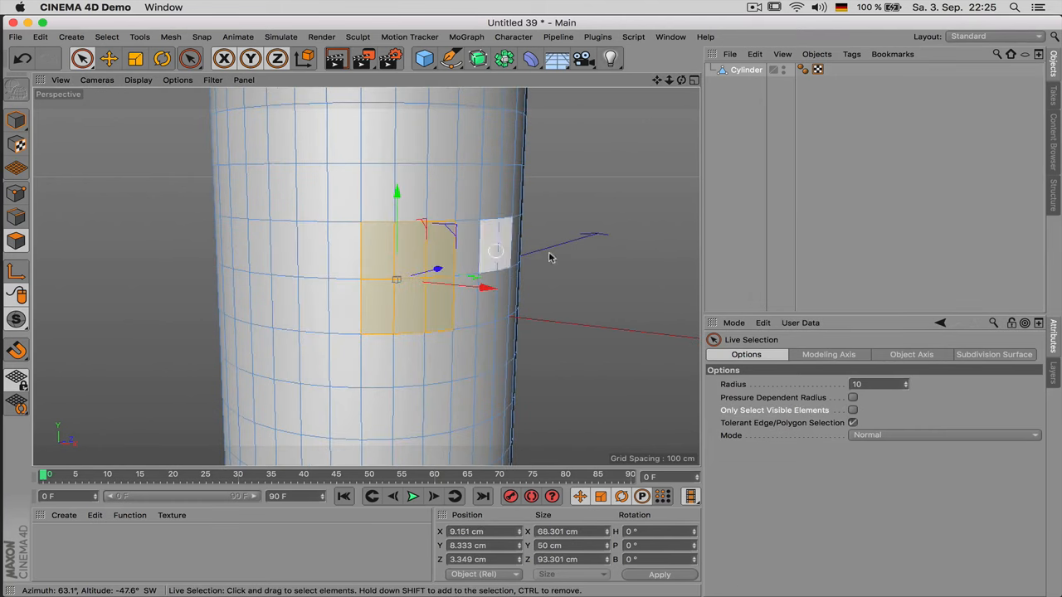
drag(548, 257, 570, 309)
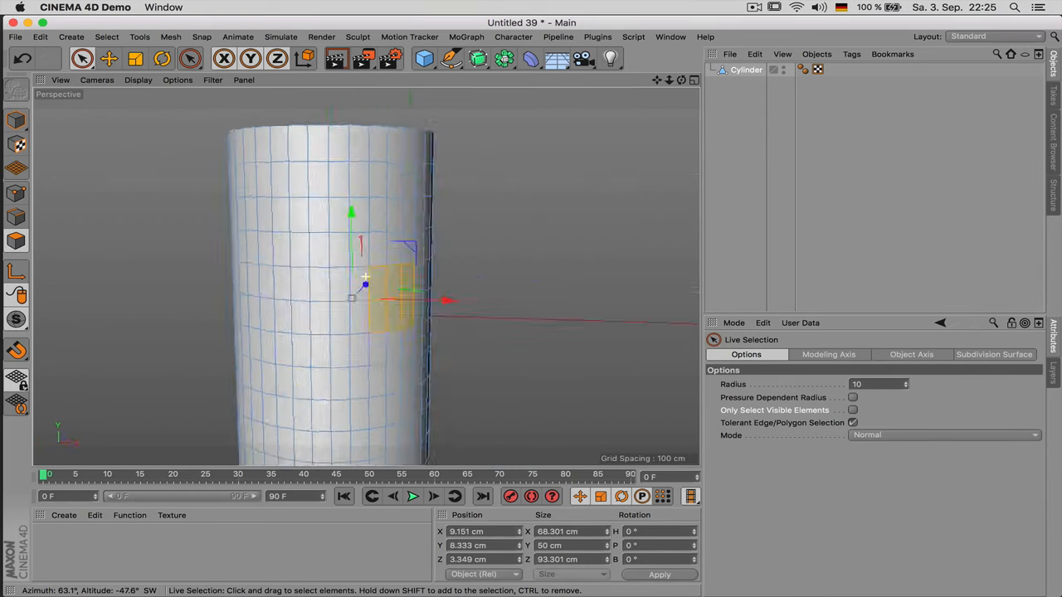
click(190, 58)
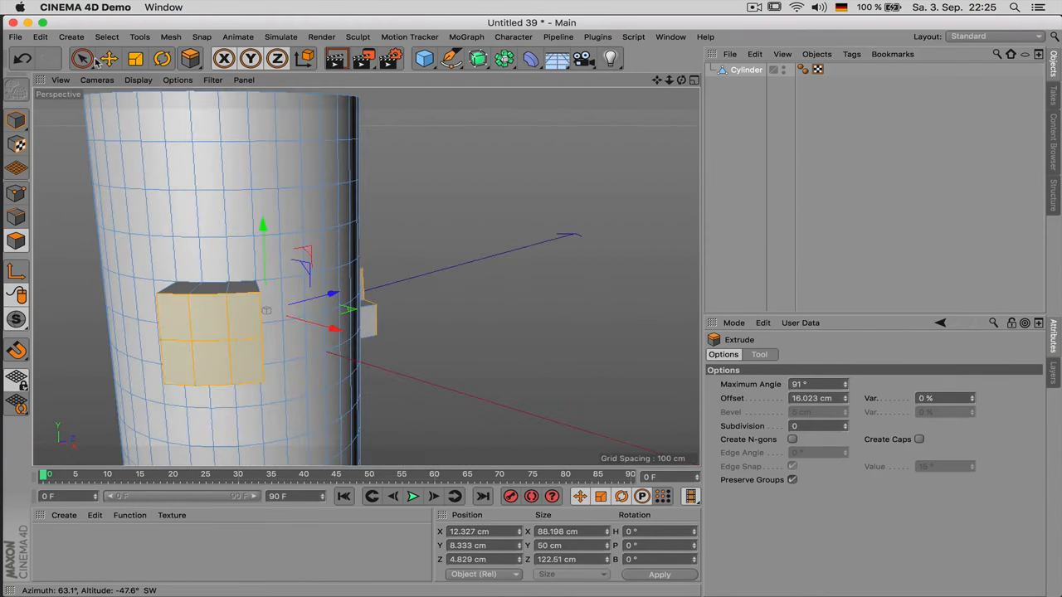
click(82, 58)
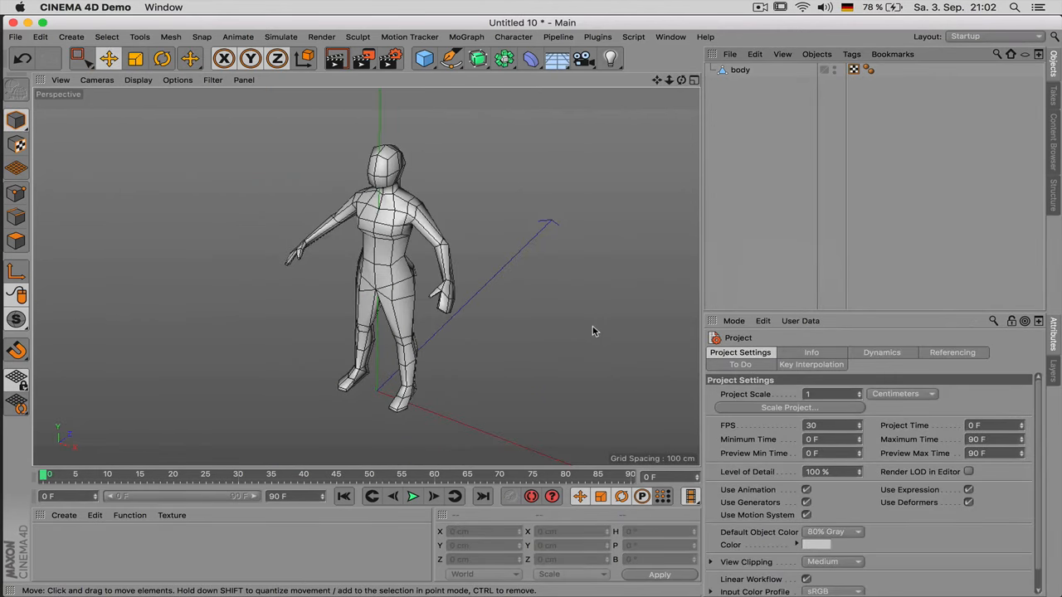
Step: Orbit the figure, then switch to the chair scene and expand the mr 50 group
drag(593, 331, 366, 274)
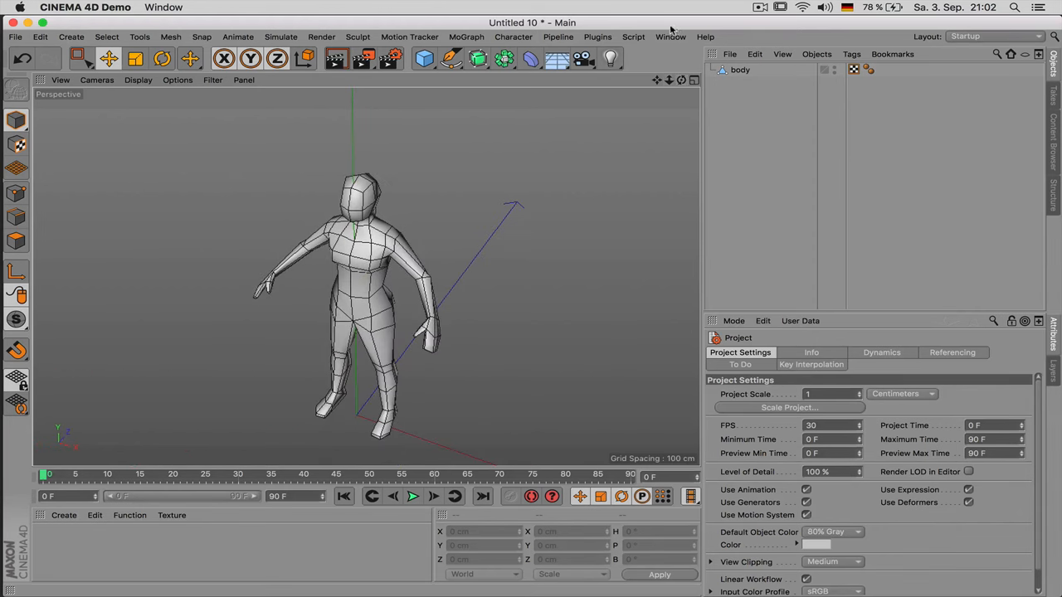
click(670, 37)
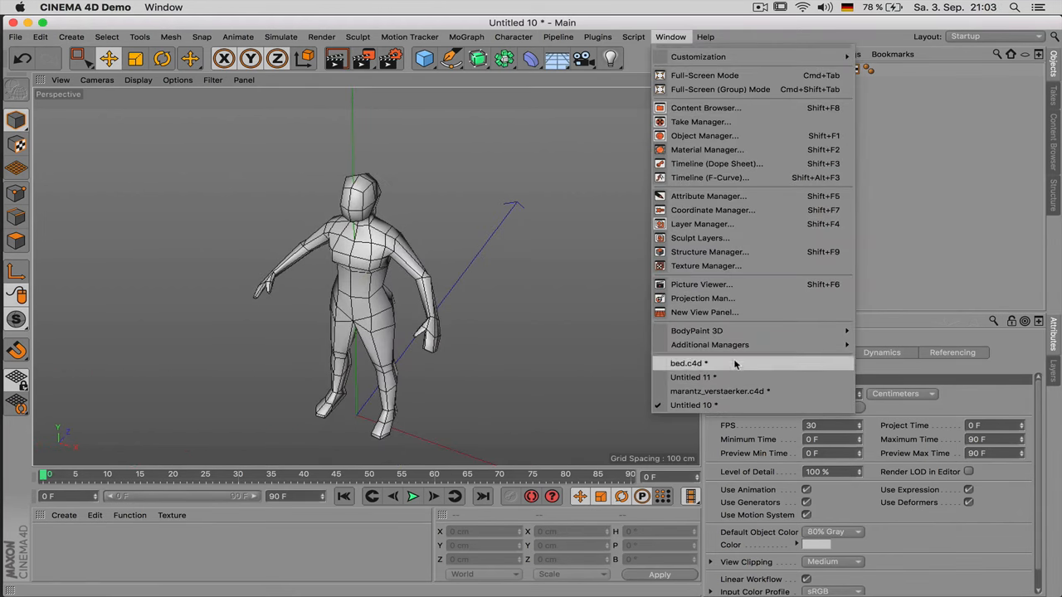
click(692, 377)
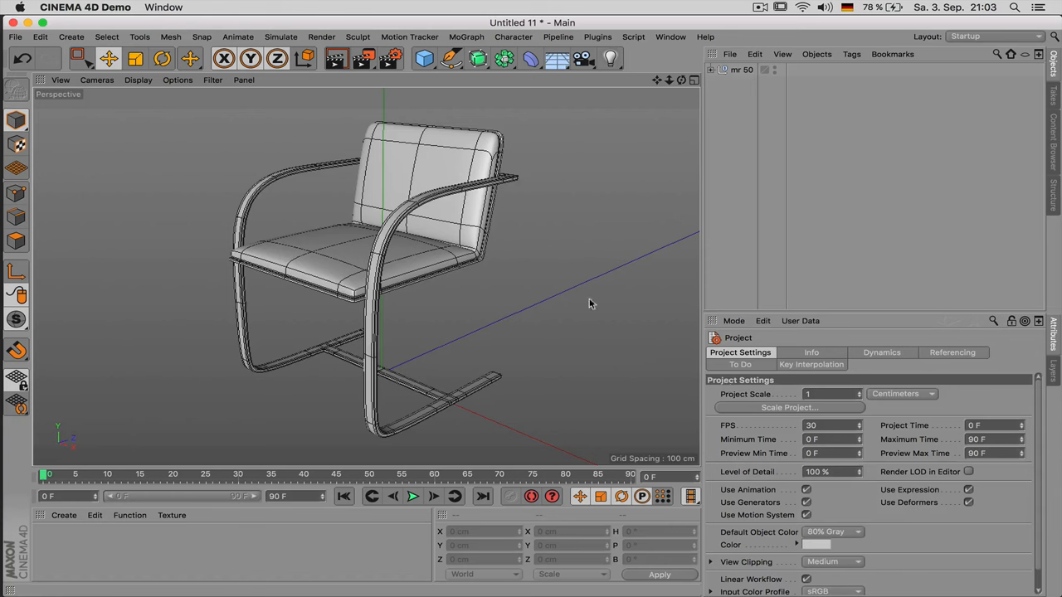
click(711, 70)
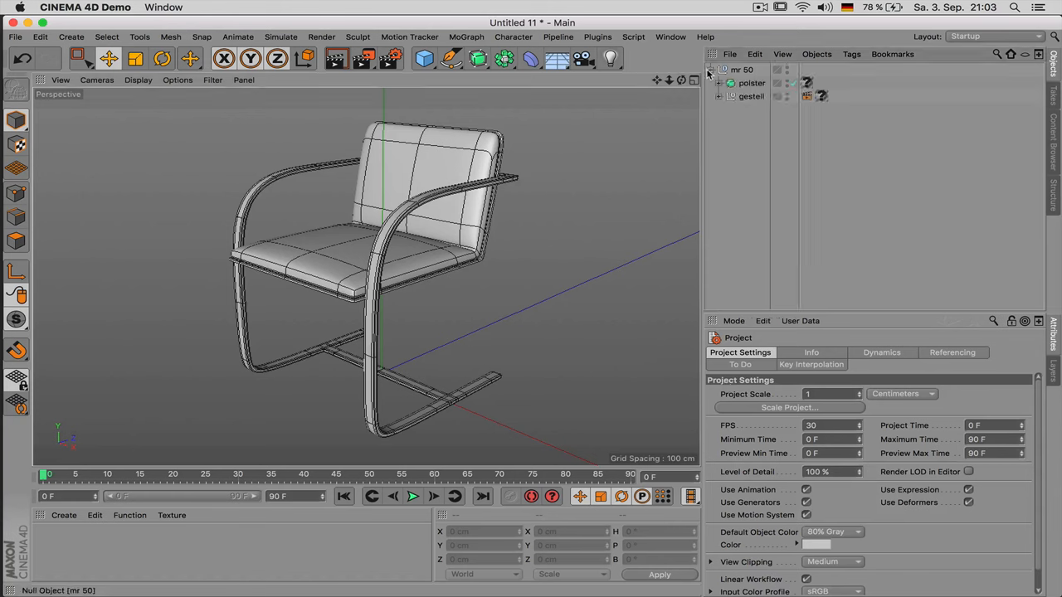
click(752, 83)
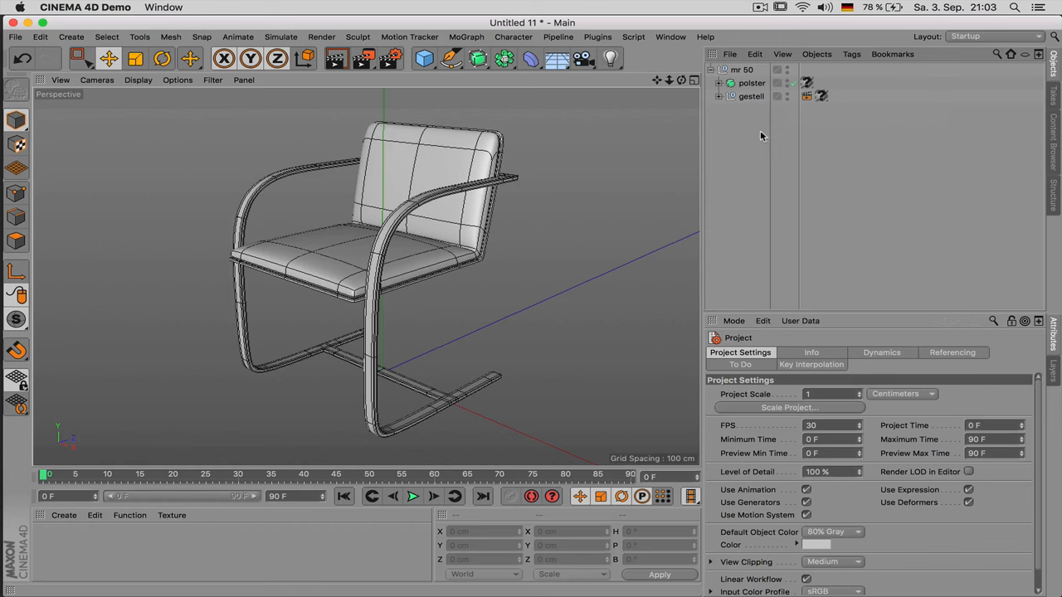
mouse_move(760, 137)
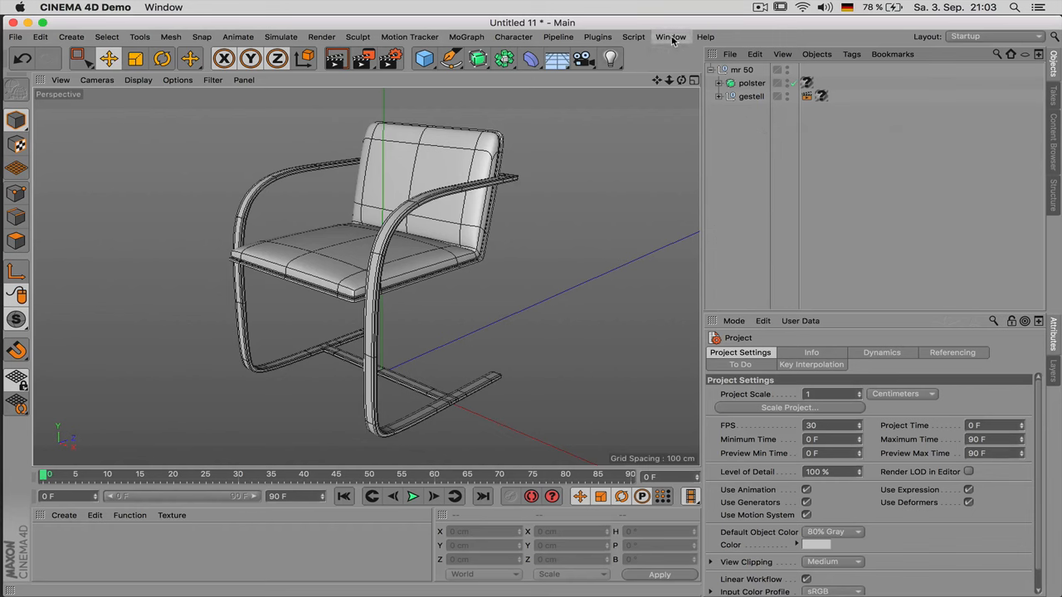
Step: Switch to the marantz_verstaerker.c4d amplifier scene
click(671, 36)
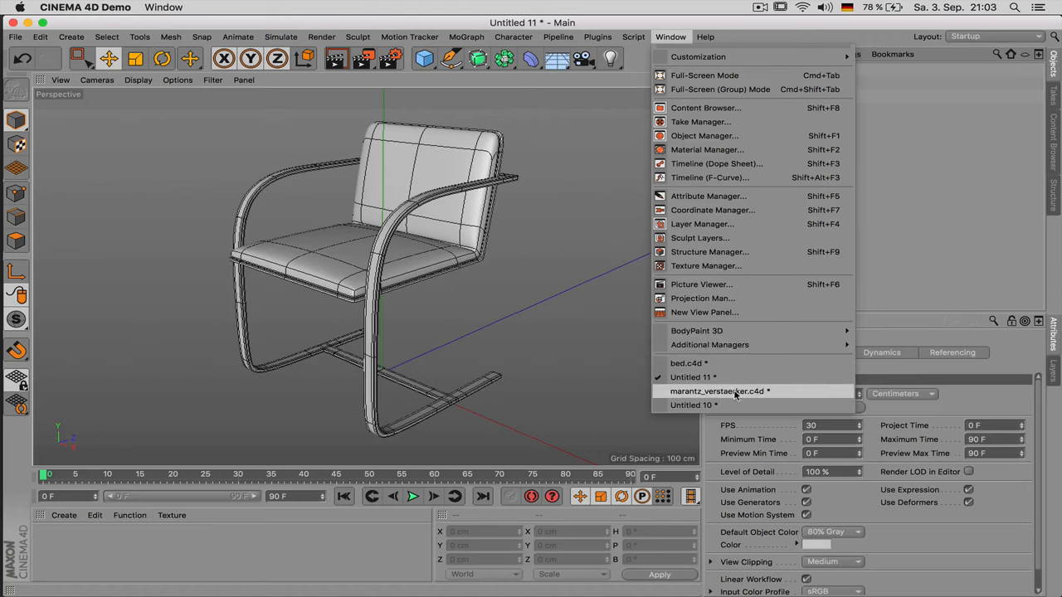
click(717, 391)
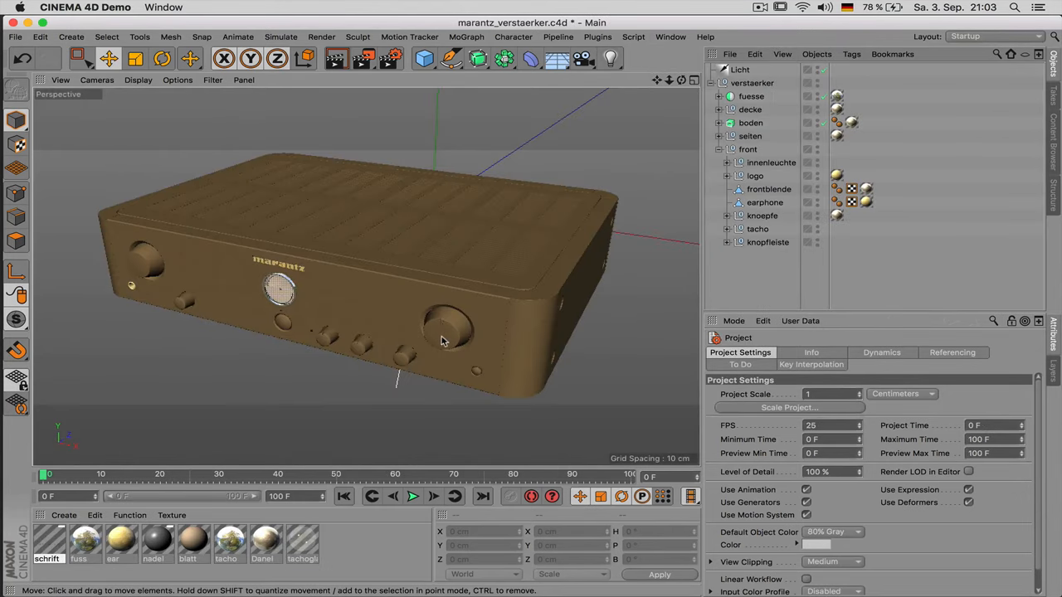
mouse_move(404, 349)
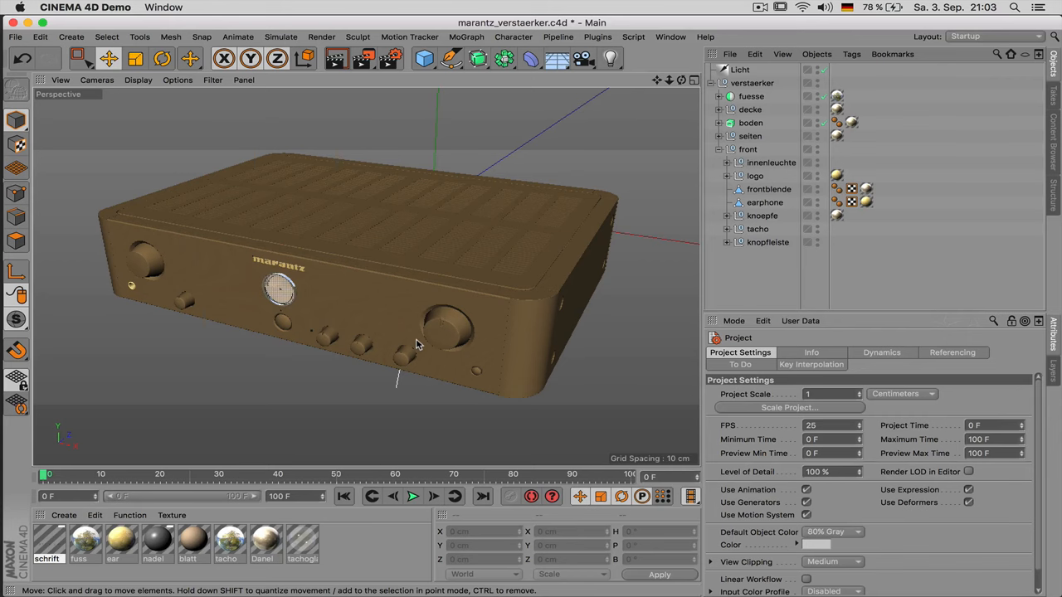
click(671, 35)
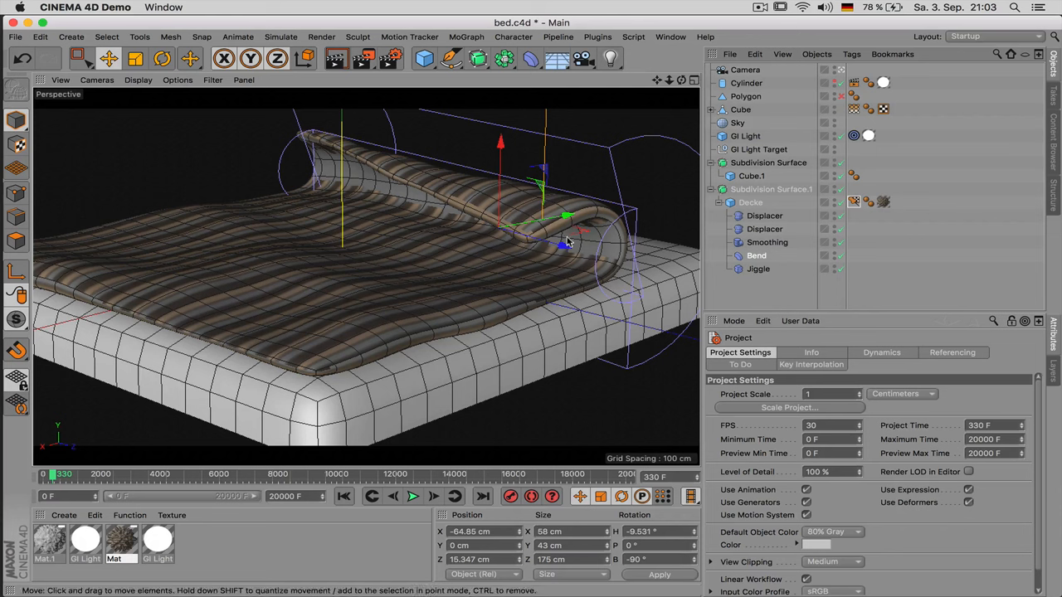
Step: Drag the Bend deformer to curl the blanket edge further, play the animation, and change documents
drag(565, 217, 517, 226)
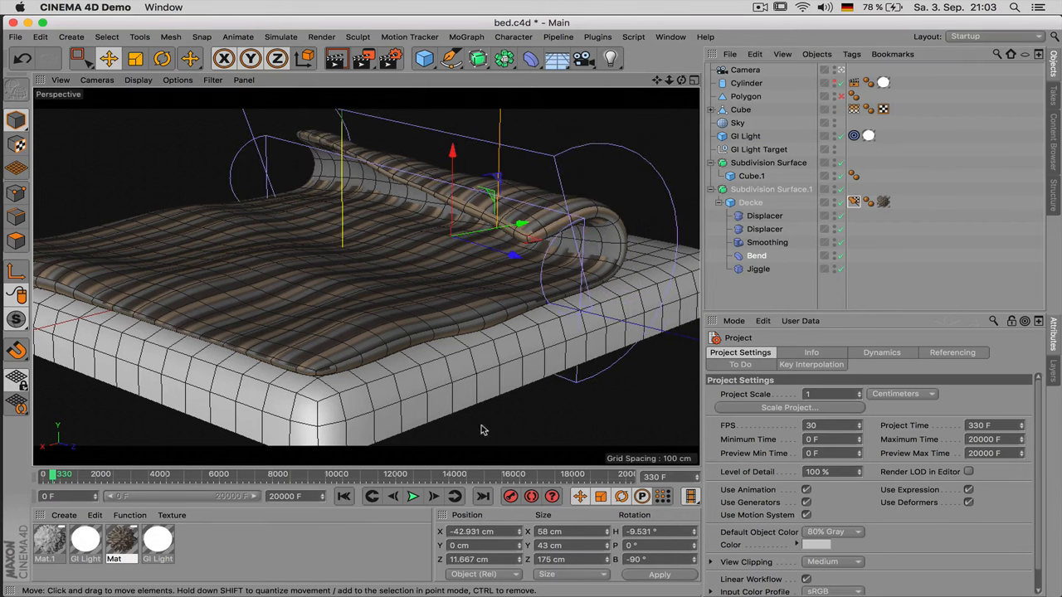
click(413, 496)
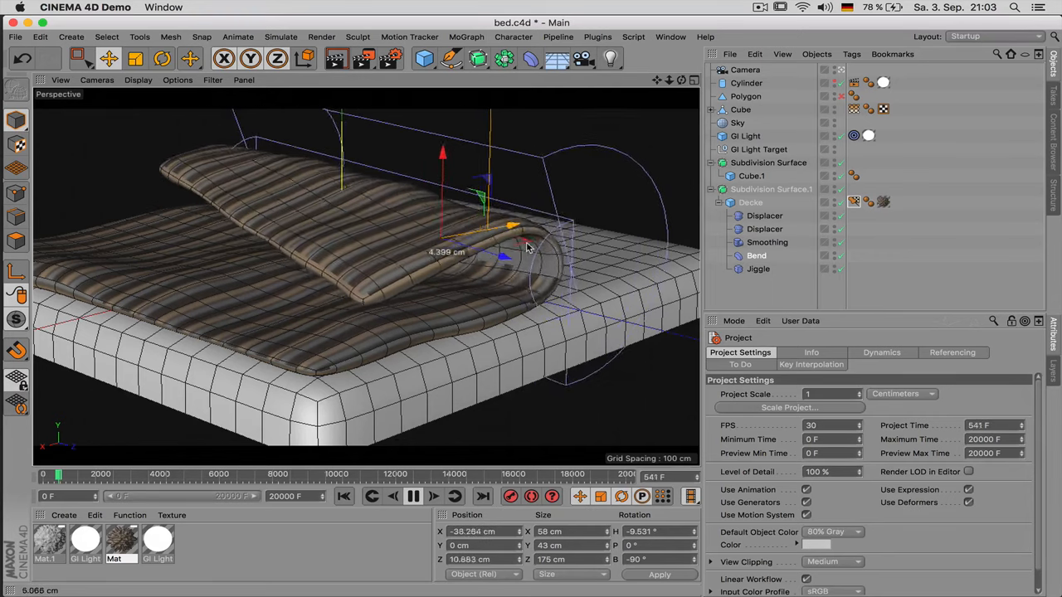
click(671, 36)
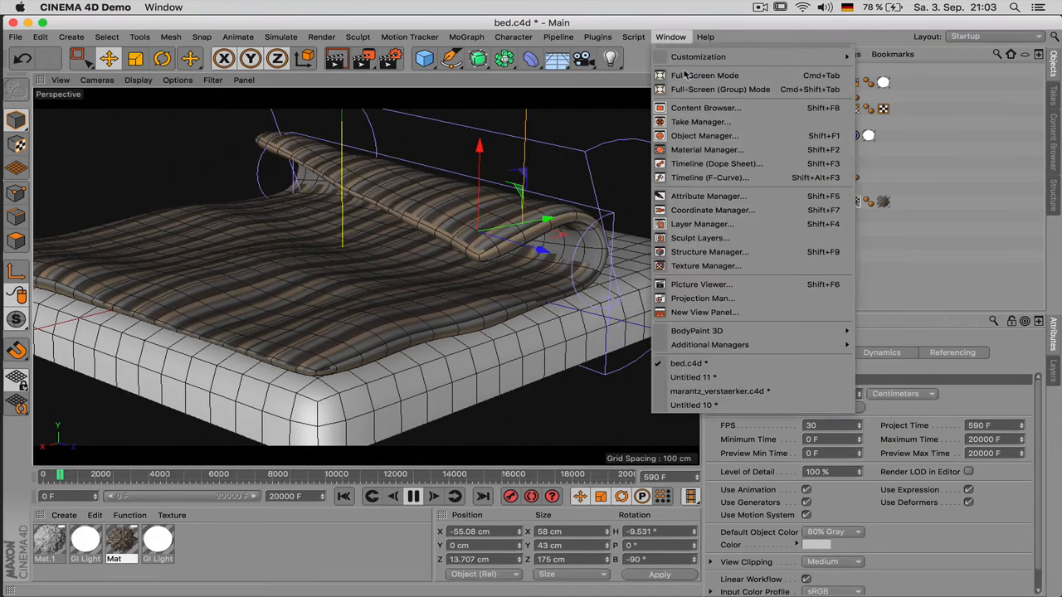
click(717, 391)
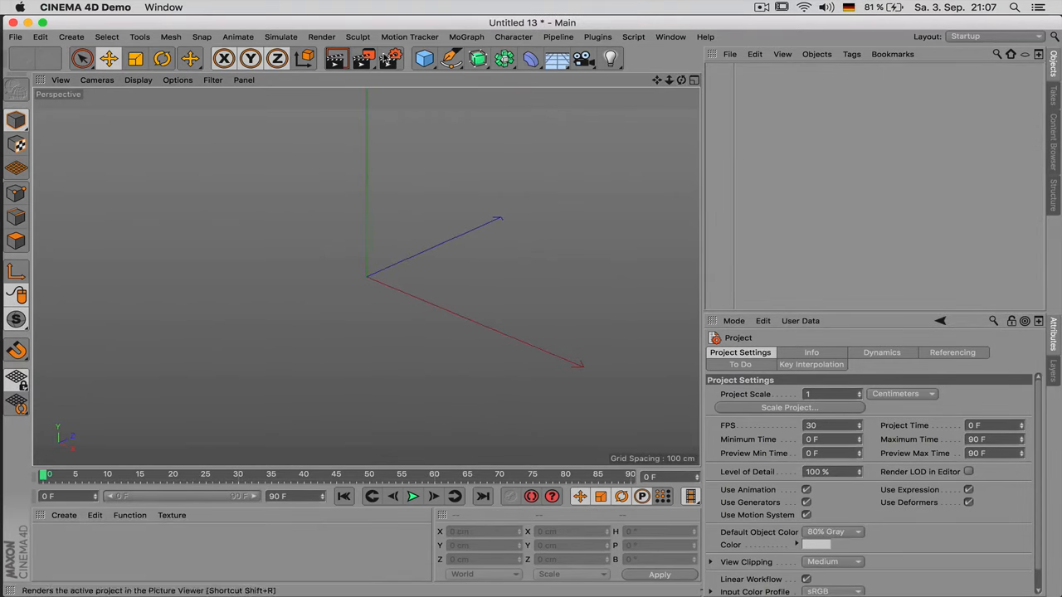
Step: Add a 400 by 400 cm Plane primitive to Untitled 13
click(424, 58)
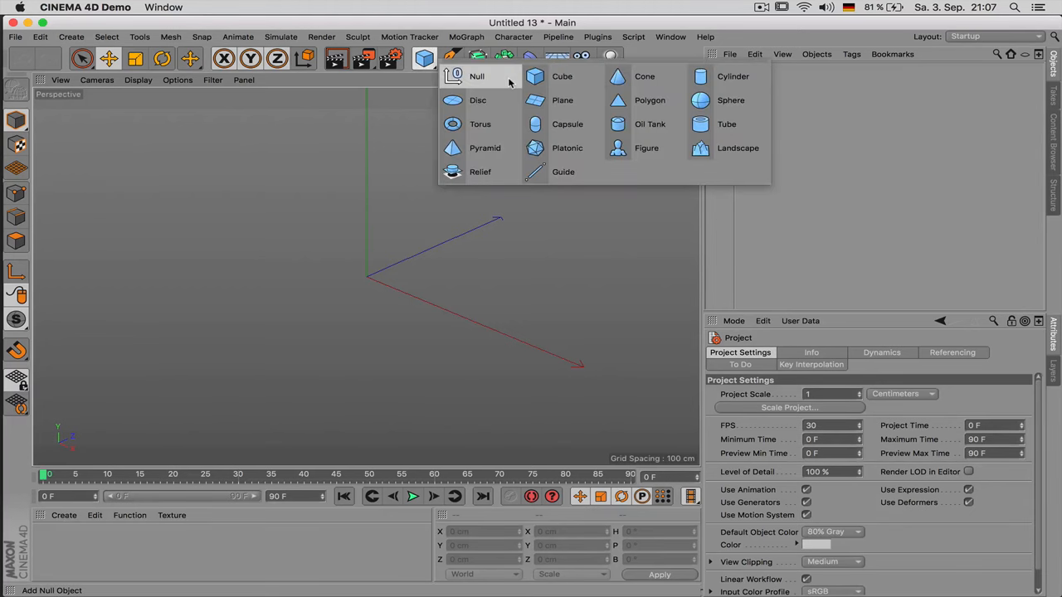
mouse_move(561, 75)
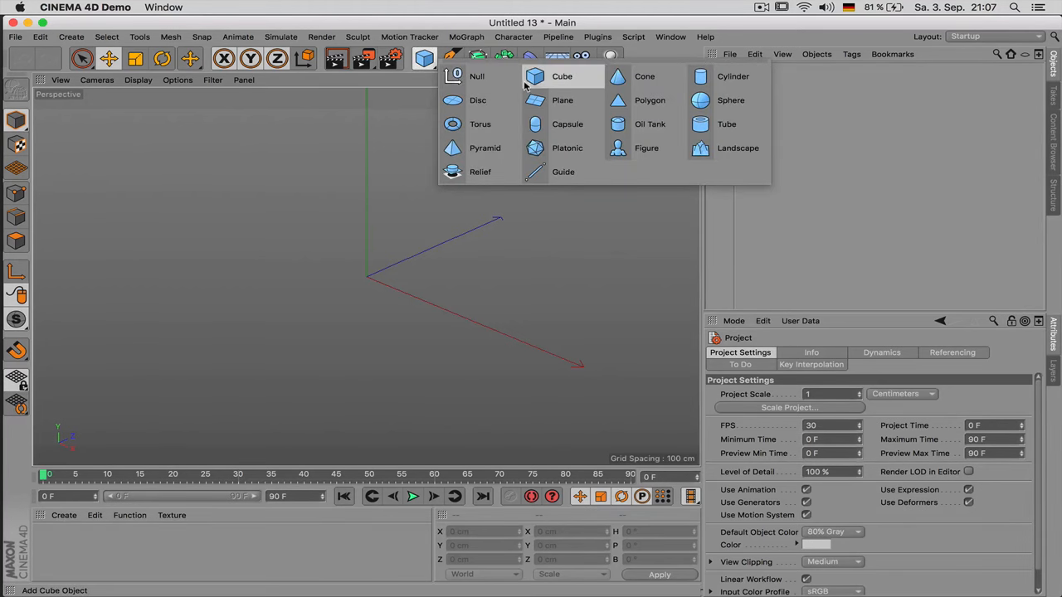
mouse_move(555, 79)
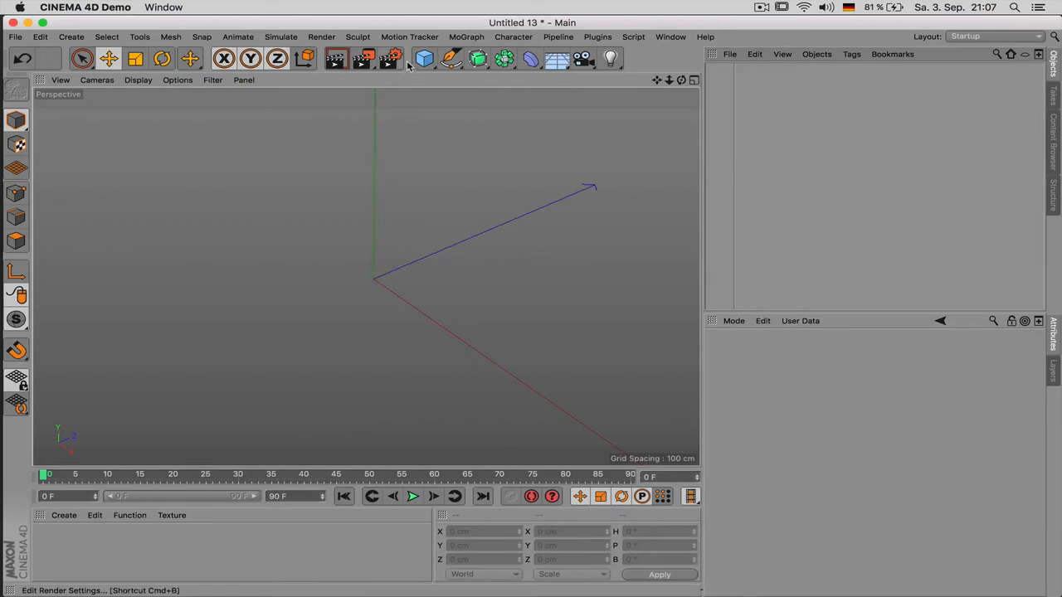
click(424, 58)
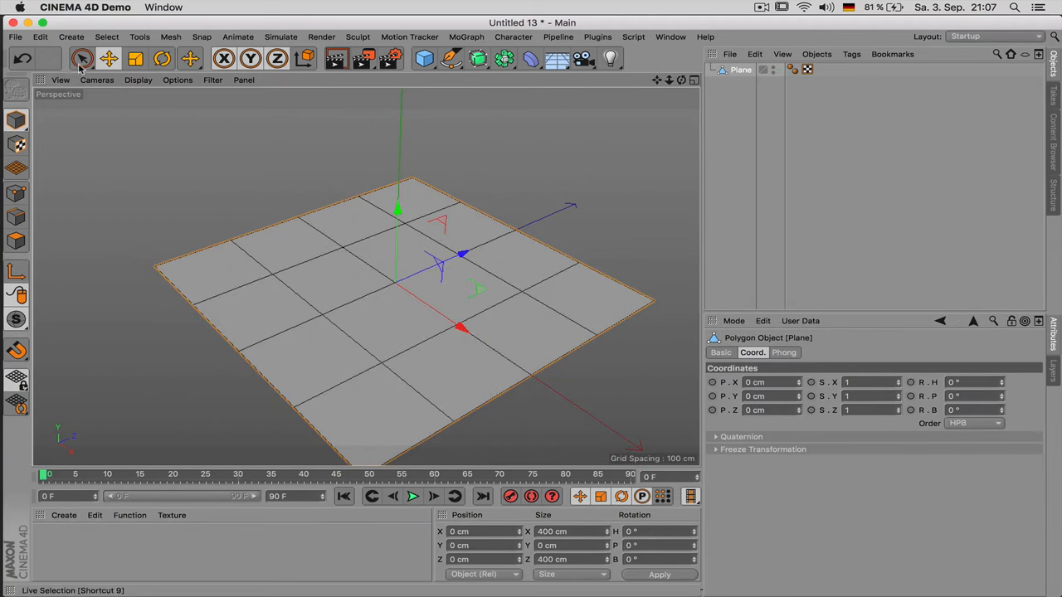
Step: Live-select the plane's points, extrude them about 56 cm, and enable Create Caps
click(82, 58)
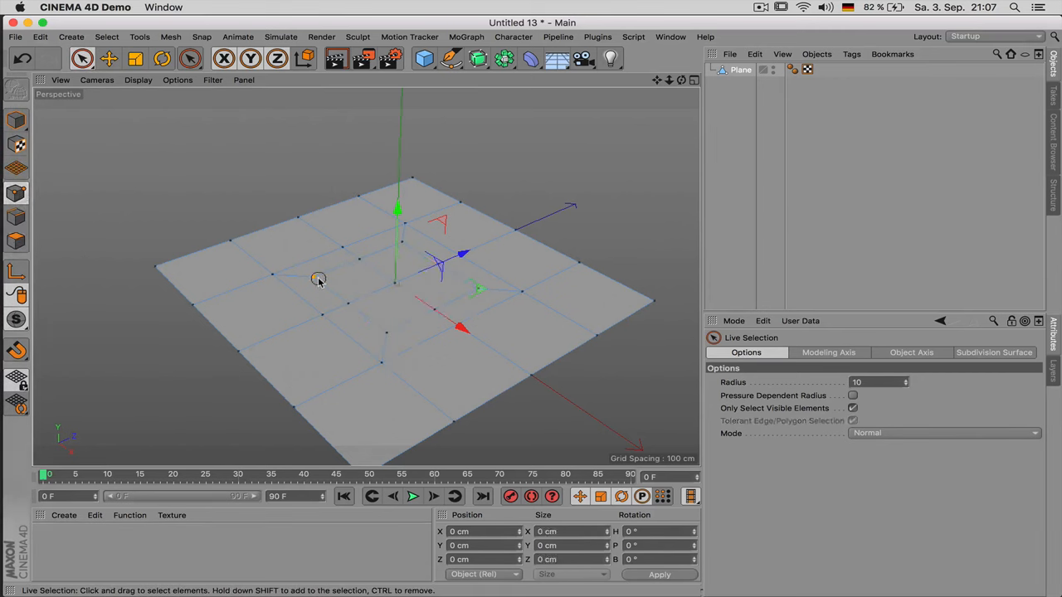
drag(319, 278, 478, 294)
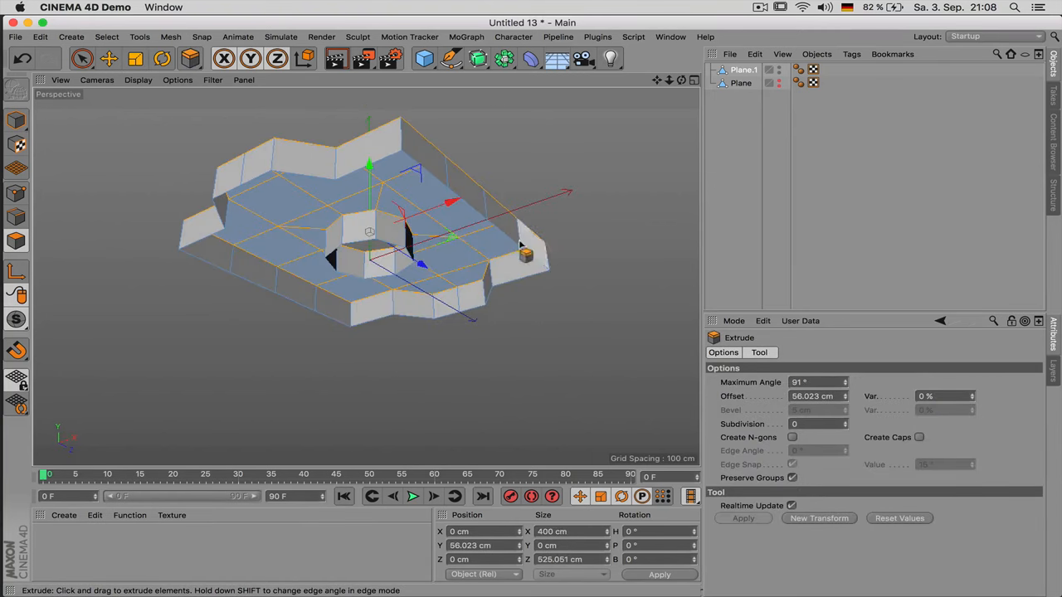
click(920, 437)
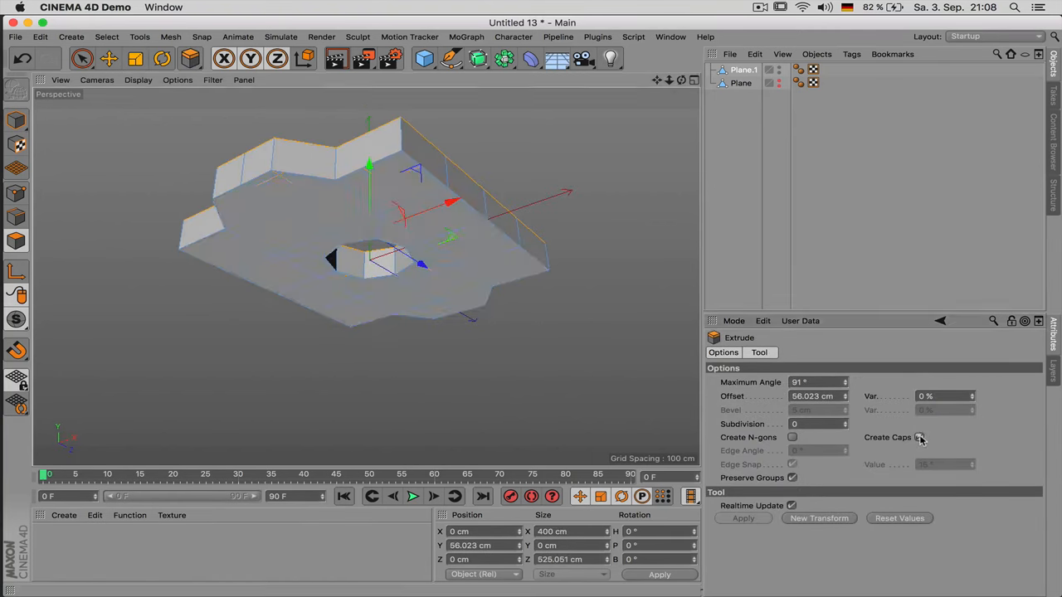
click(919, 437)
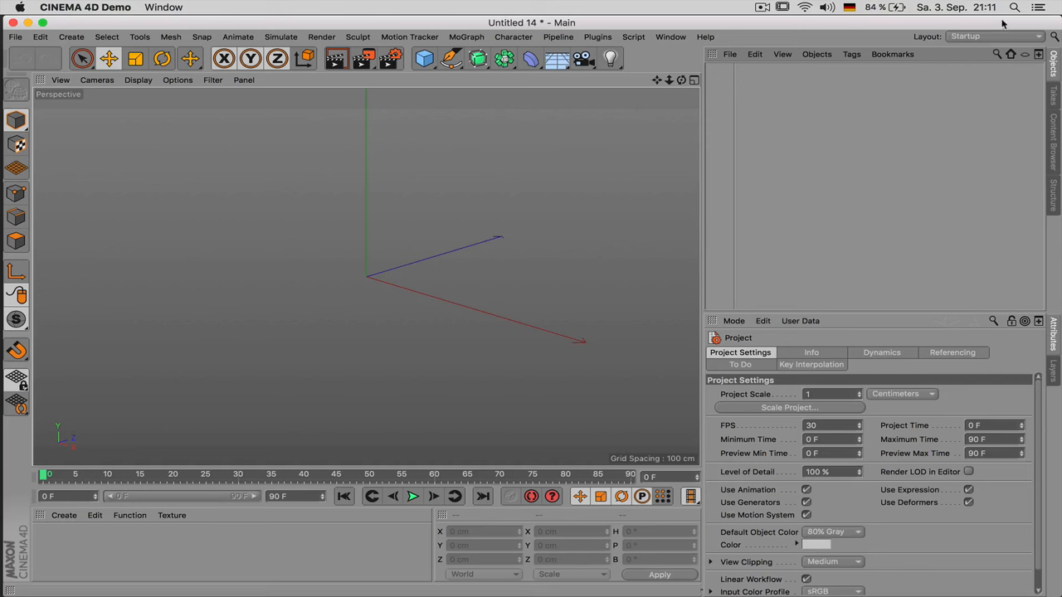
Step: Switch Untitled 14 to the Model layout and open the primitives list
click(993, 35)
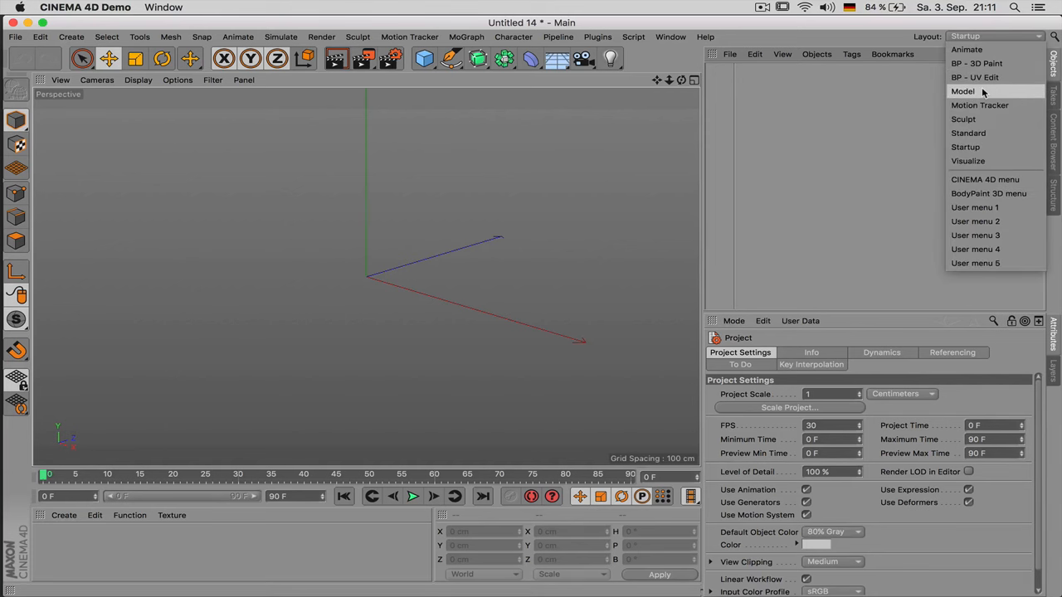
click(963, 91)
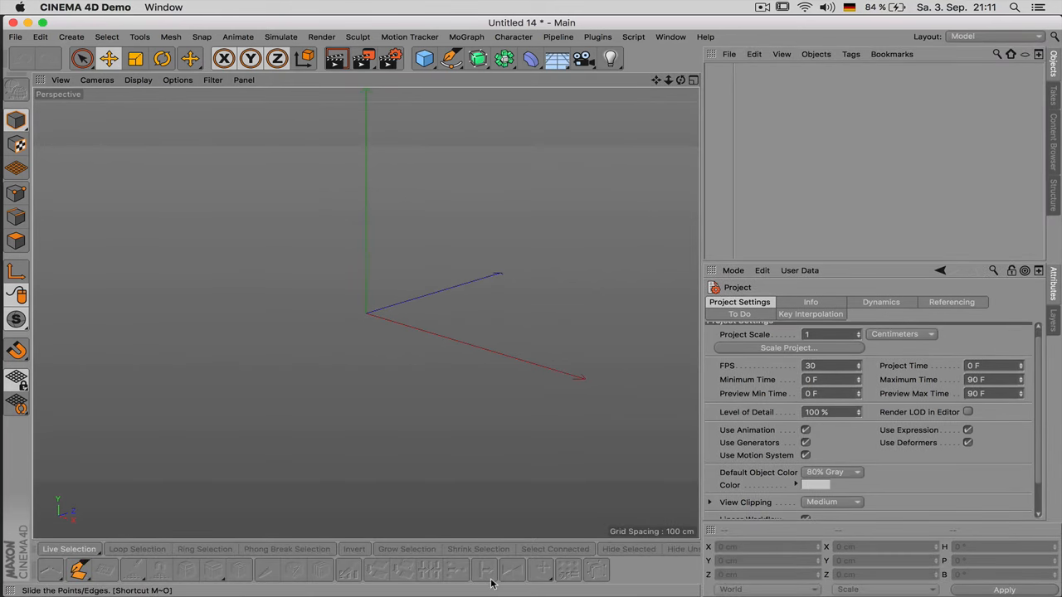
mouse_move(486, 569)
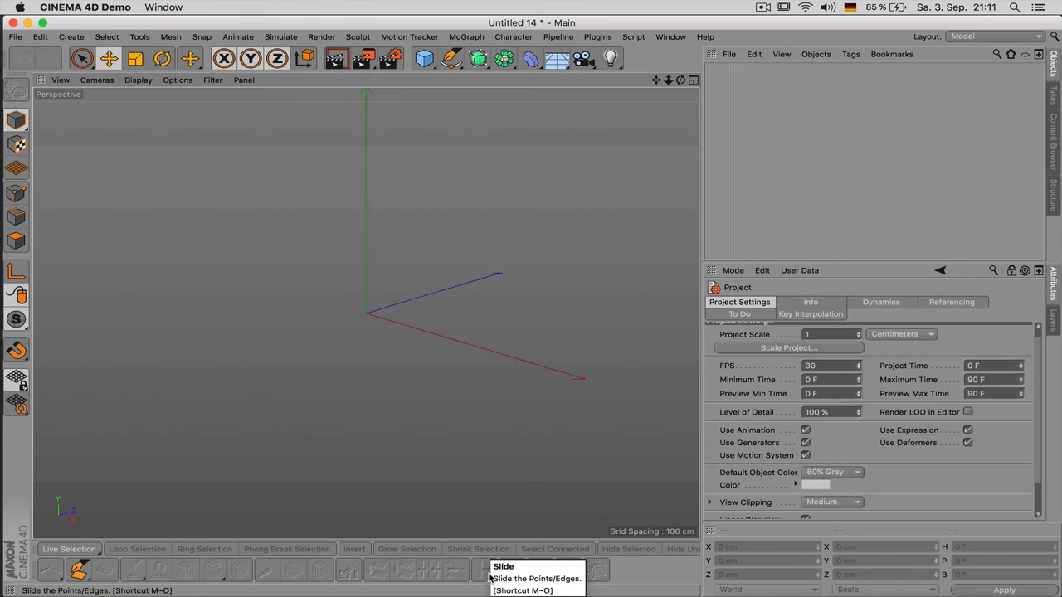
mouse_move(424, 58)
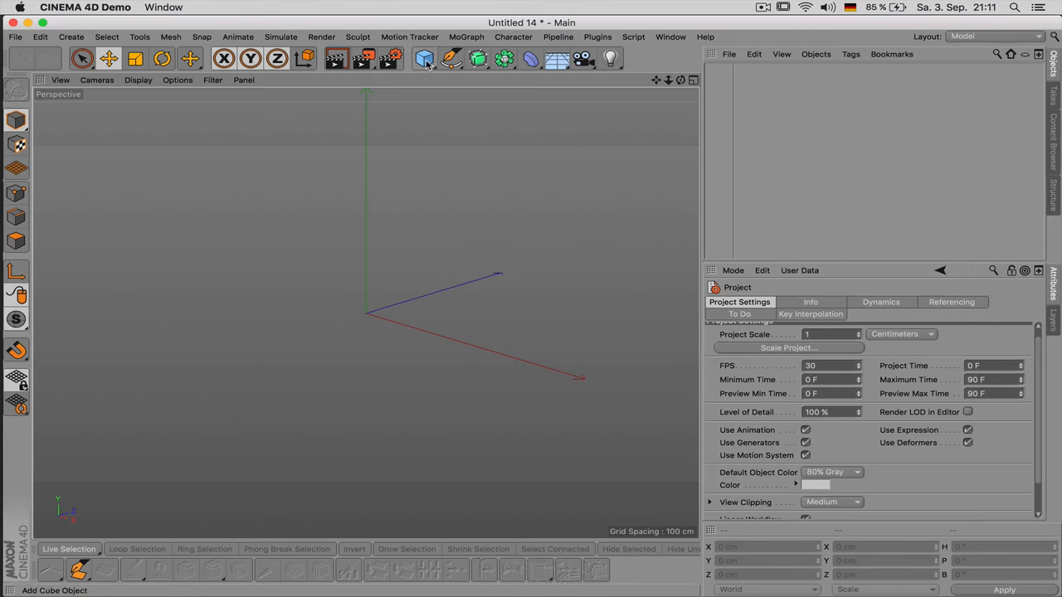
click(425, 58)
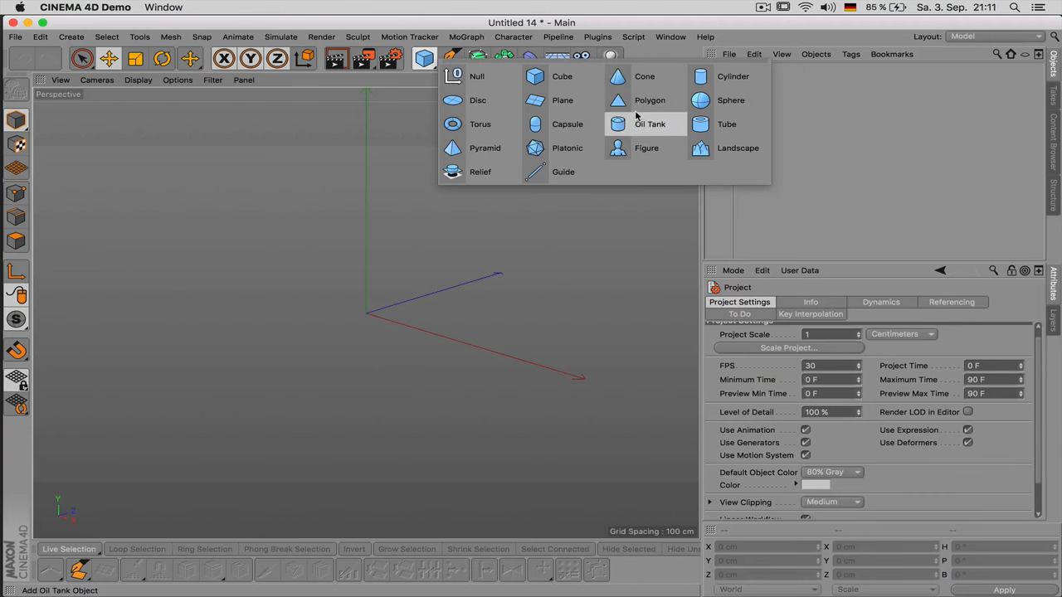
Step: Add a cylinder with 8 rotation and 6 height segments, then make it editable
click(733, 75)
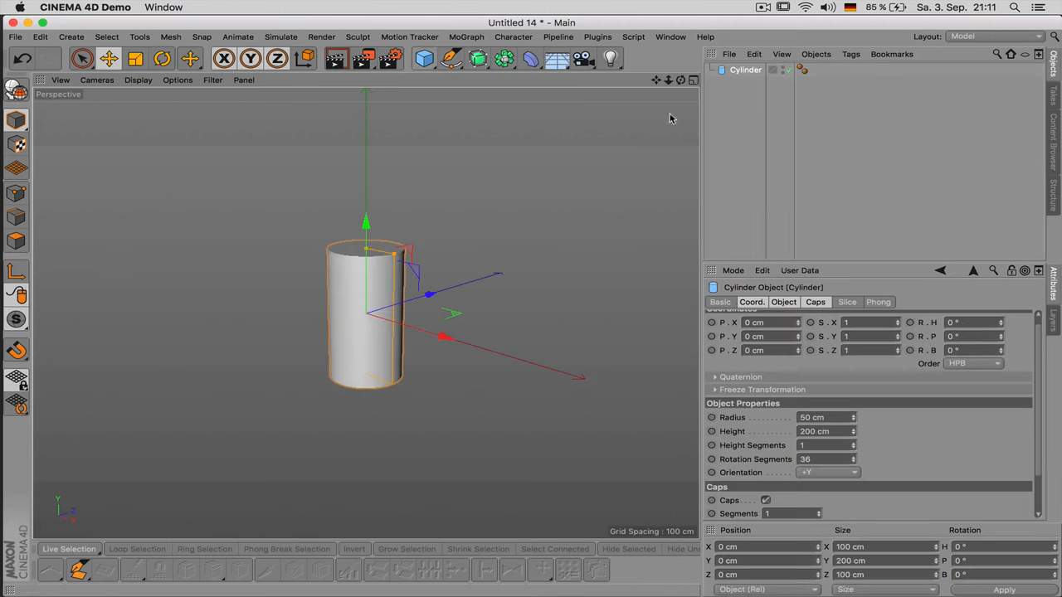
click(138, 80)
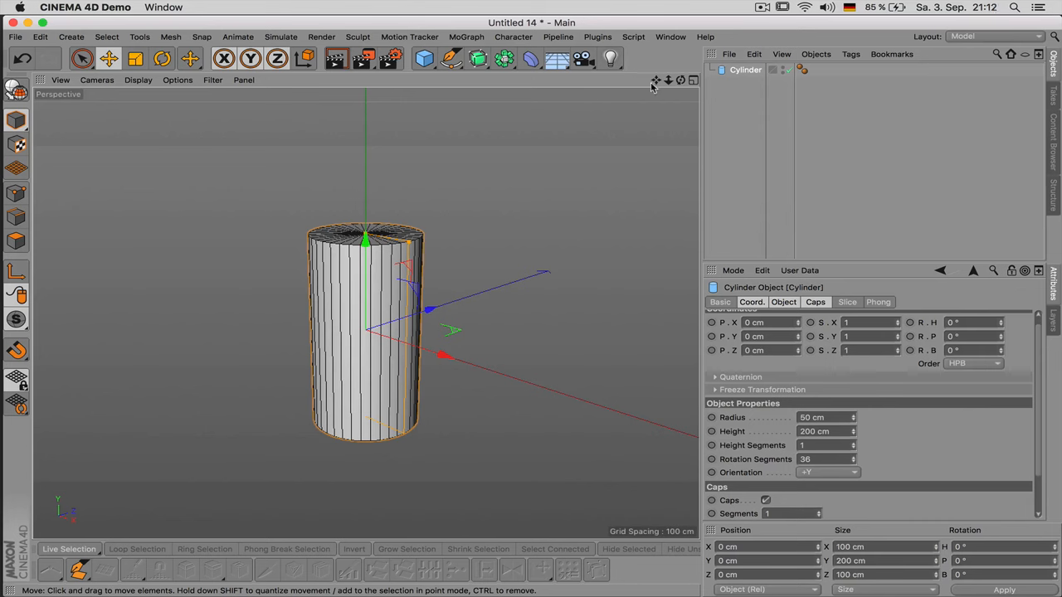
click(826, 459)
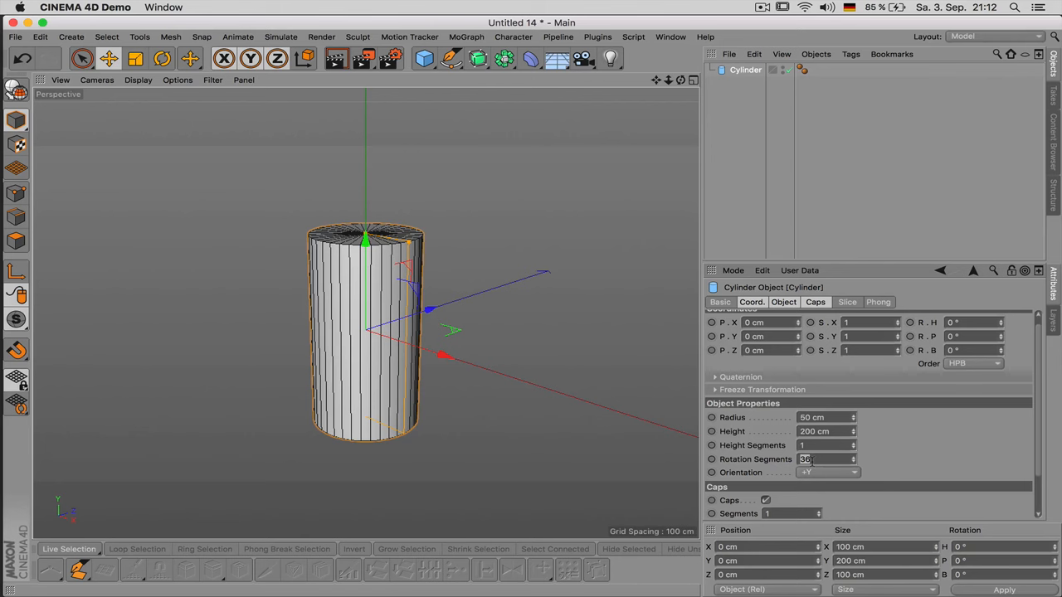
text(8)
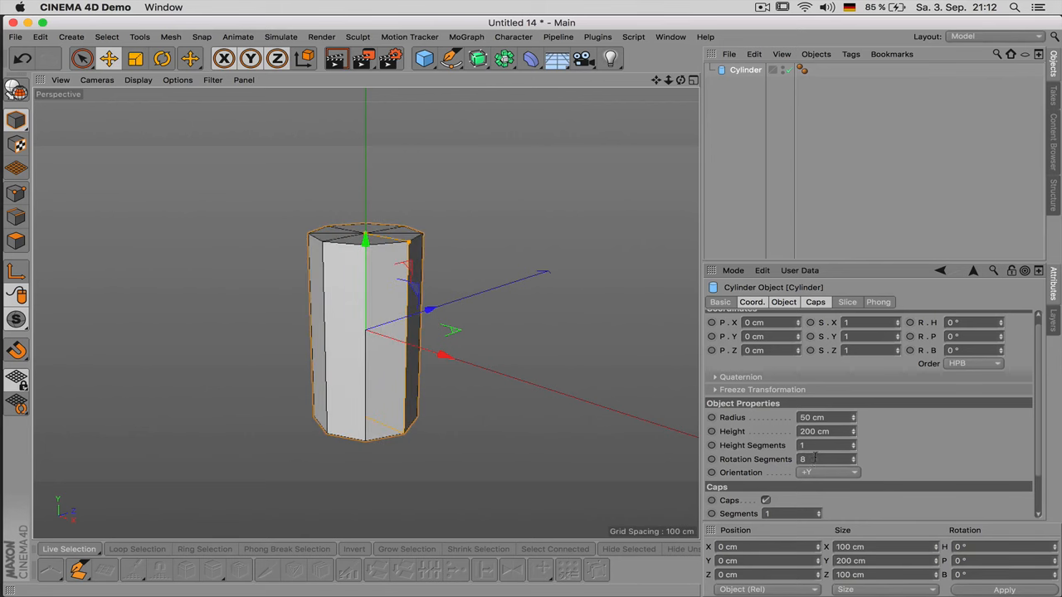
text(3)
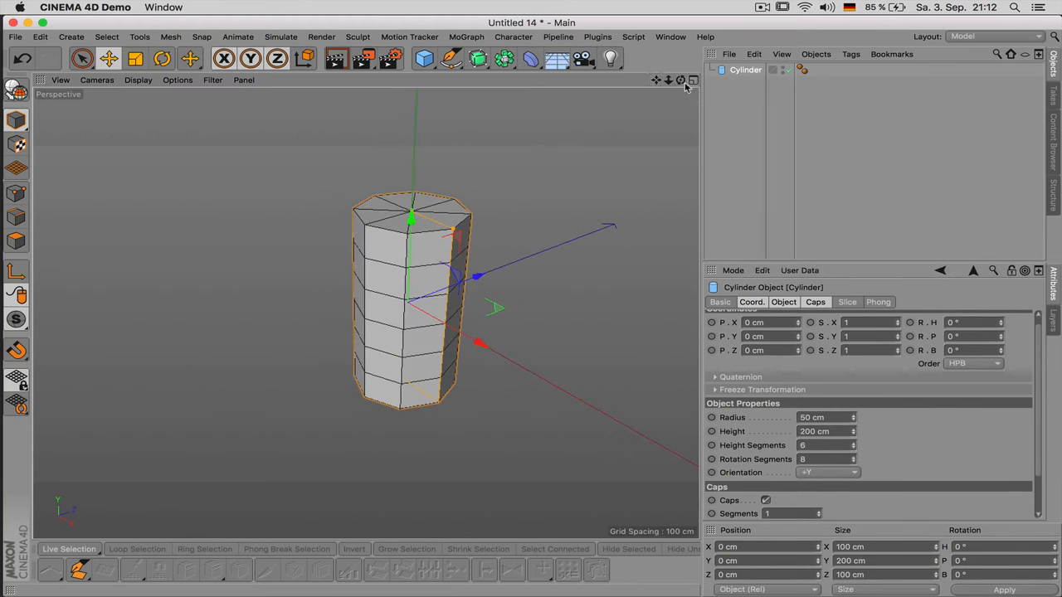
click(109, 58)
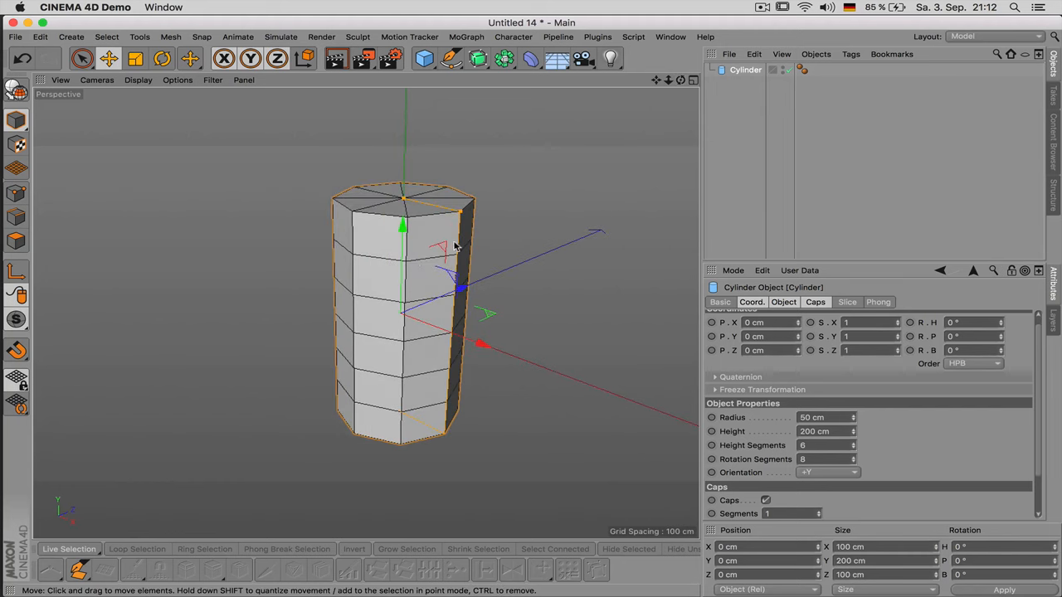
mouse_move(441, 205)
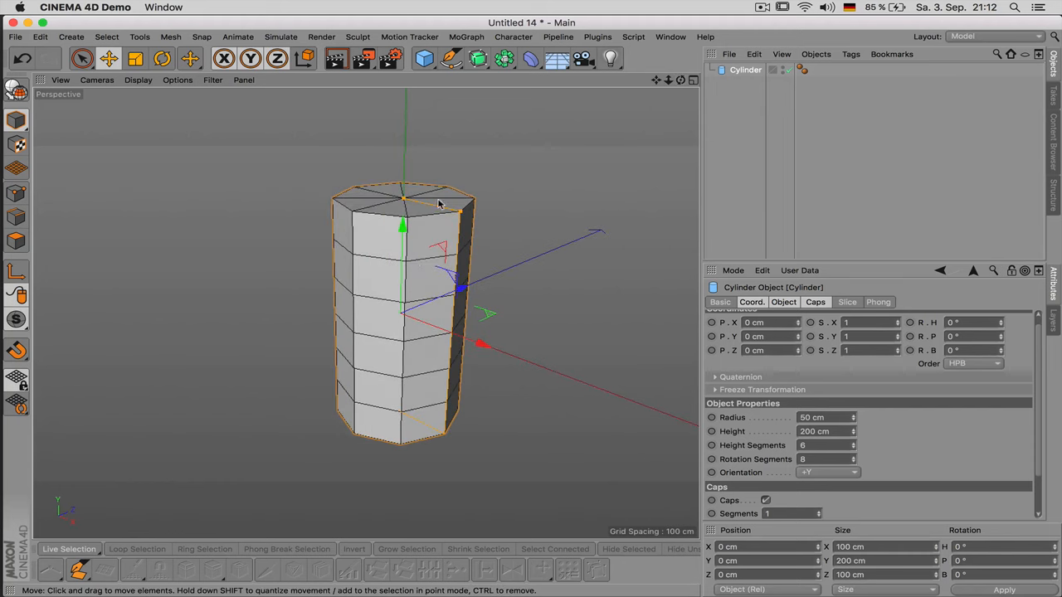
mouse_move(446, 274)
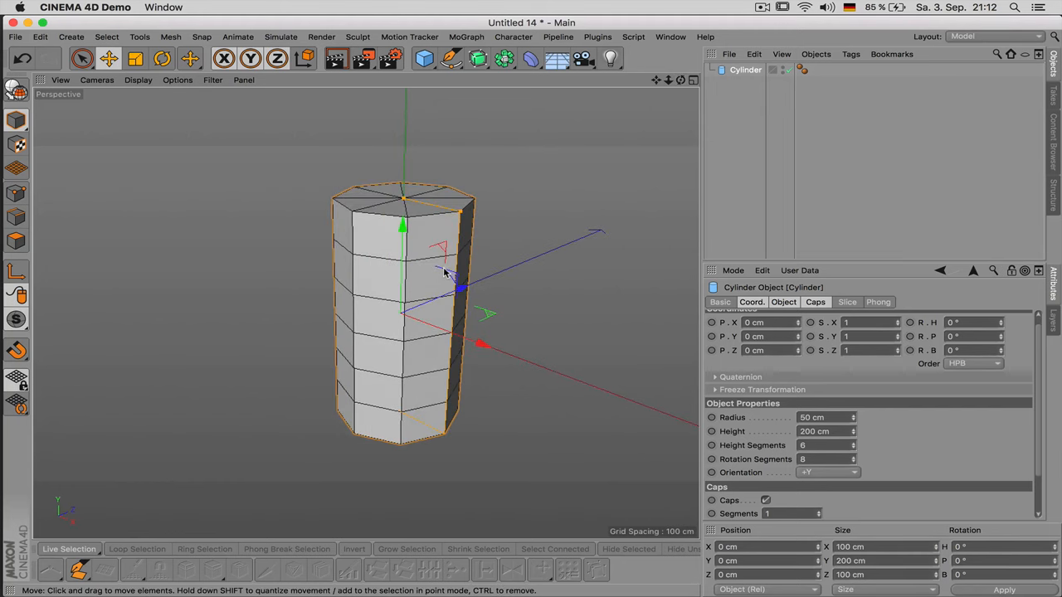
mouse_move(386, 296)
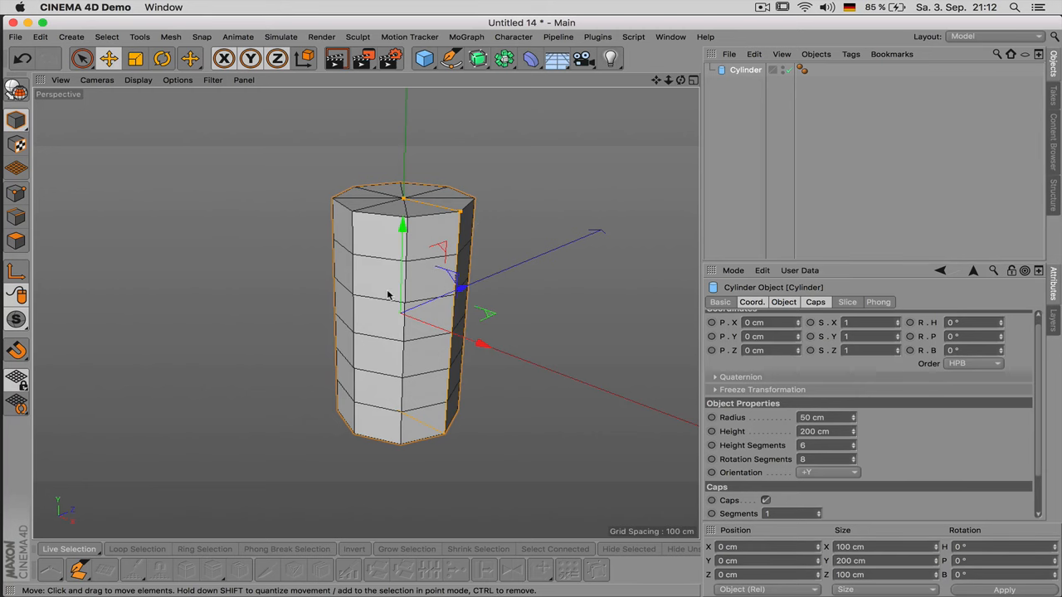
mouse_move(72, 108)
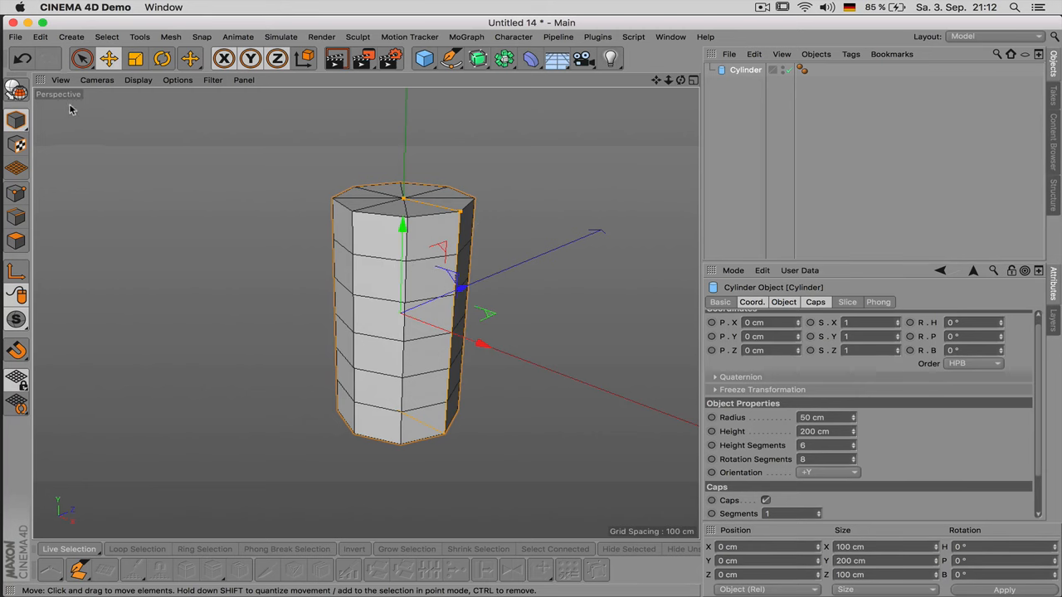
click(17, 194)
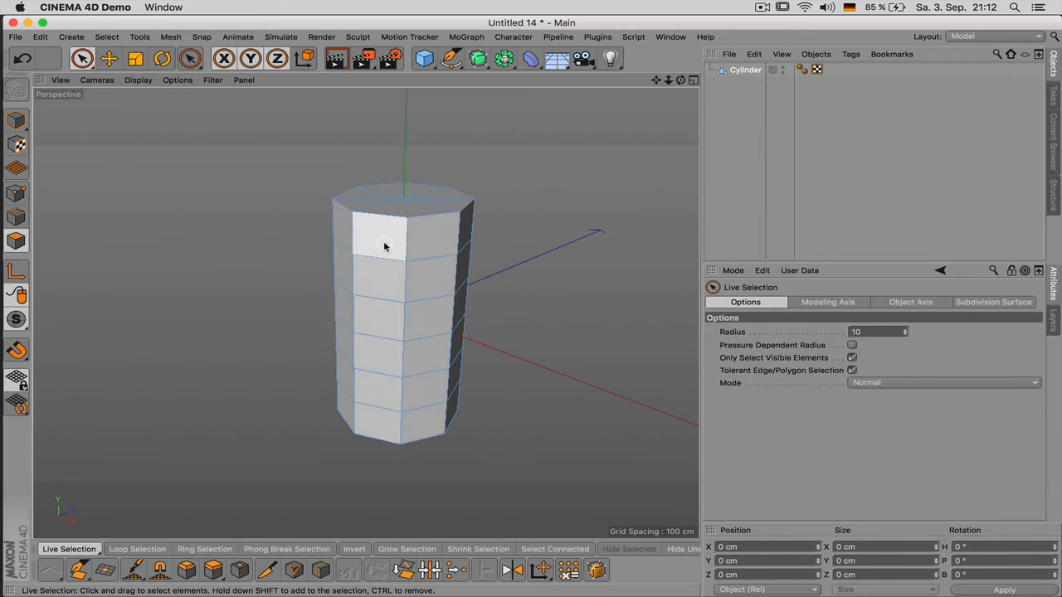
Step: Set the cylinder radius to 33 cm, make it editable, and enter Polygons mode
click(137, 548)
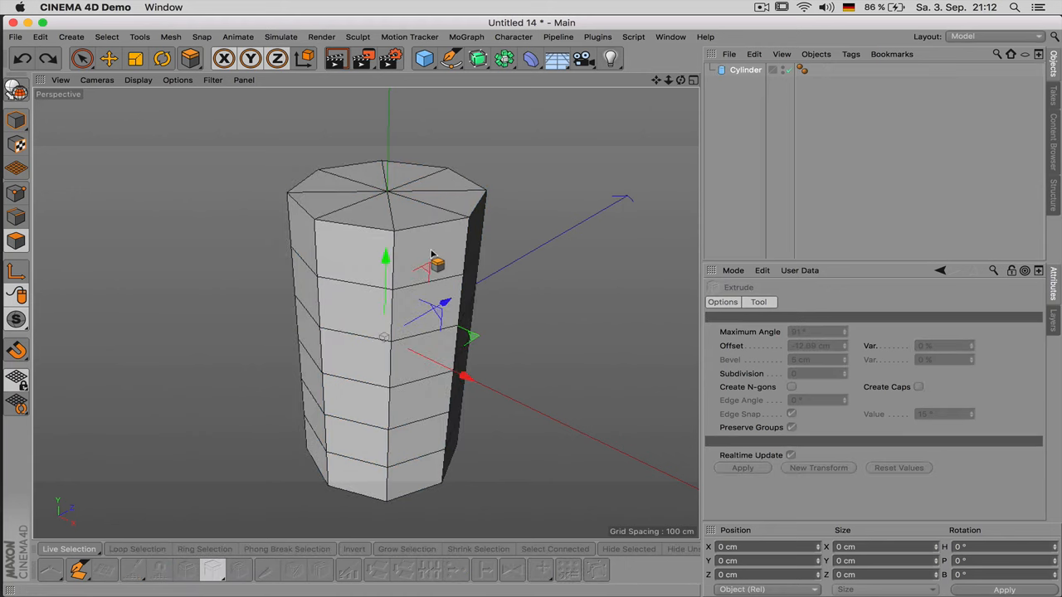
click(744, 69)
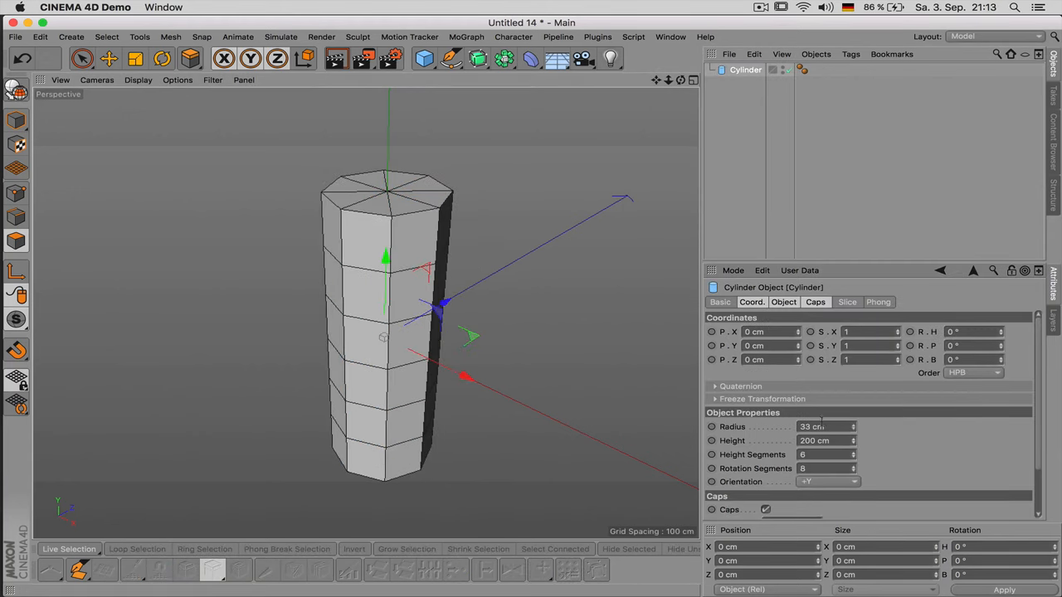
click(83, 58)
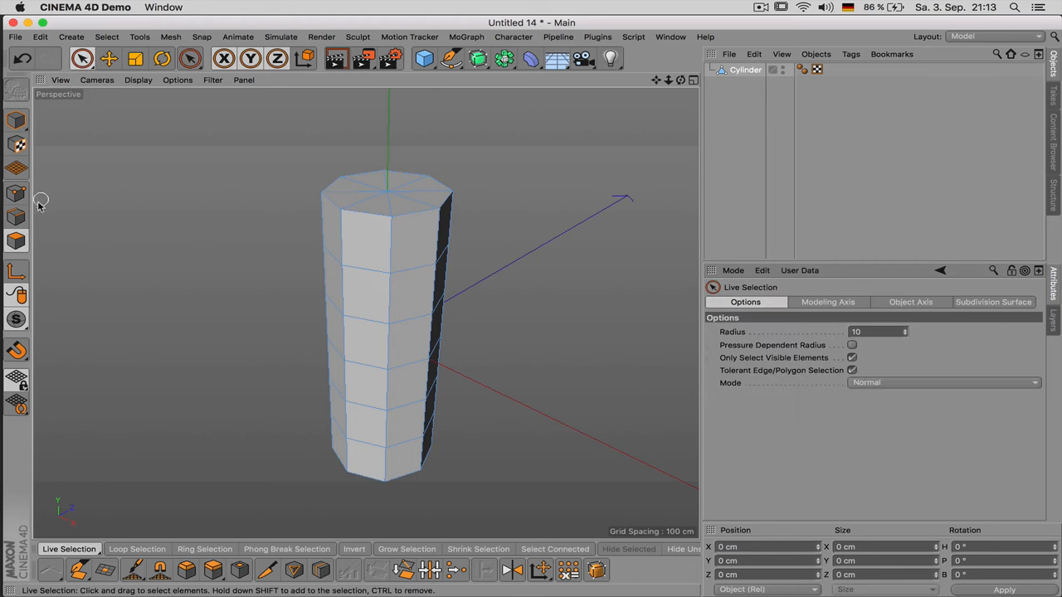
click(137, 548)
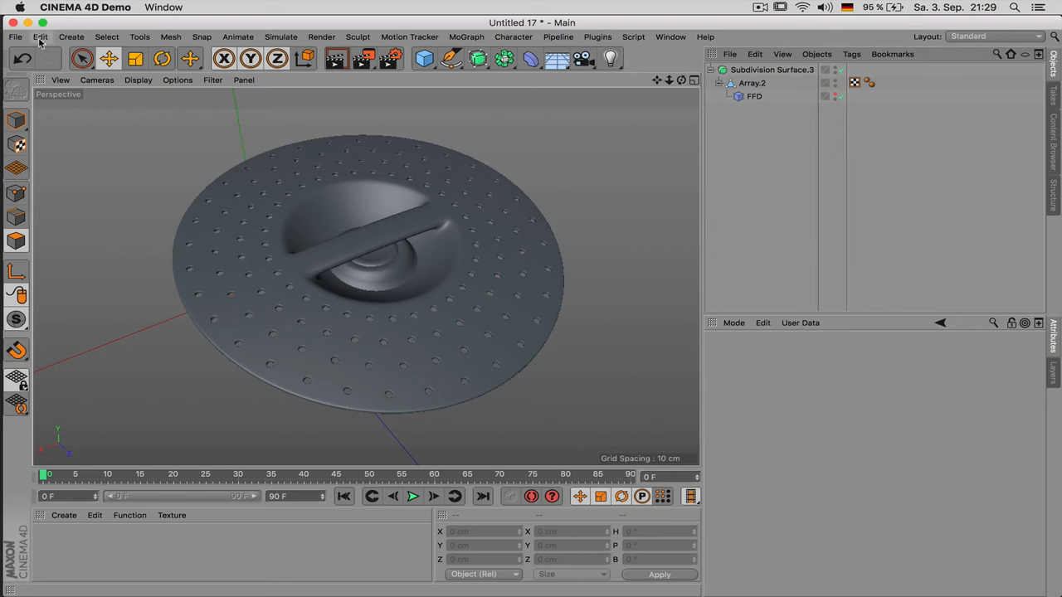
Step: Raise the minimum undo steps to 100 in Preferences, close them, and undo the last change
click(40, 37)
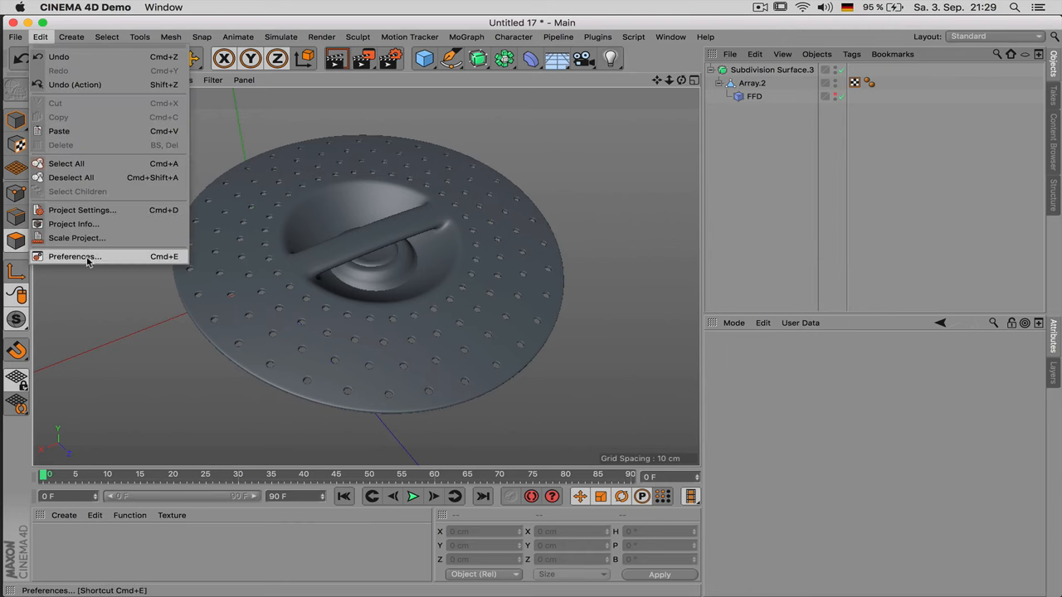
click(75, 256)
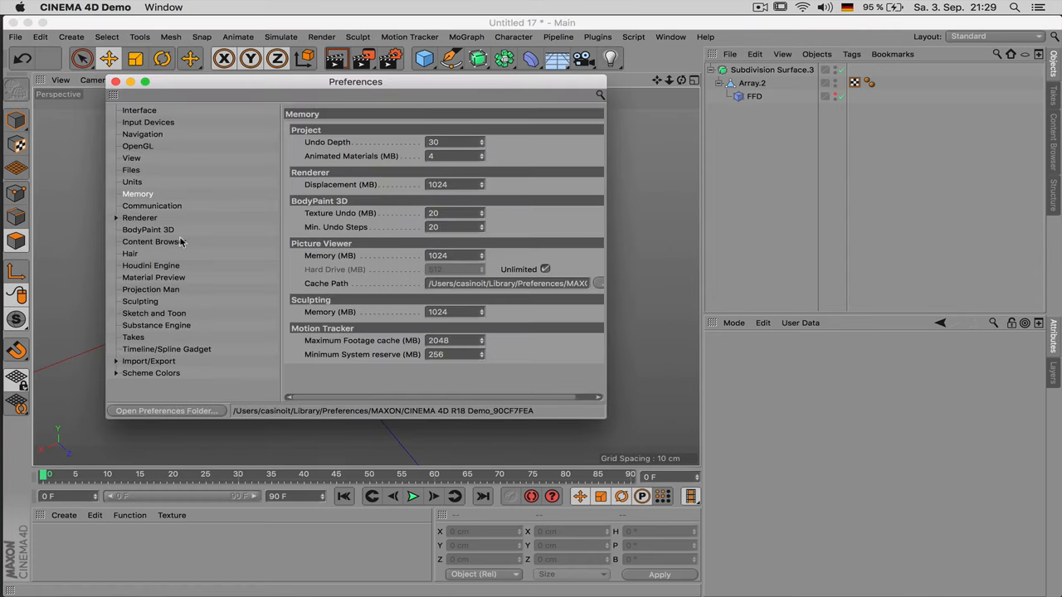
click(454, 227)
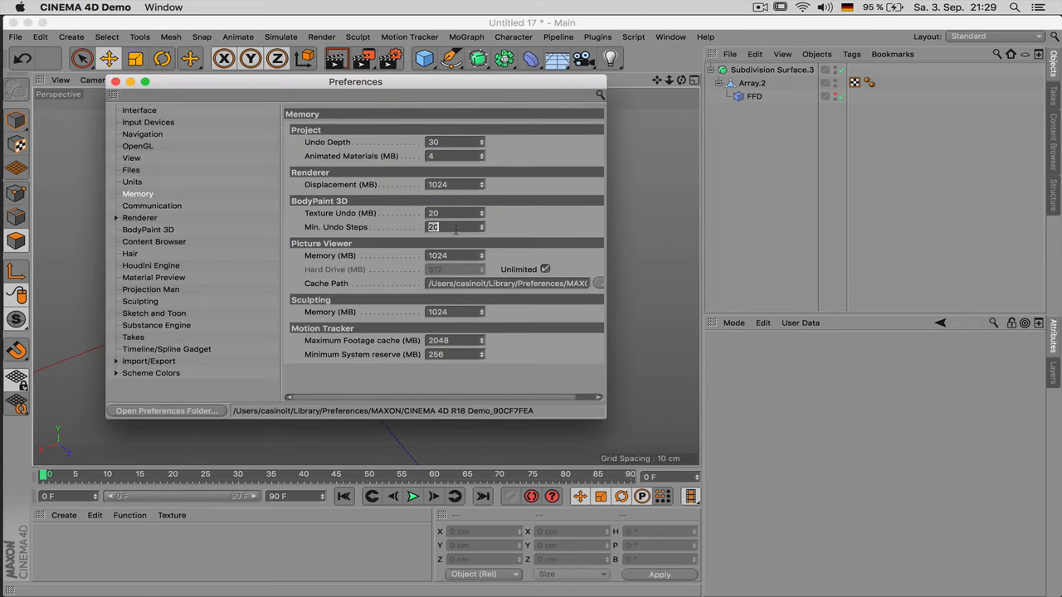
text(100)
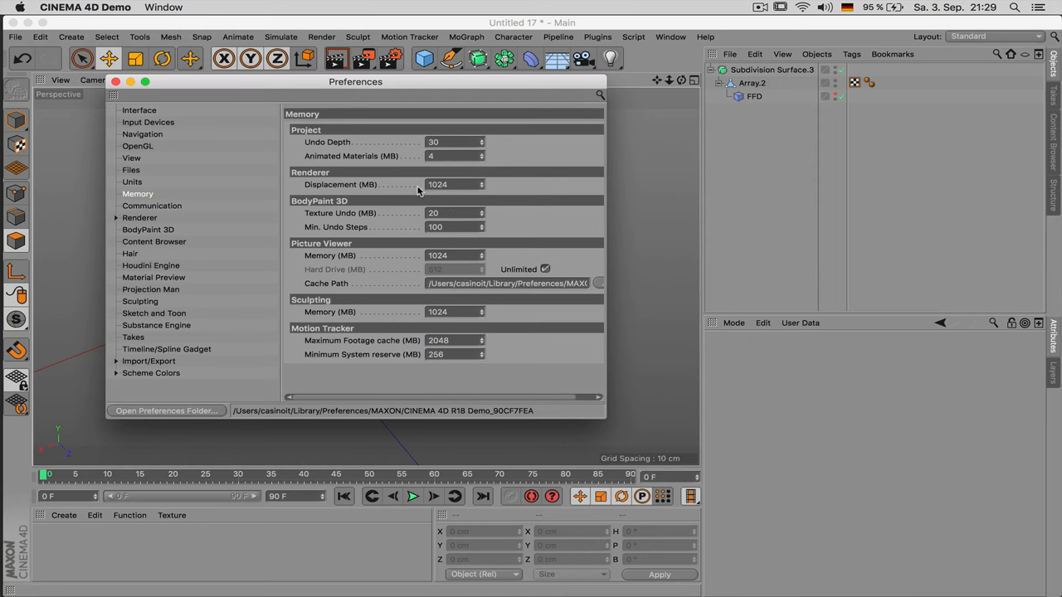
click(116, 81)
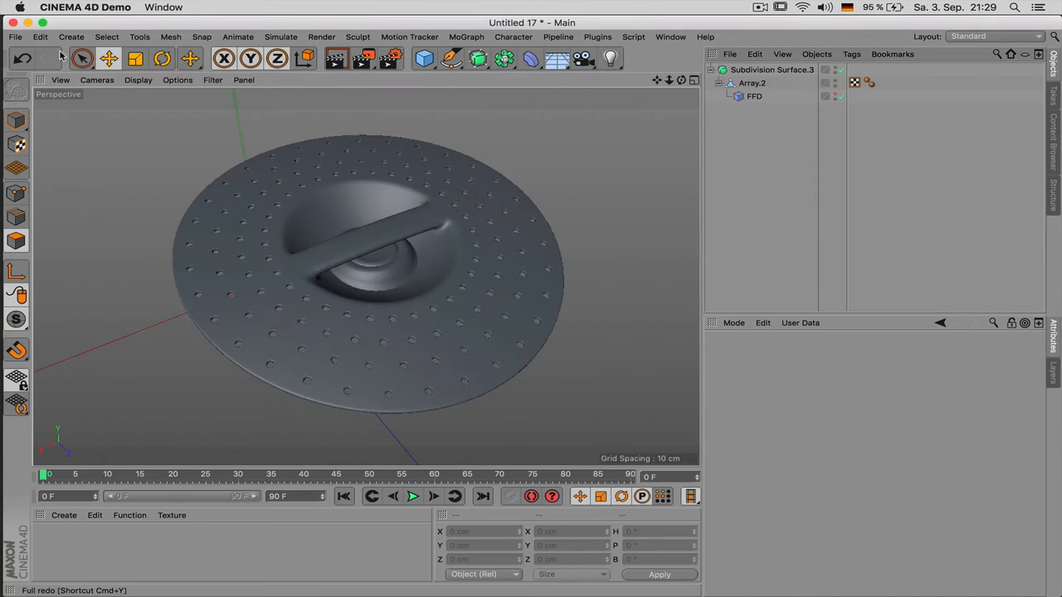
click(40, 36)
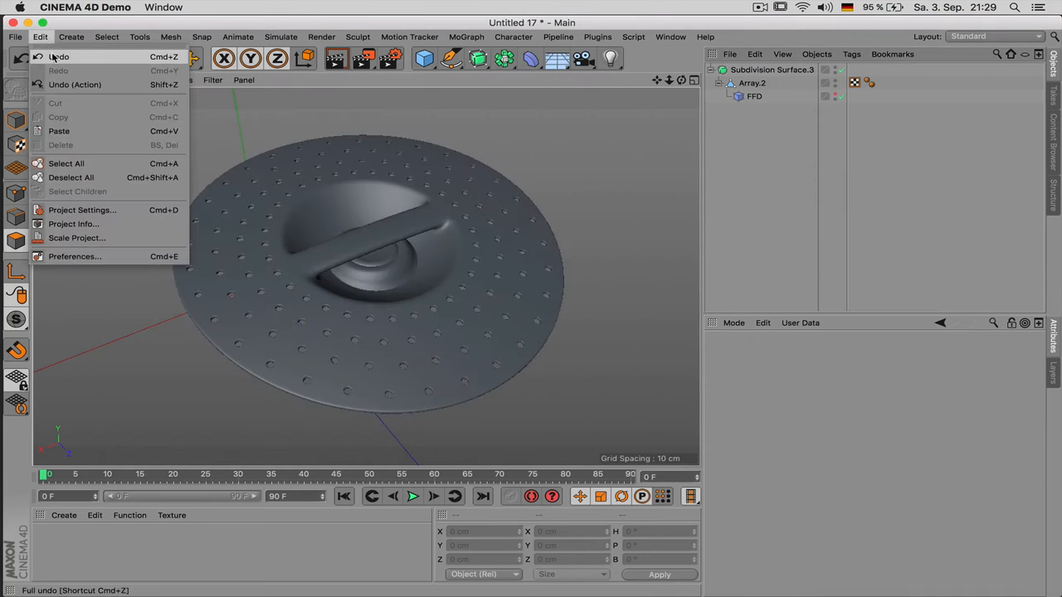
click(671, 124)
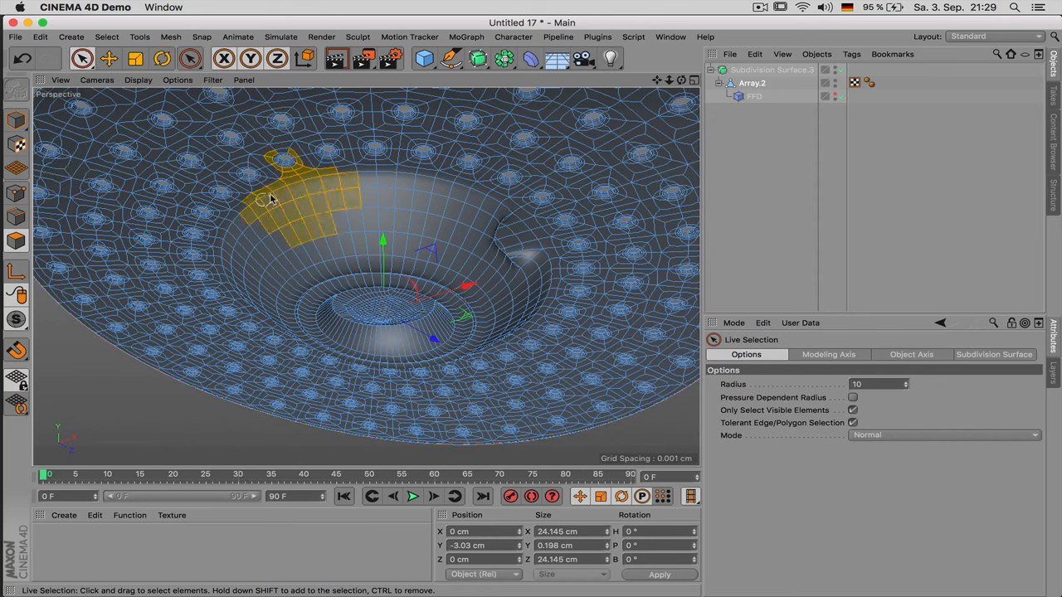
Step: Live-select polygons near the bowl's rim, then select Subdivision Surface.3 in the Object Manager
click(162, 58)
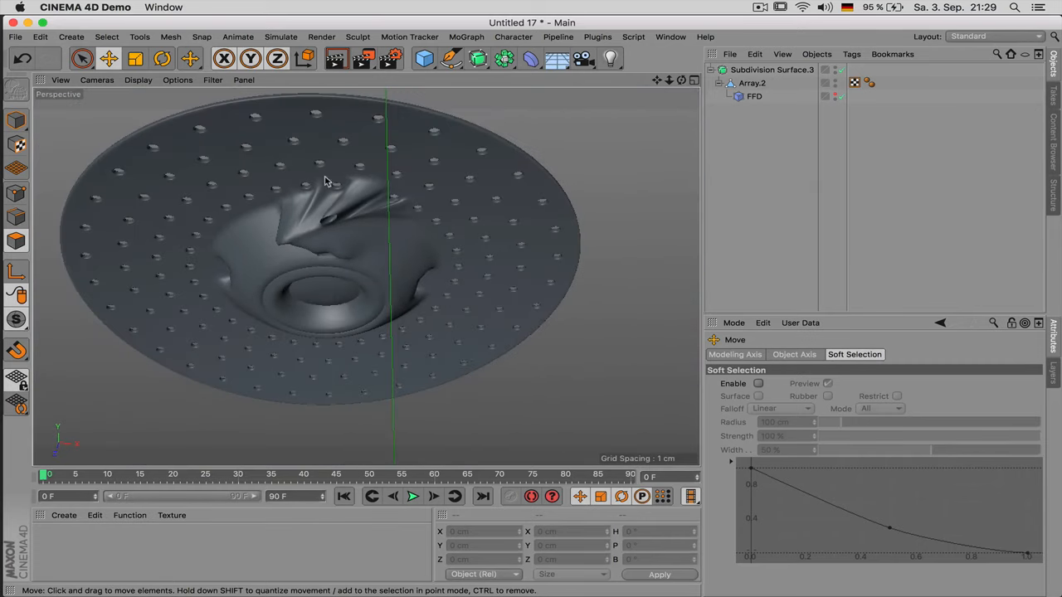
mouse_move(349, 224)
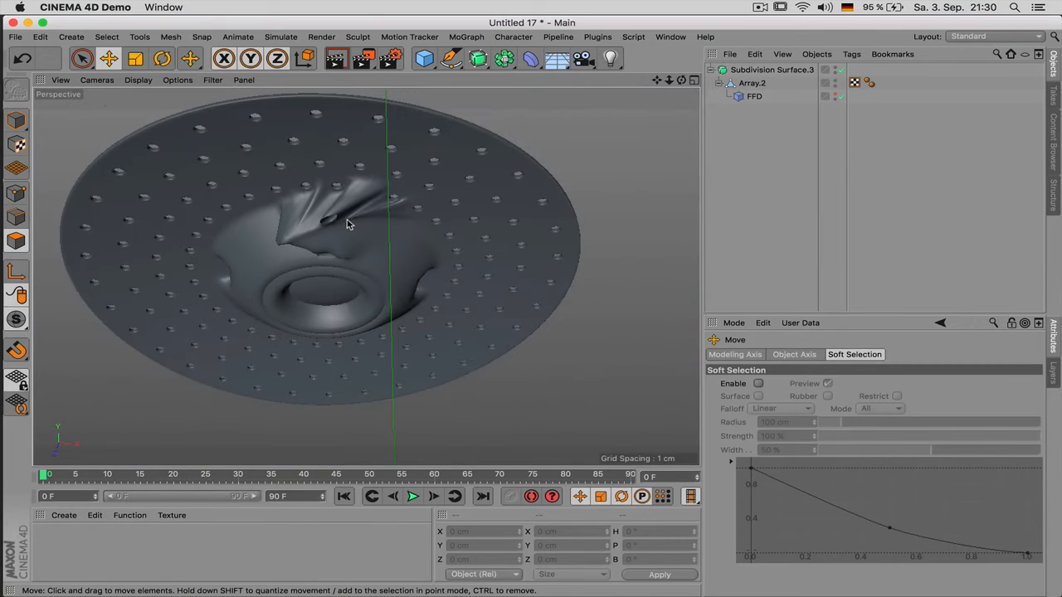
scroll(down, 3)
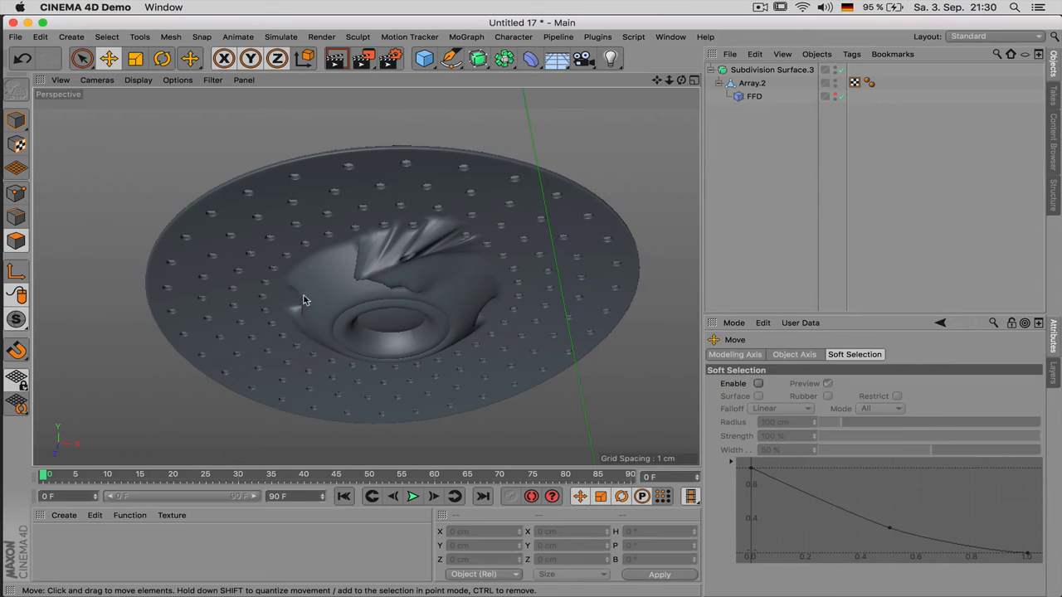
click(771, 70)
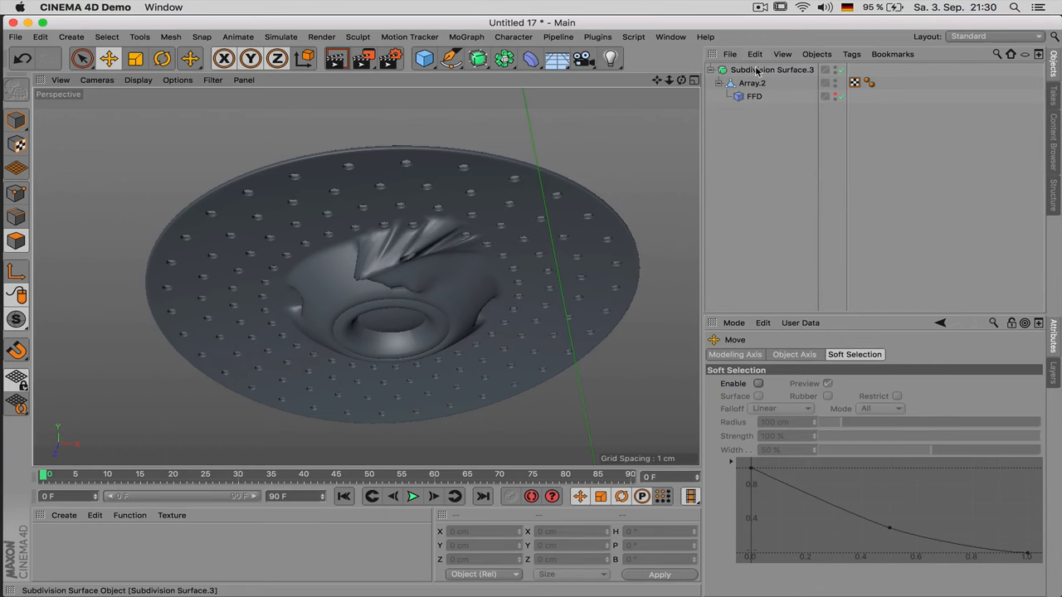
click(770, 69)
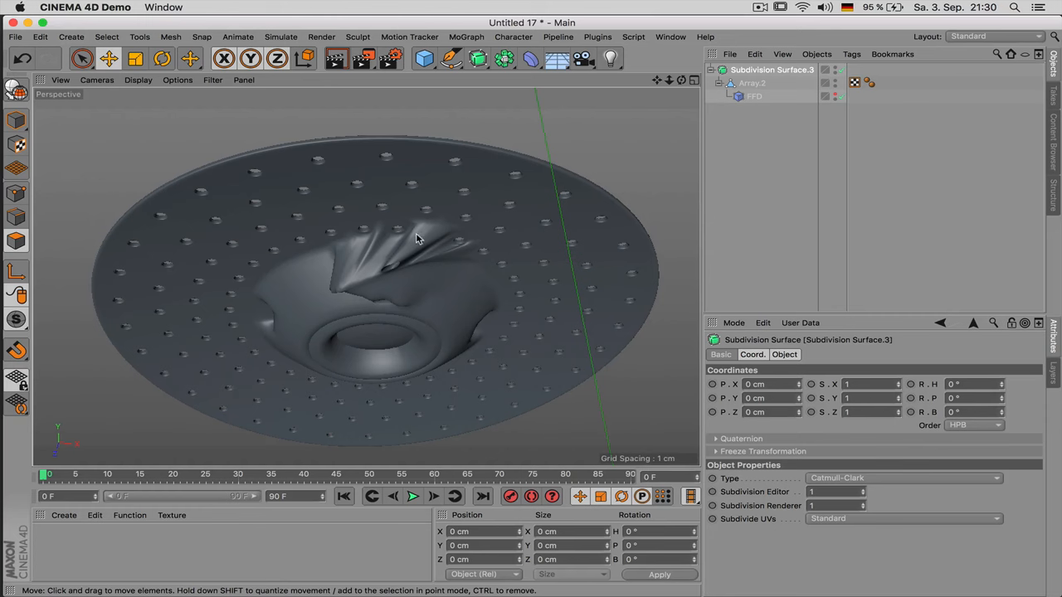
mouse_move(293, 287)
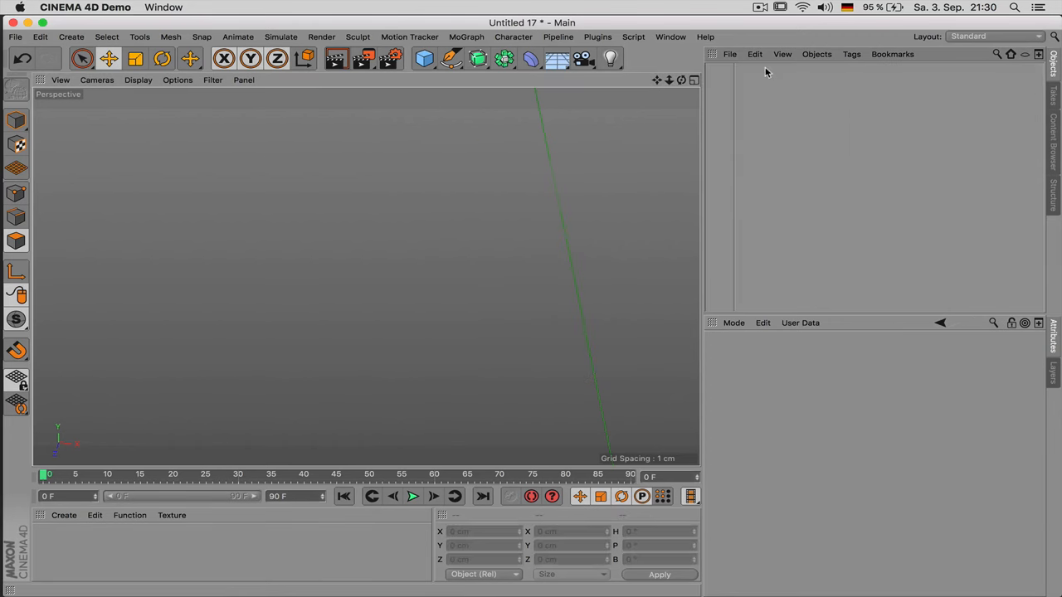
Step: Add a Disc, make it editable, and extrude a raised ring from painted inner polygons
click(424, 59)
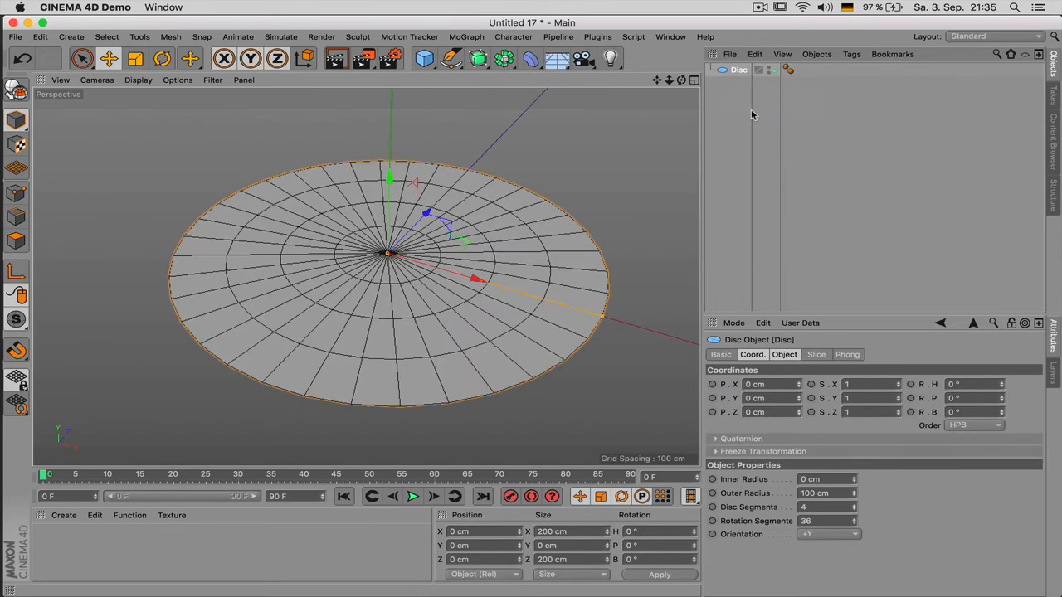
click(81, 58)
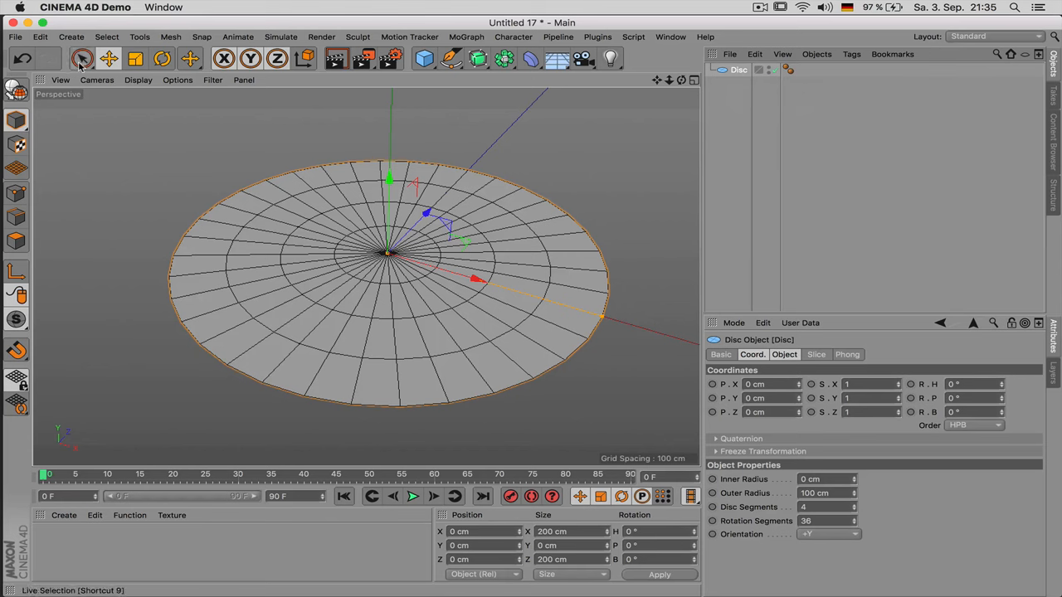
click(81, 58)
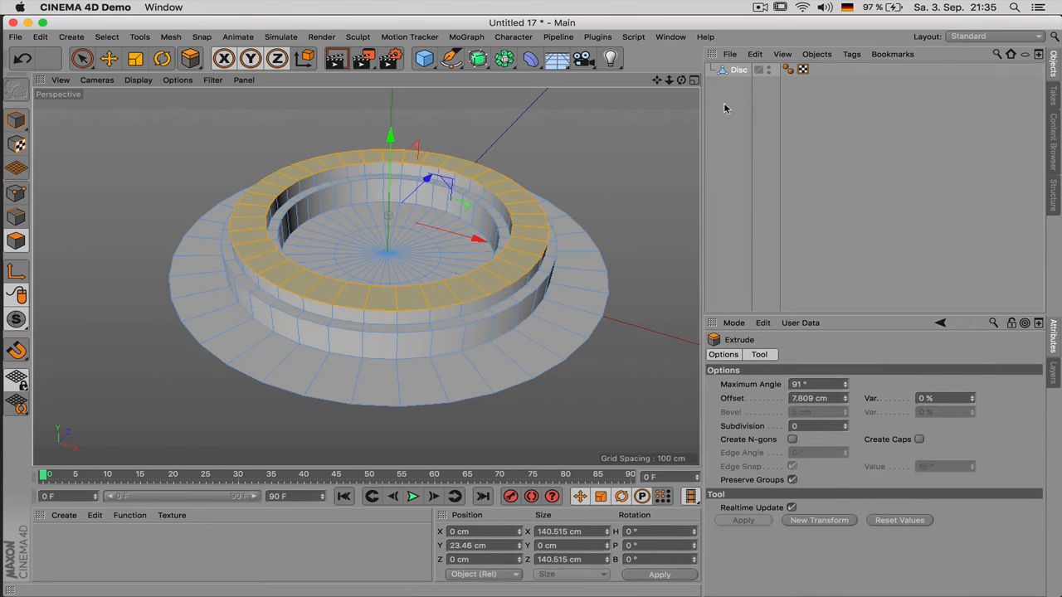
click(738, 69)
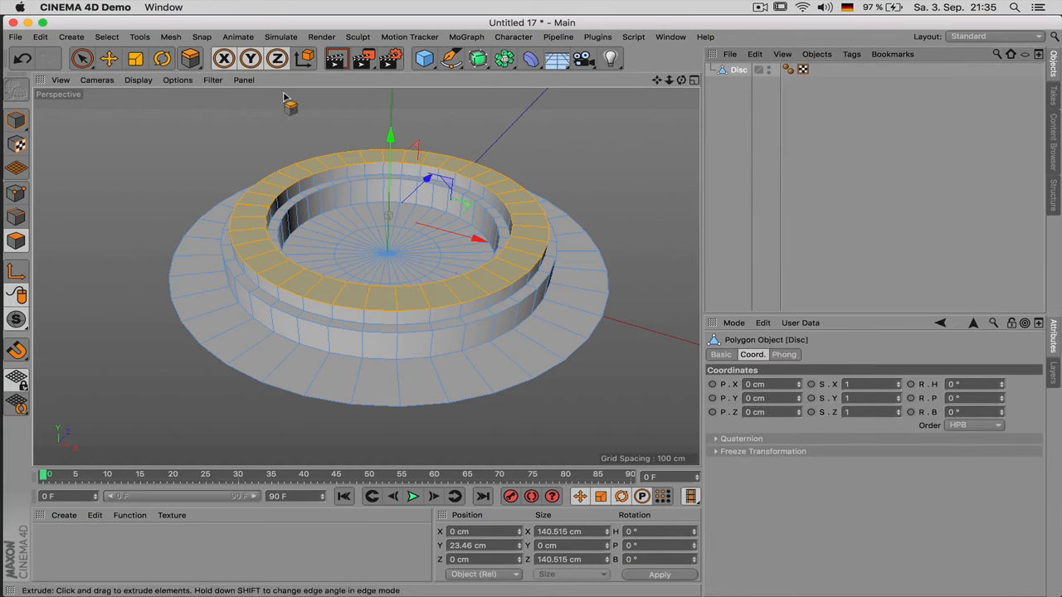
click(22, 58)
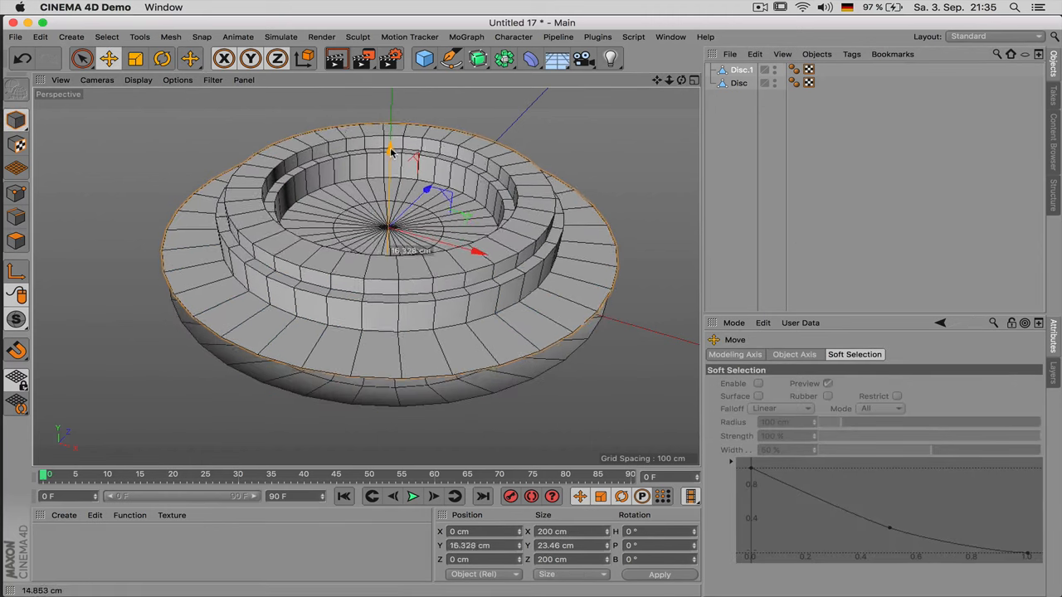
Step: Move the duplicate Disc.1 up above the original and select a loop on it
drag(390, 150, 388, 208)
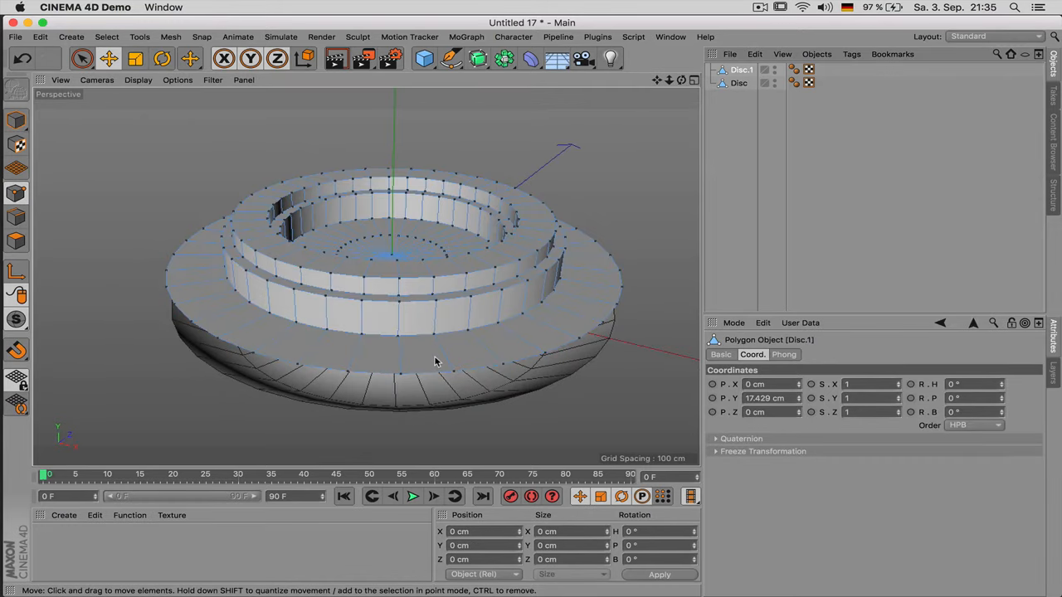
click(190, 58)
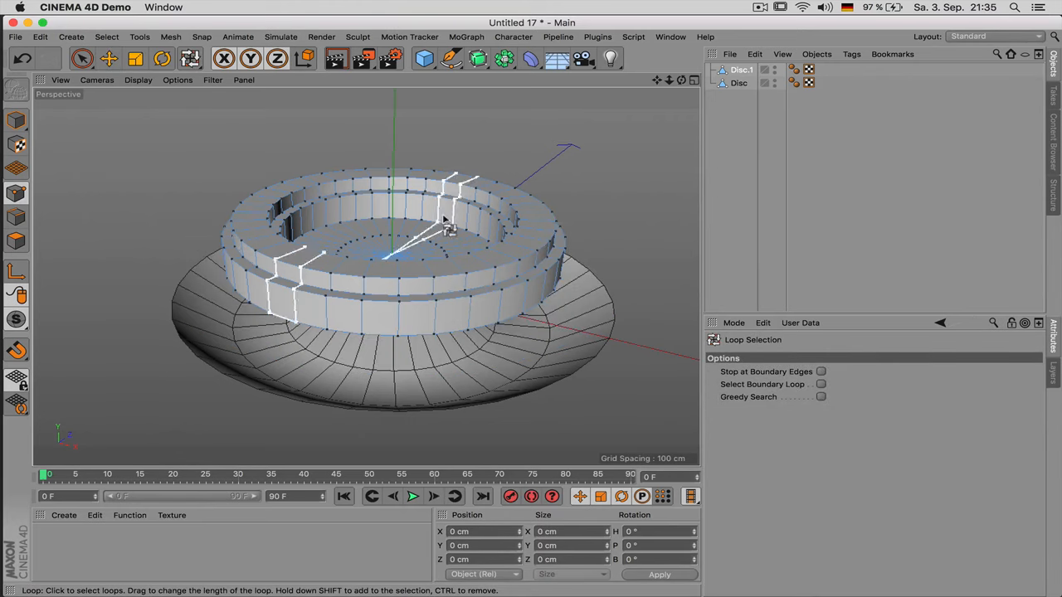
click(739, 83)
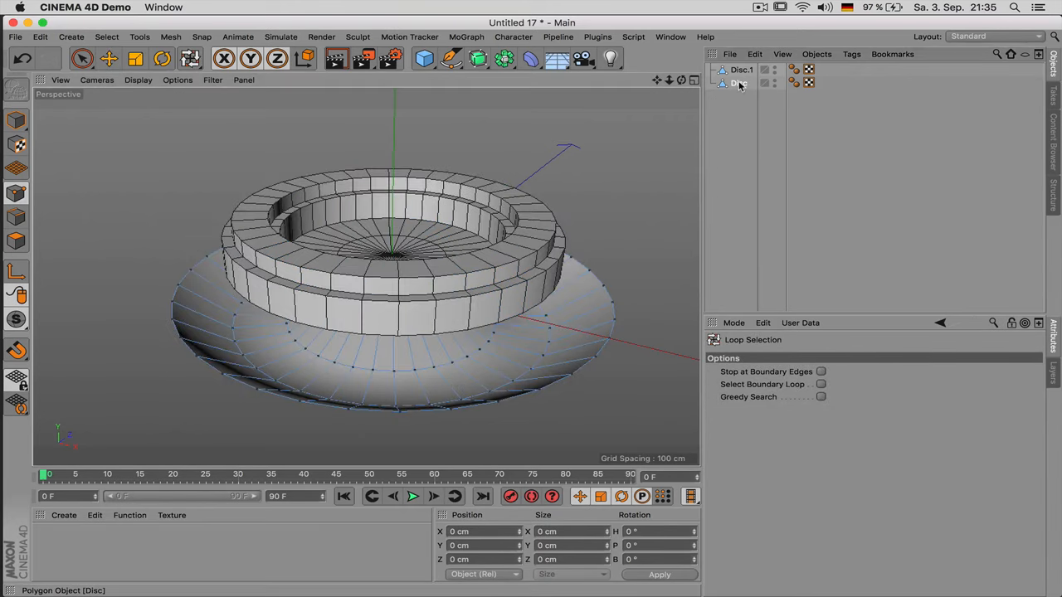
click(738, 83)
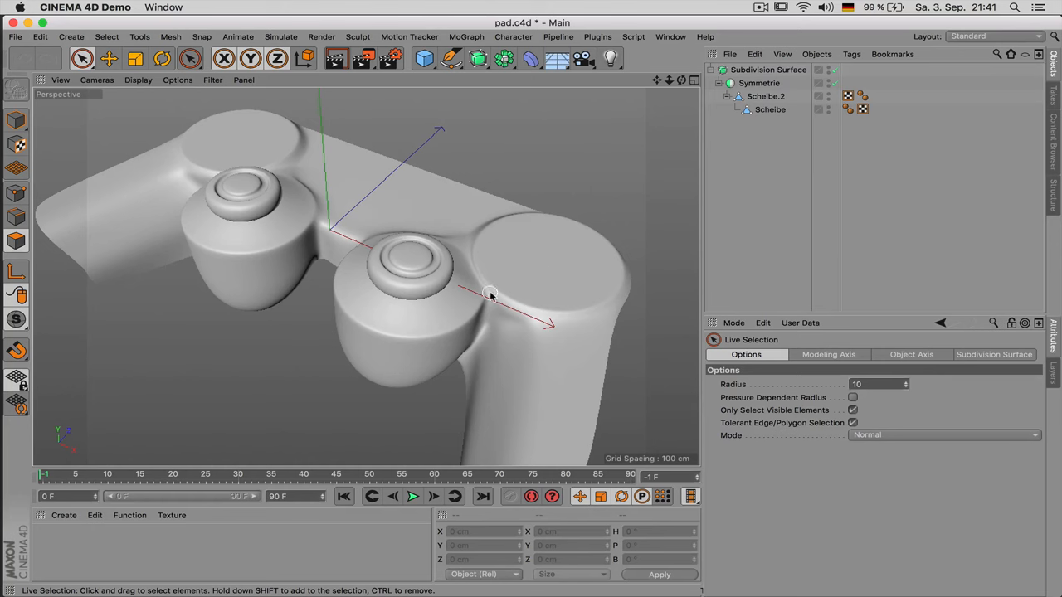
mouse_move(491, 285)
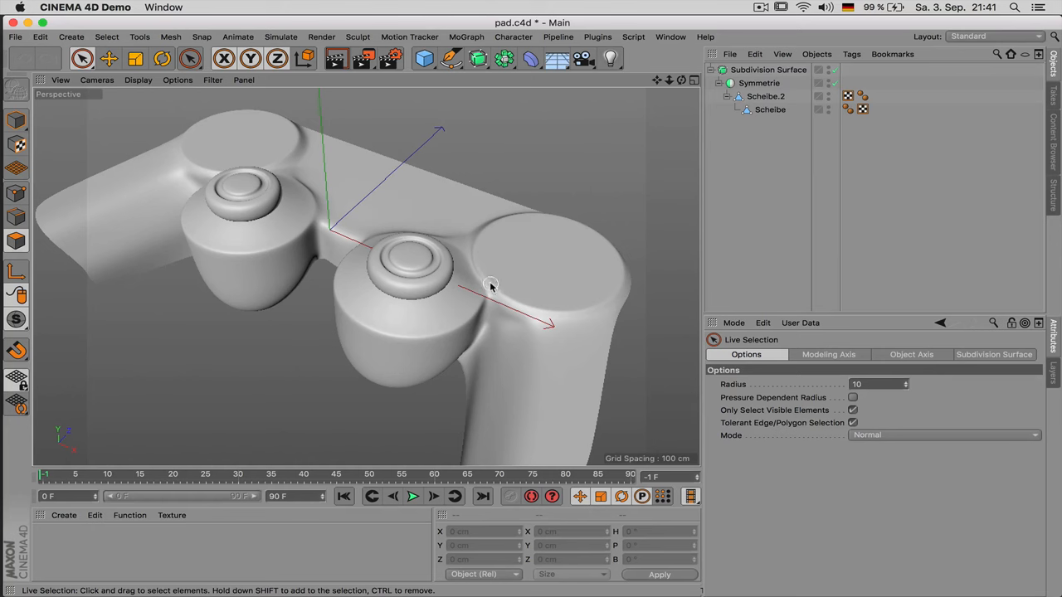
mouse_move(505, 275)
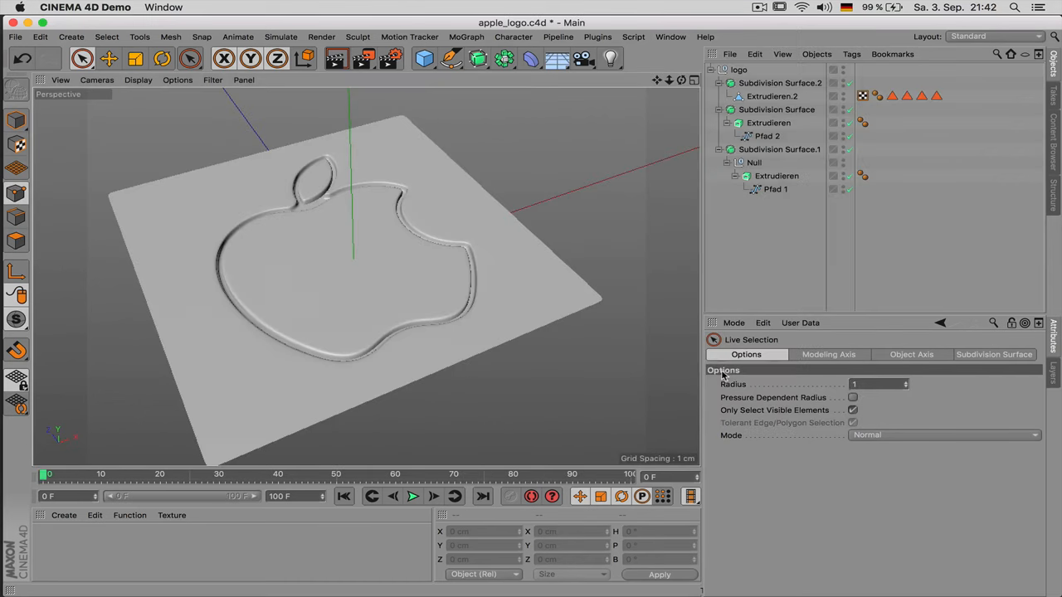
mouse_move(649, 88)
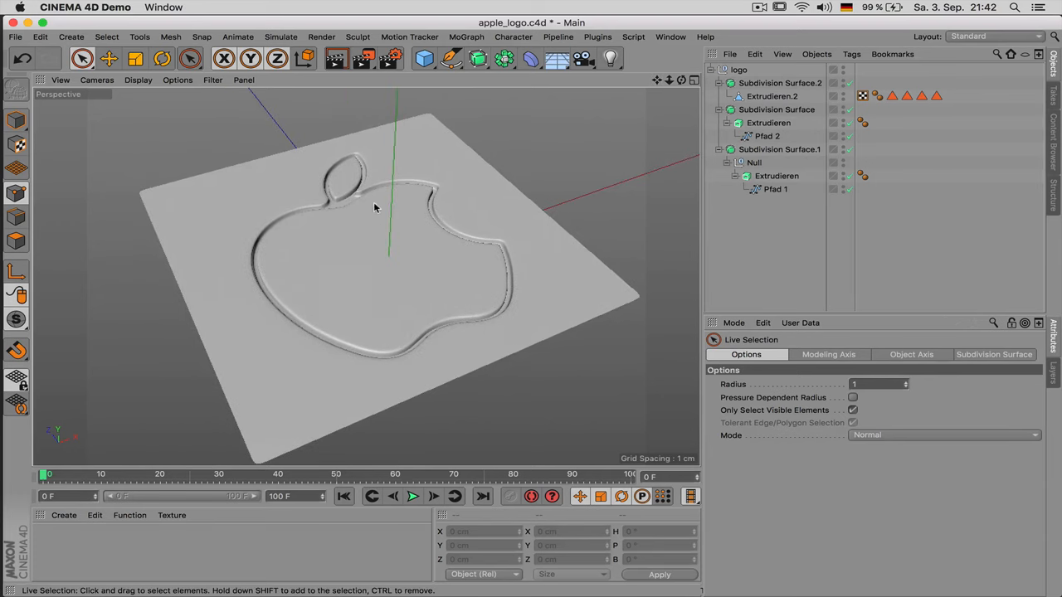
mouse_move(328, 348)
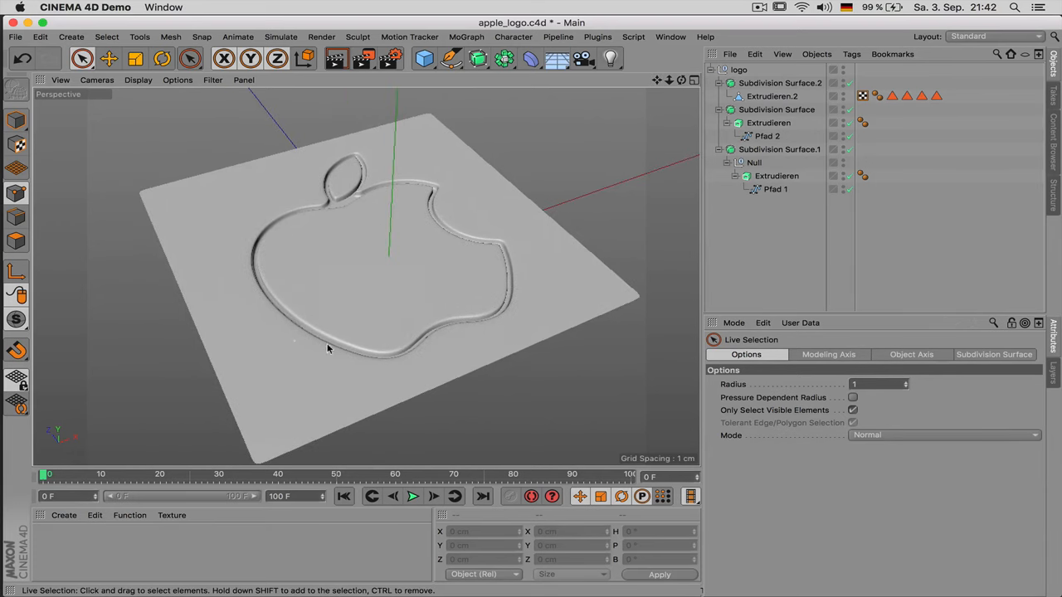
mouse_move(429, 202)
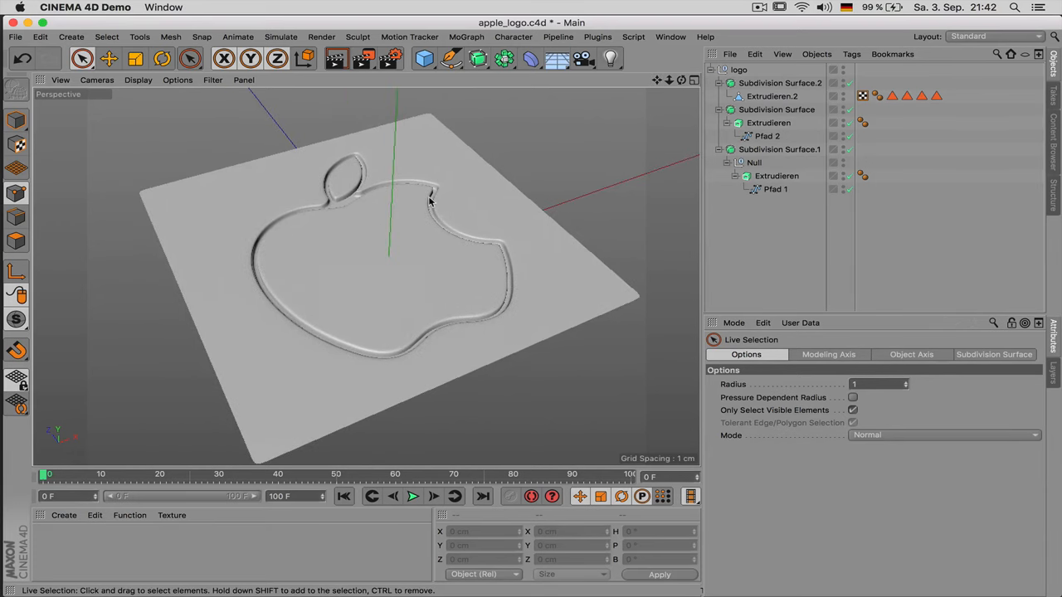
mouse_move(500, 160)
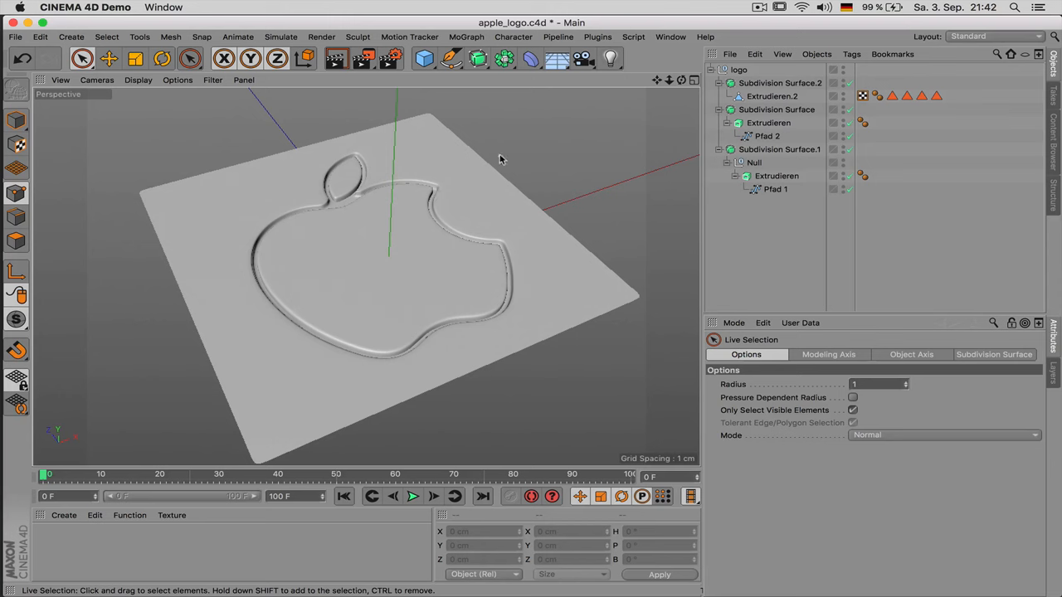
mouse_move(525, 149)
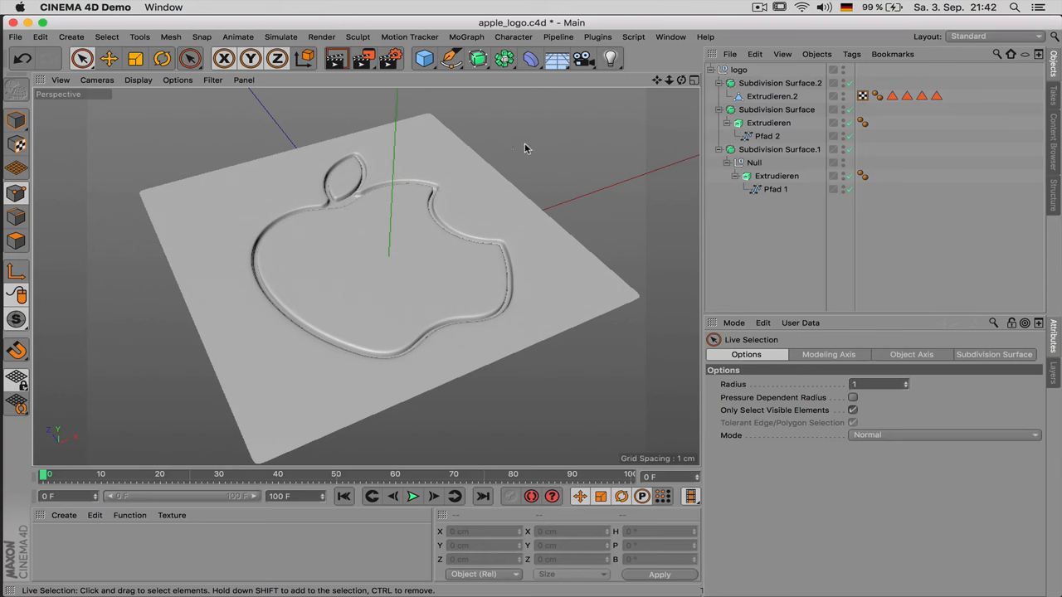
mouse_move(564, 148)
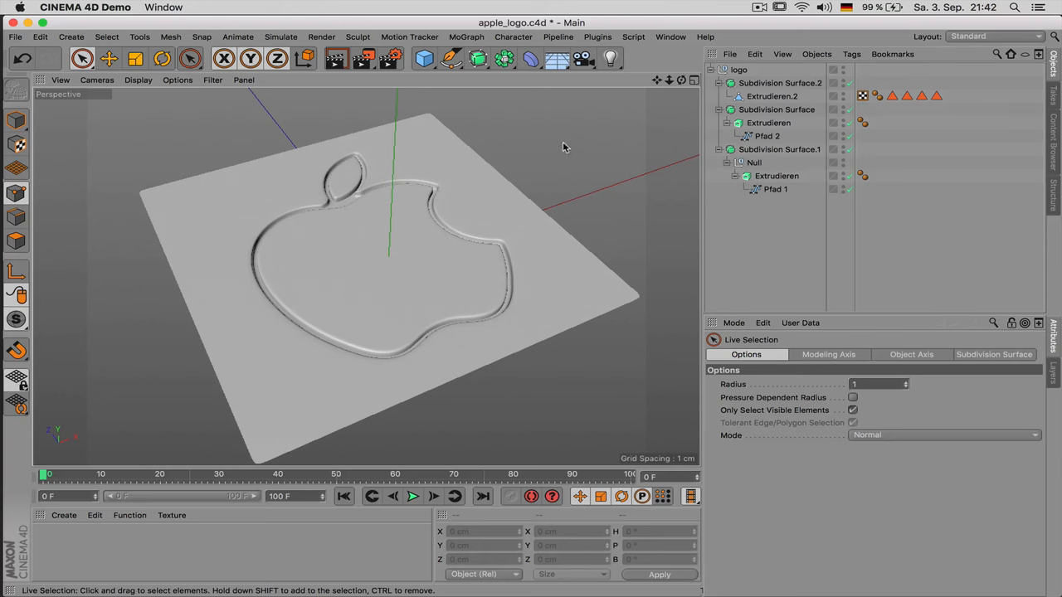
mouse_move(375, 201)
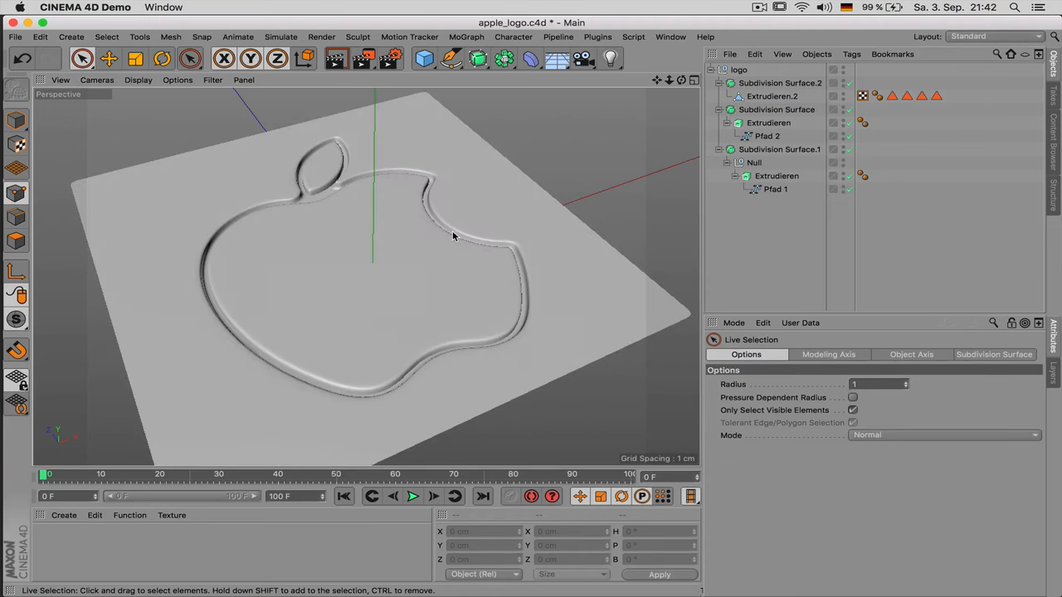
mouse_move(476, 232)
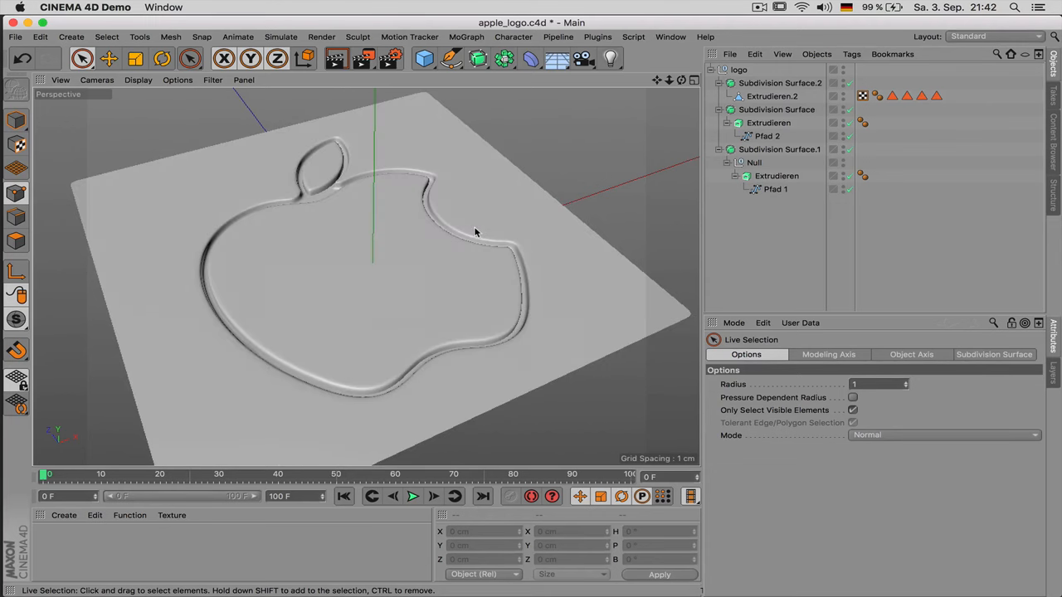
Step: Orbit the Perspective view to inspect the embossed apple outline on the plate
drag(477, 232, 477, 253)
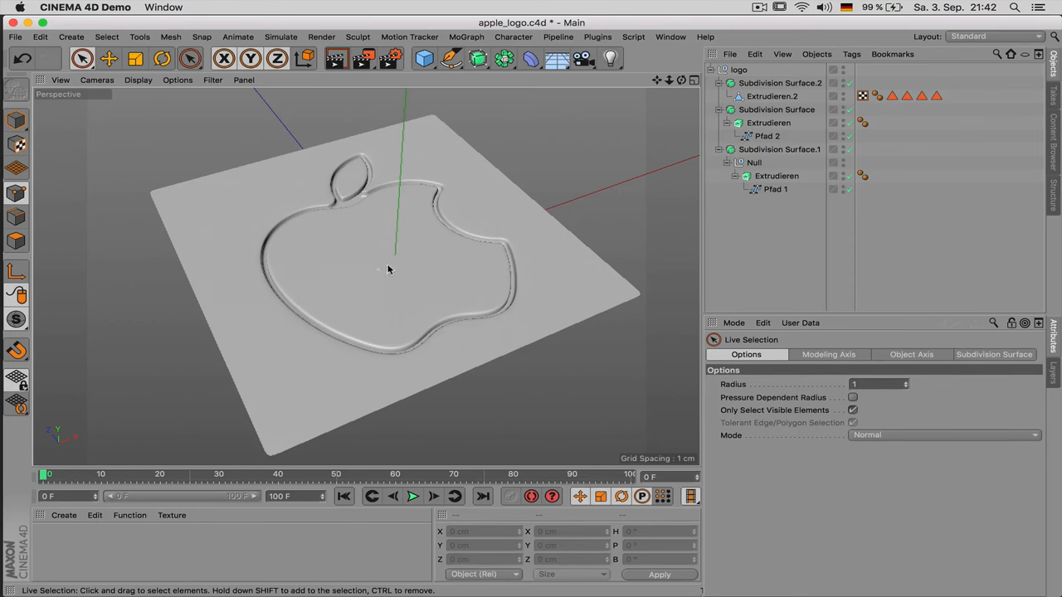
mouse_move(493, 310)
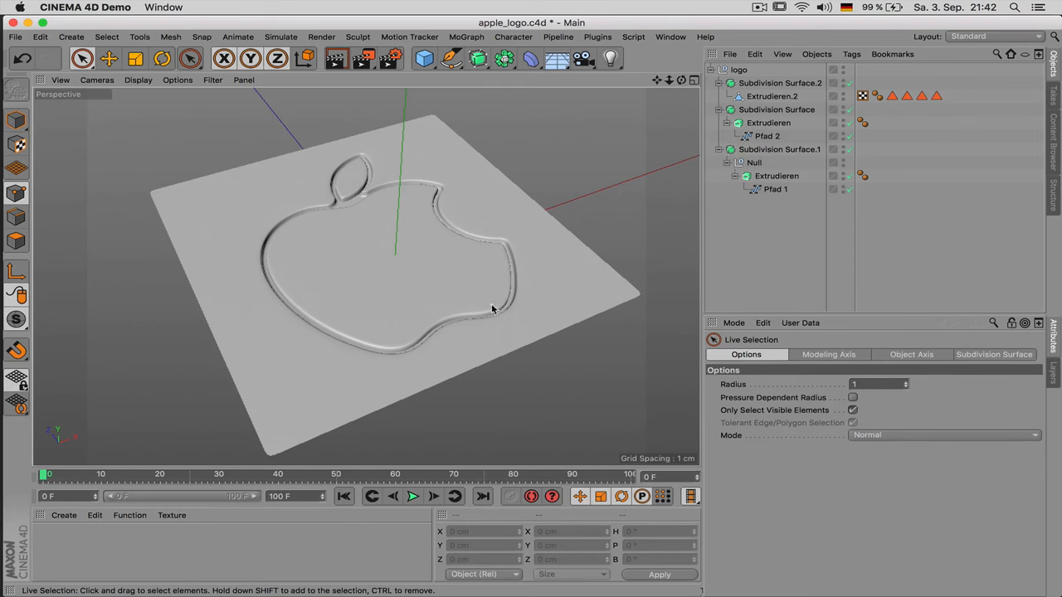
click(15, 36)
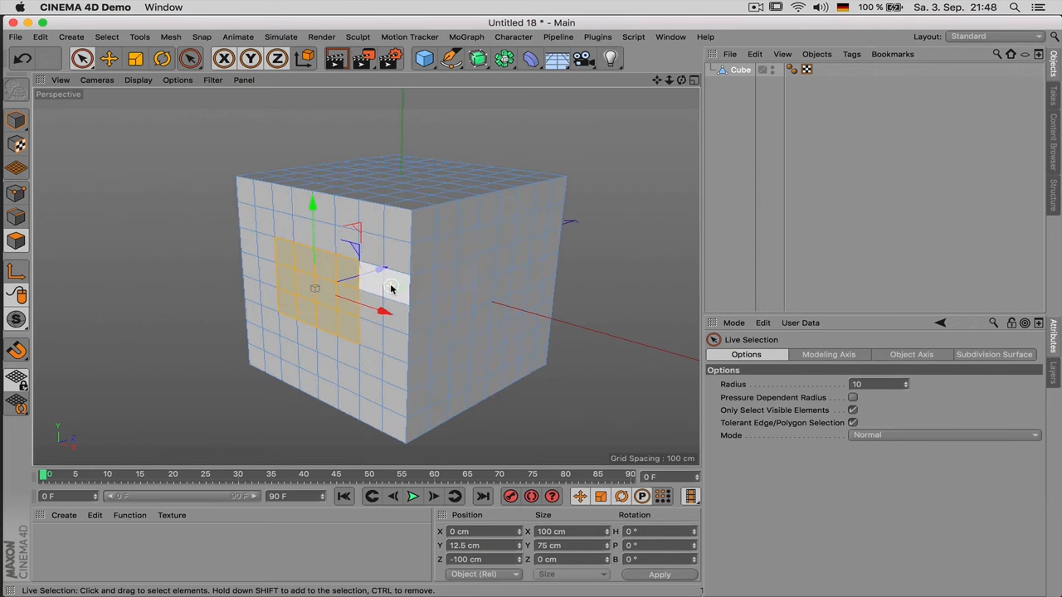
Step: Paint a small block of polygons on the cube's front face, then switch to Edges mode
click(16, 193)
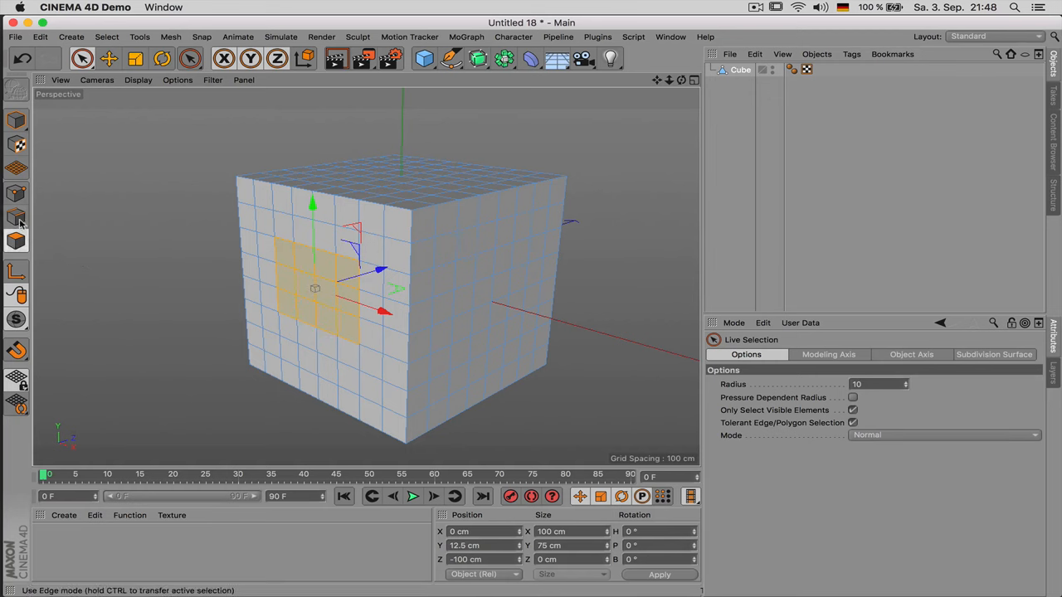
click(16, 217)
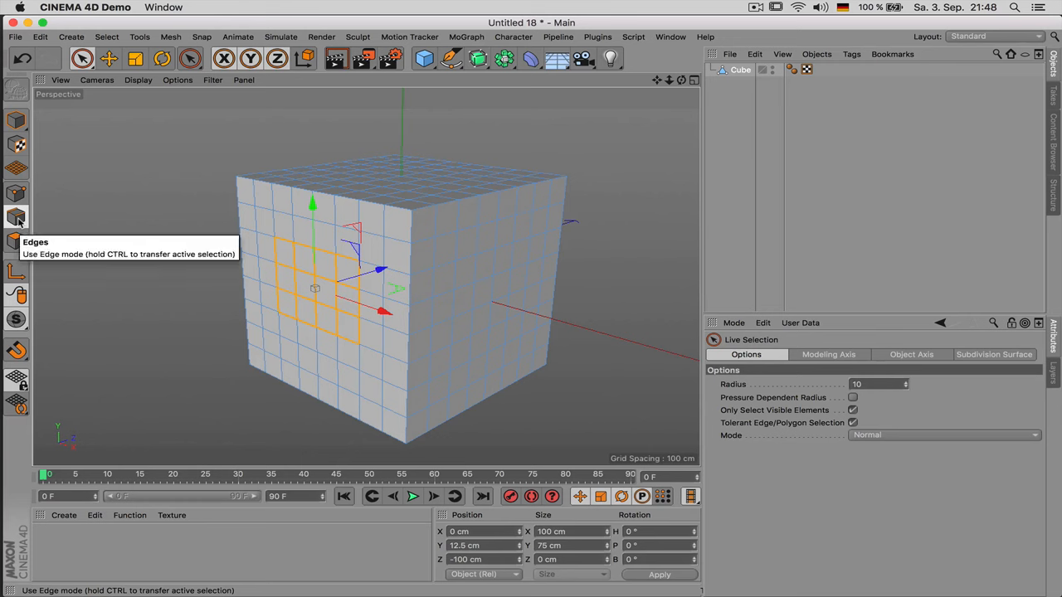
mouse_move(231, 242)
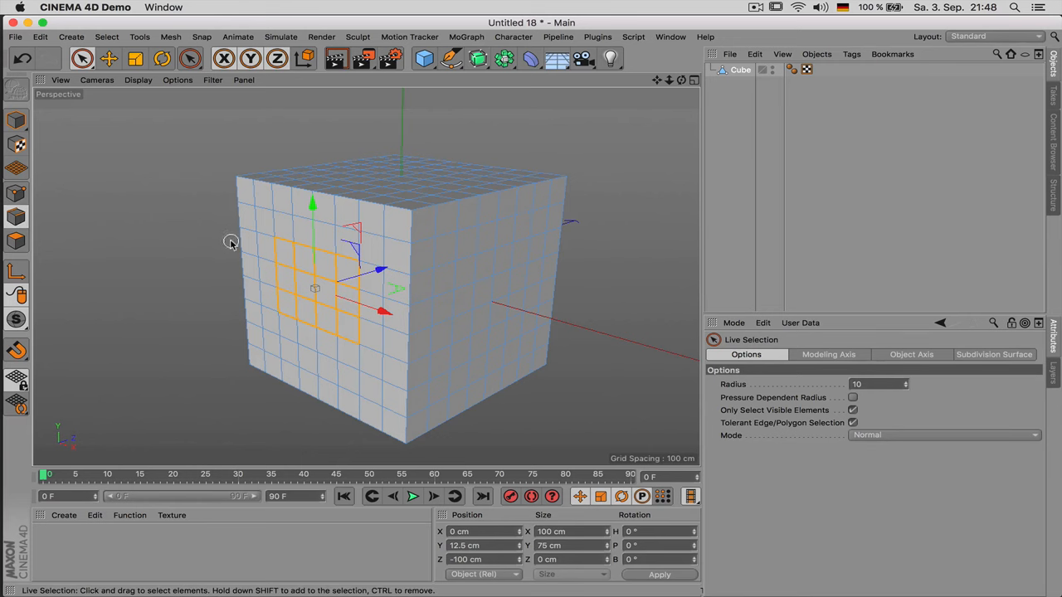
Step: Browse the Grow/Shrink Selection commands, then return to Polygons mode with the patch intact
right_click(401, 238)
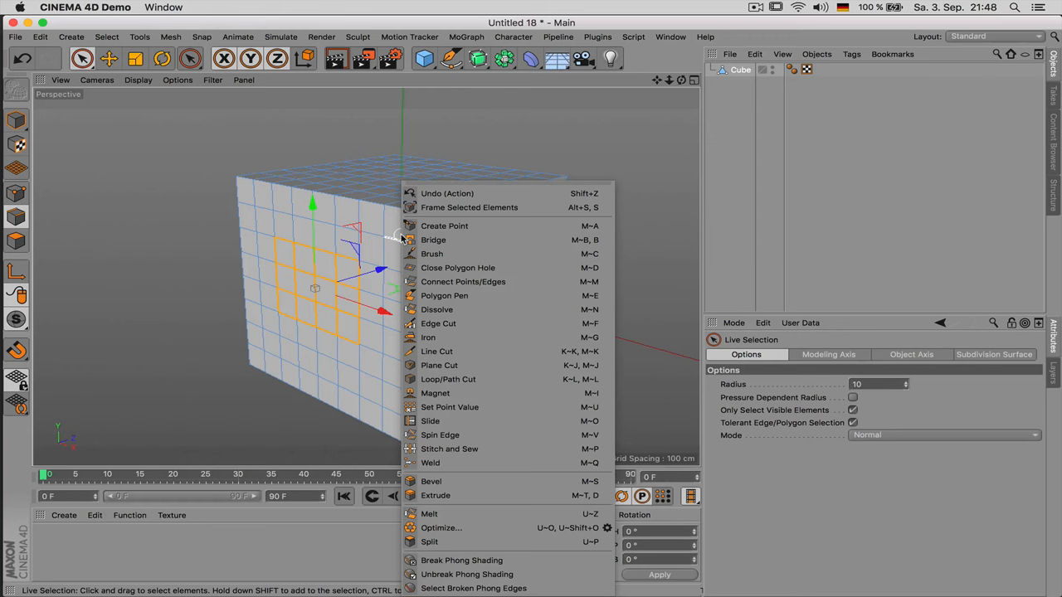
click(106, 36)
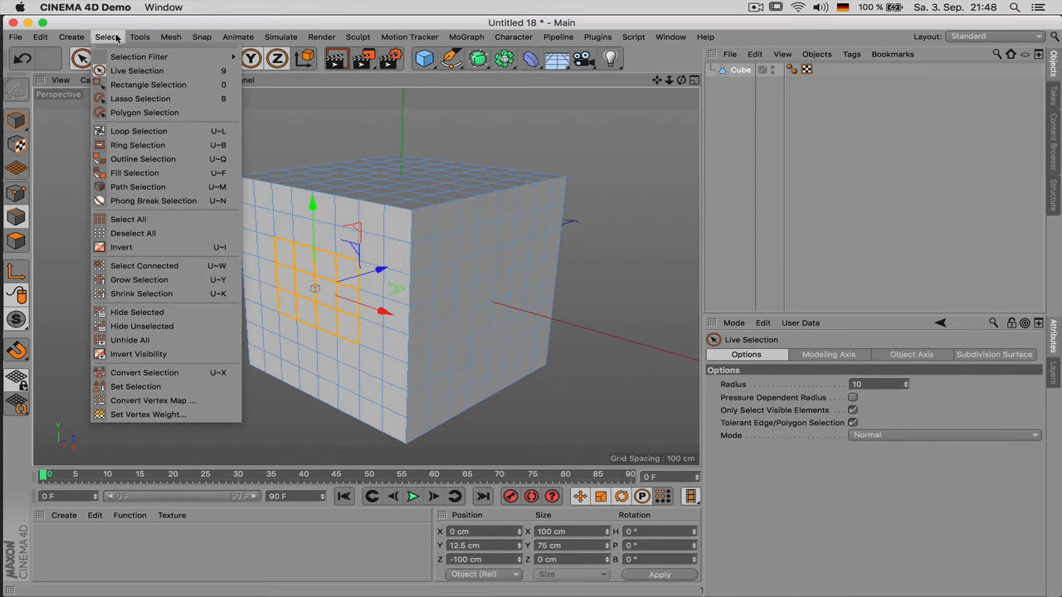
mouse_move(138, 56)
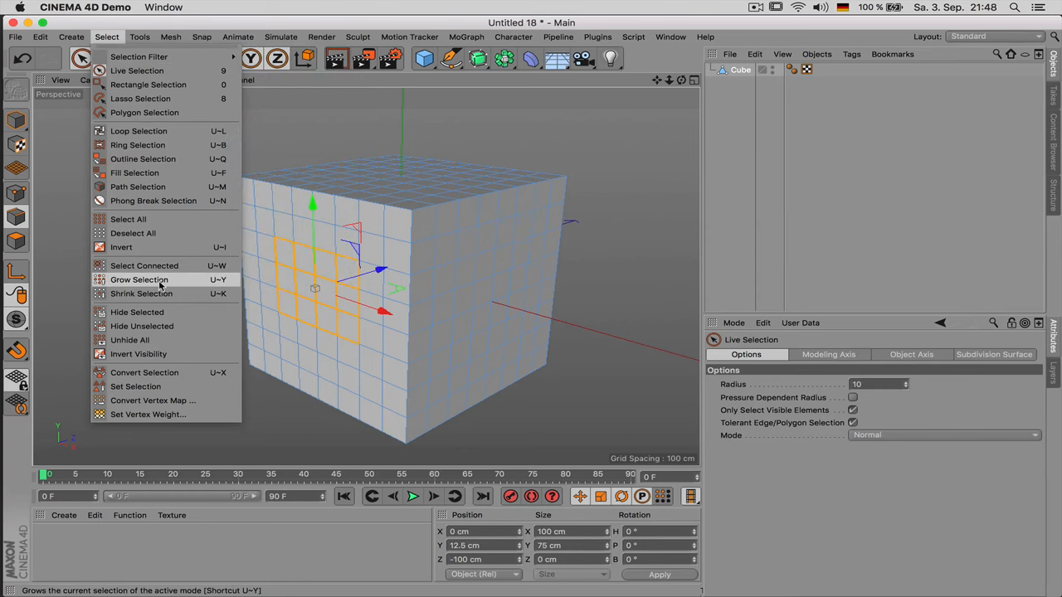
mouse_move(141, 294)
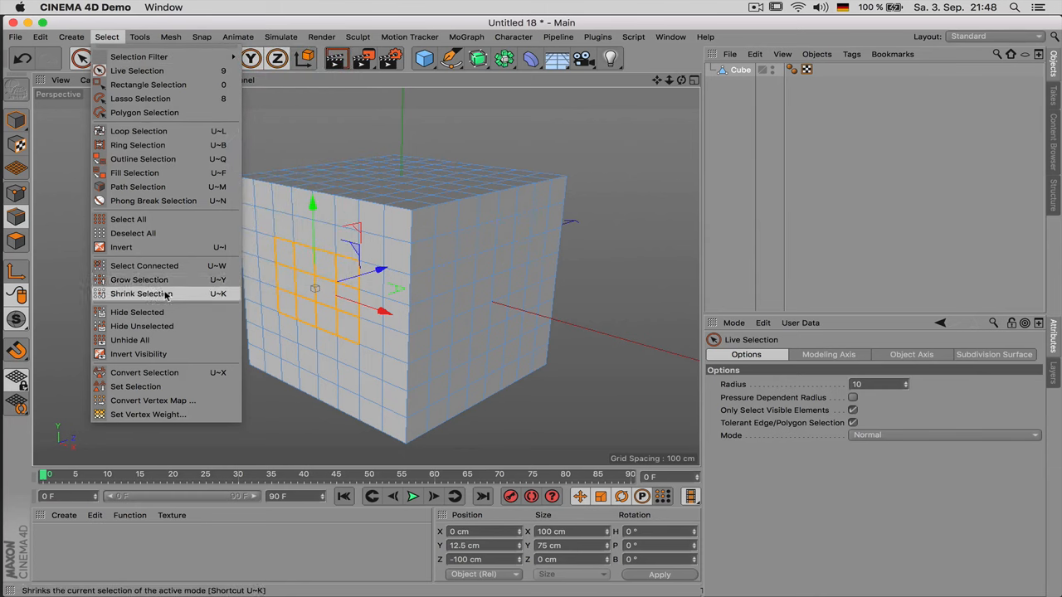
mouse_move(139, 279)
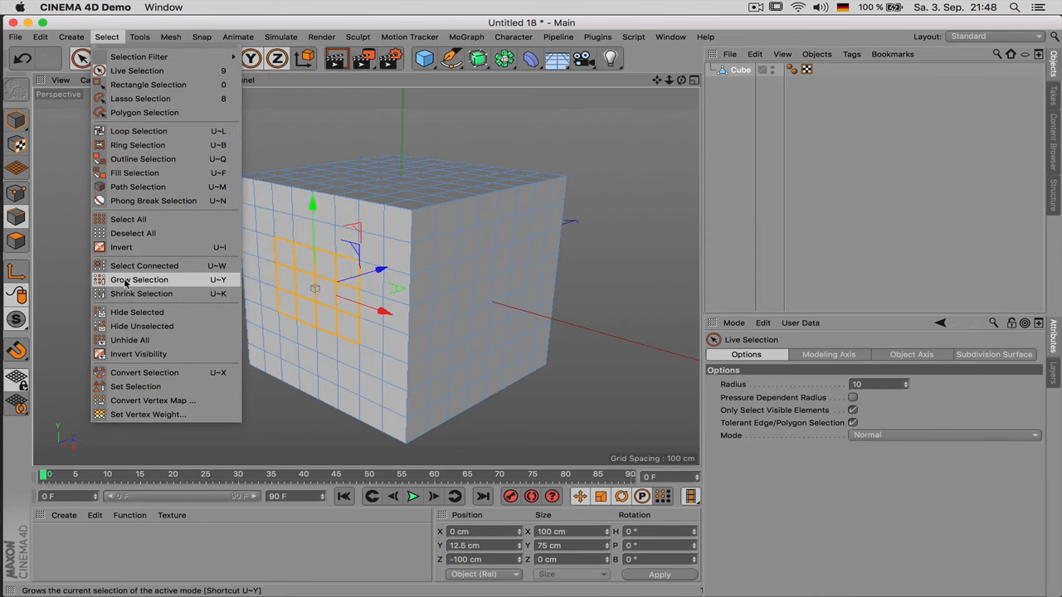
click(139, 280)
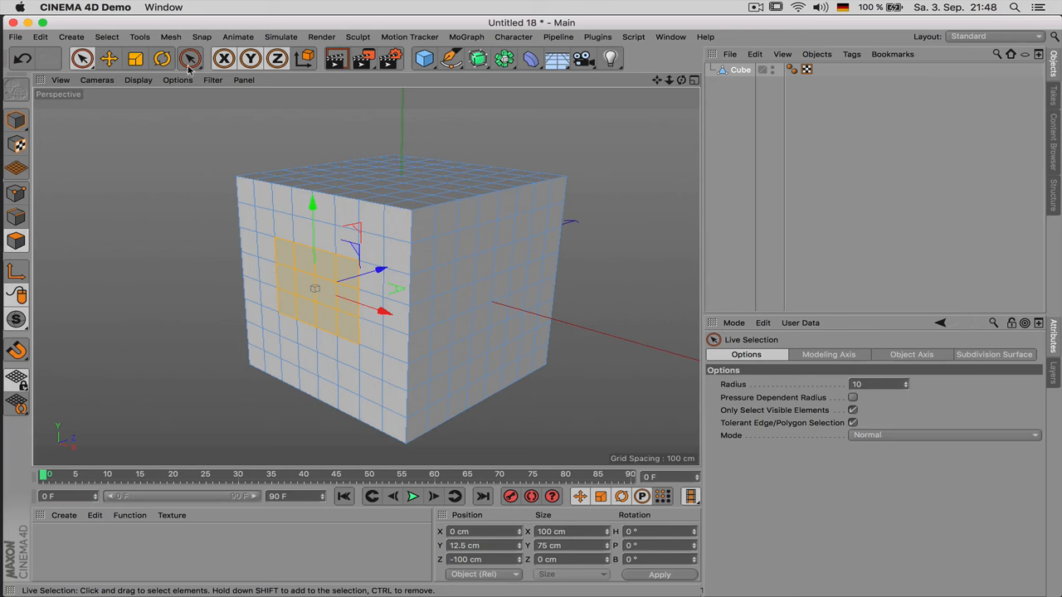
Step: Create a Polygon Selection Tag with Set Selection and name it 'field'
click(106, 37)
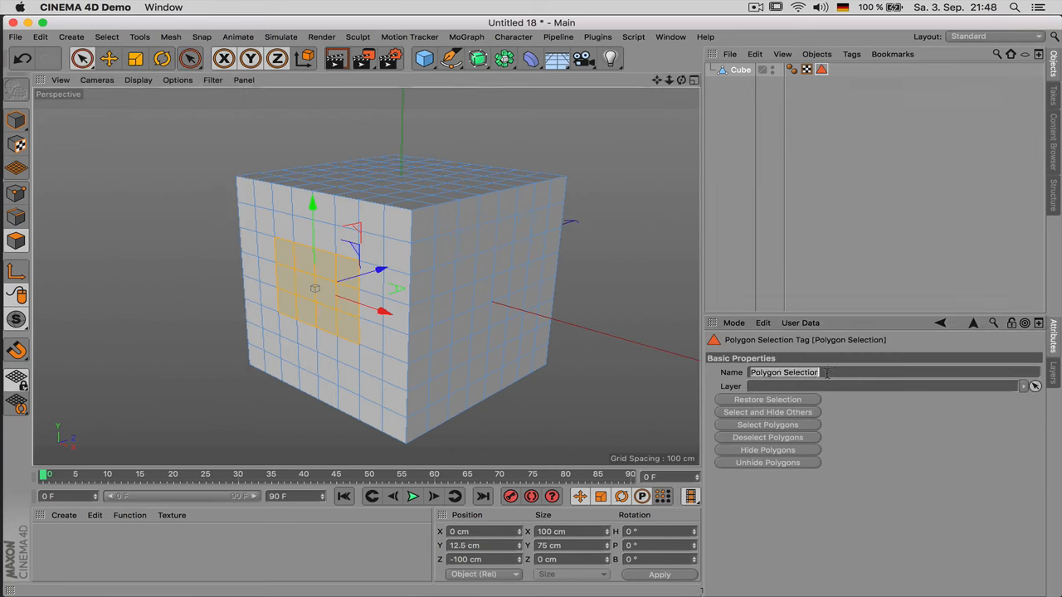
text(field)
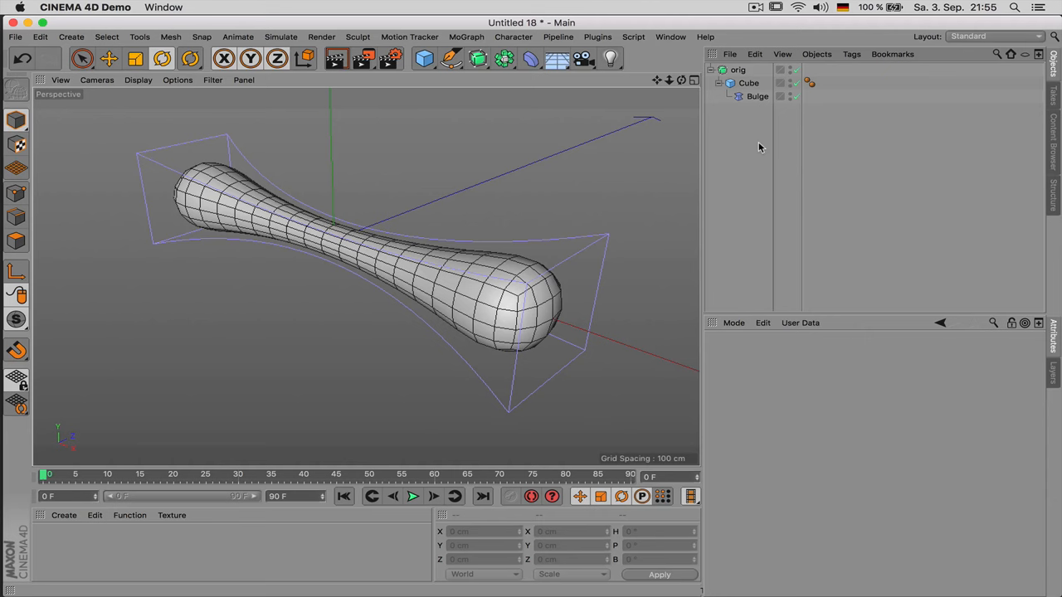
mouse_move(757, 101)
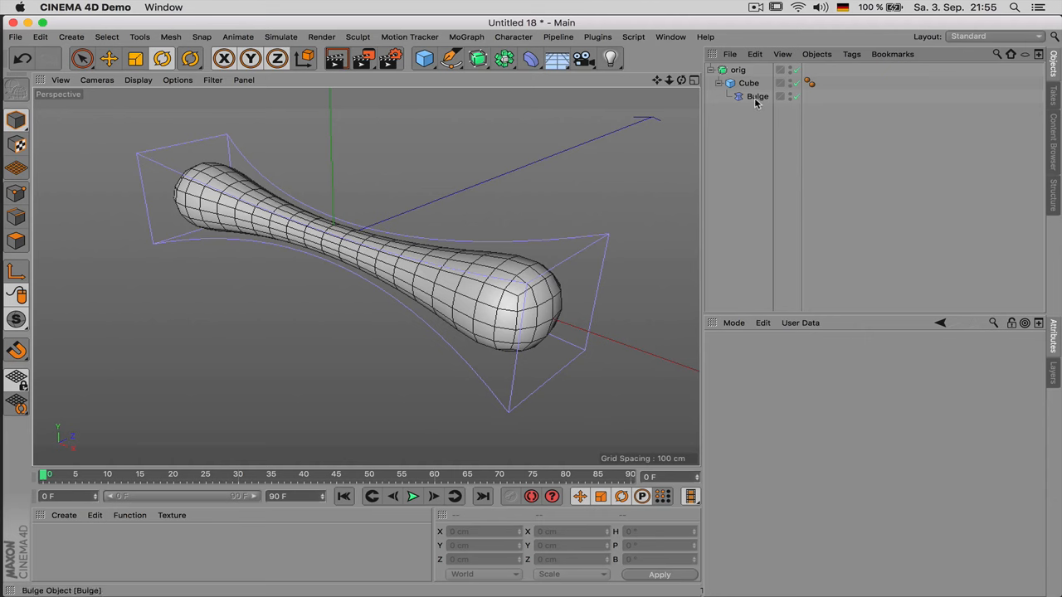
mouse_move(749, 83)
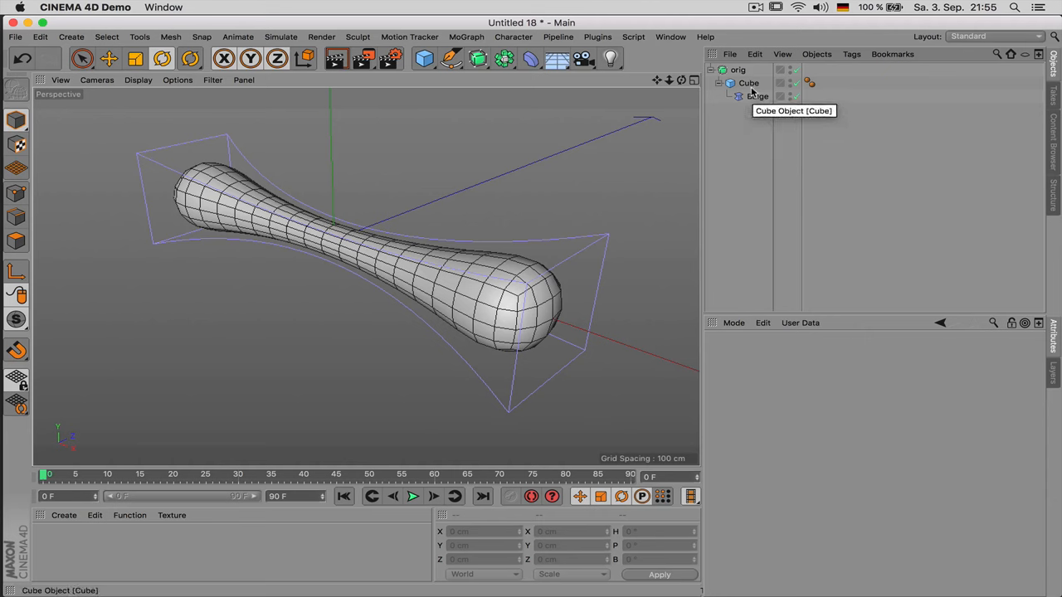
Step: Select the Cube and Bulge deformer, and turn the Subdivision Surface back on
click(748, 82)
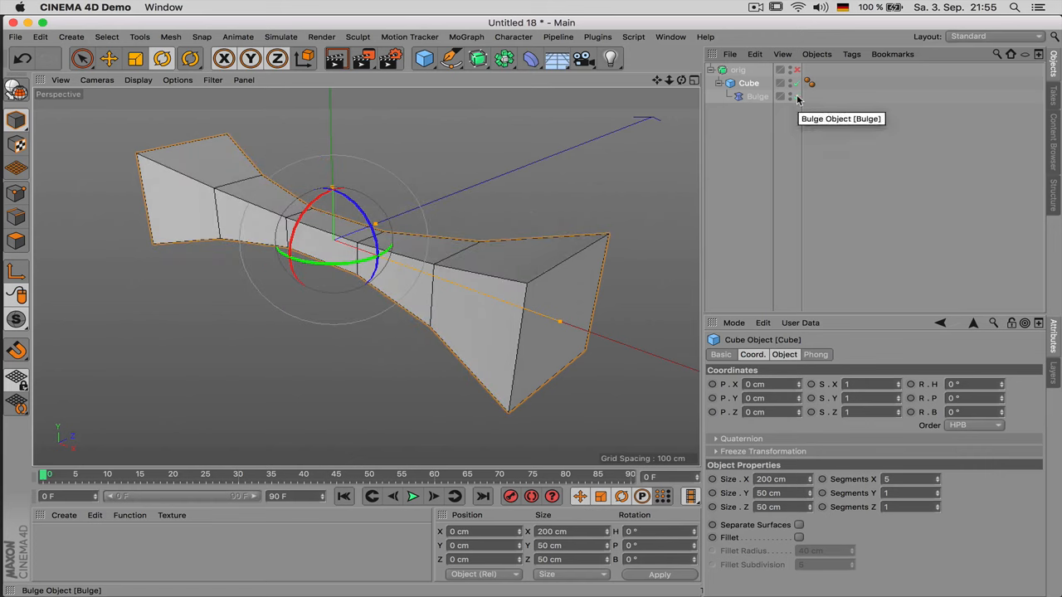
click(757, 96)
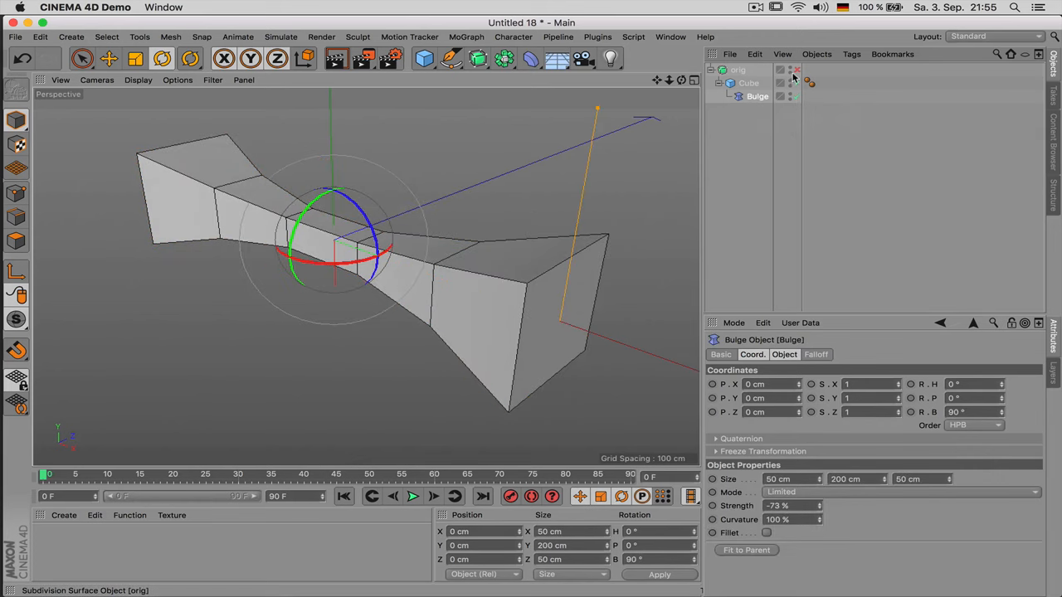
click(738, 68)
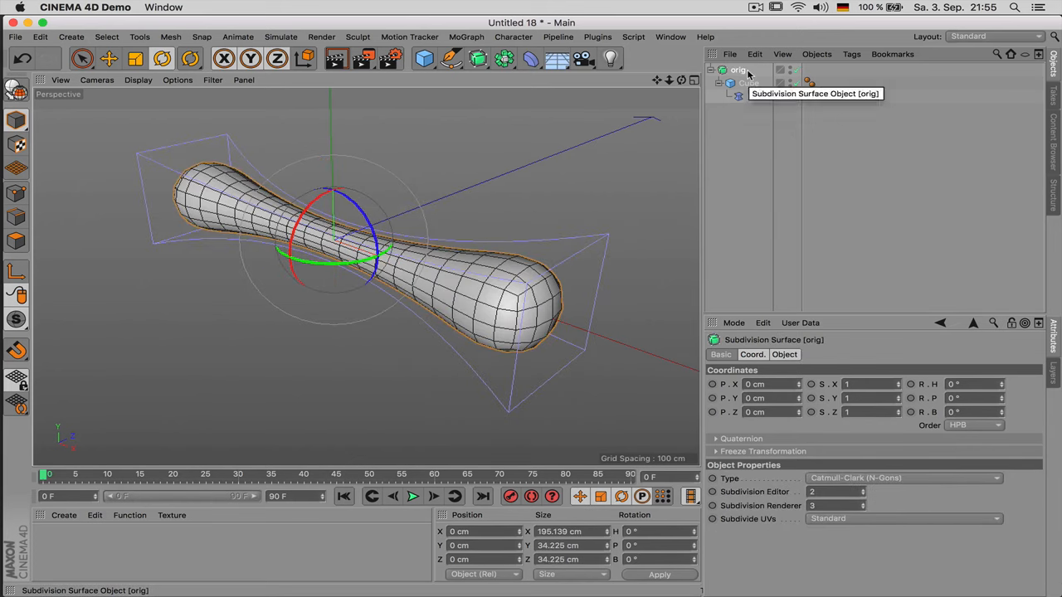
mouse_move(738, 95)
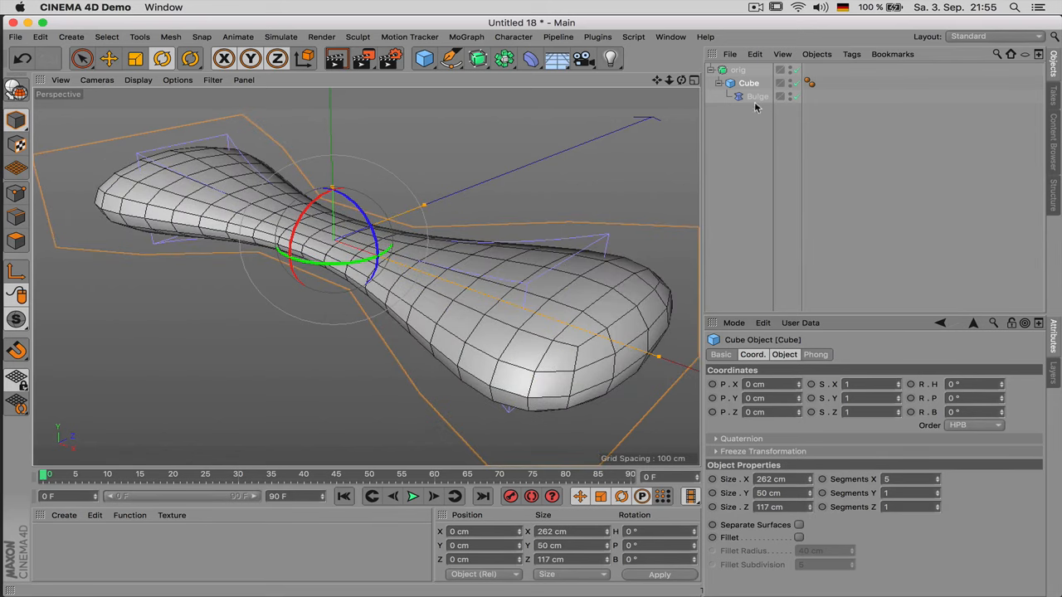
Step: Bake the smoothed, bulged orig object into a new object with Current State to Object
click(756, 96)
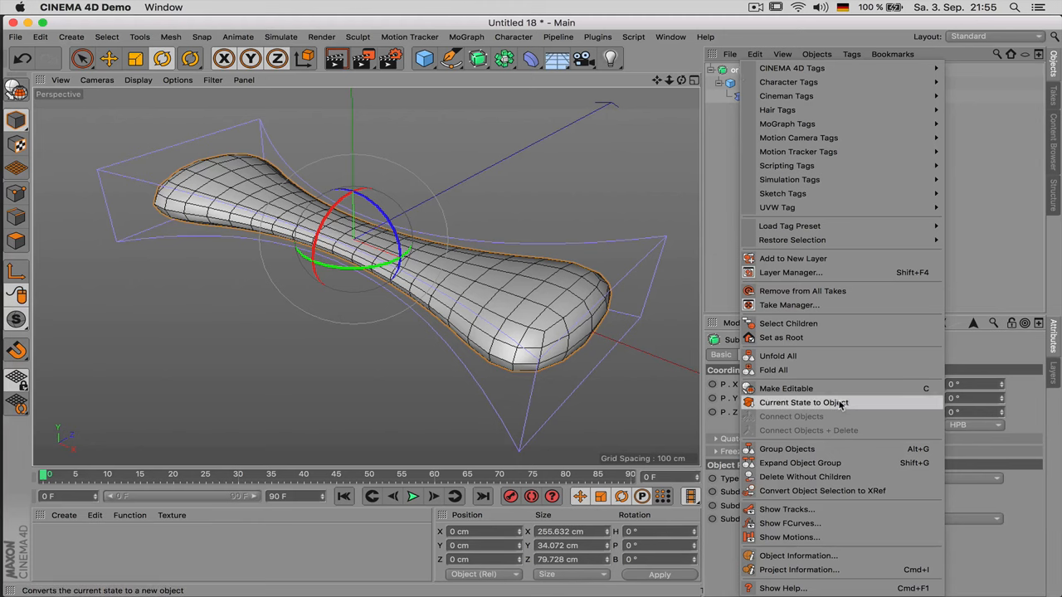
click(803, 403)
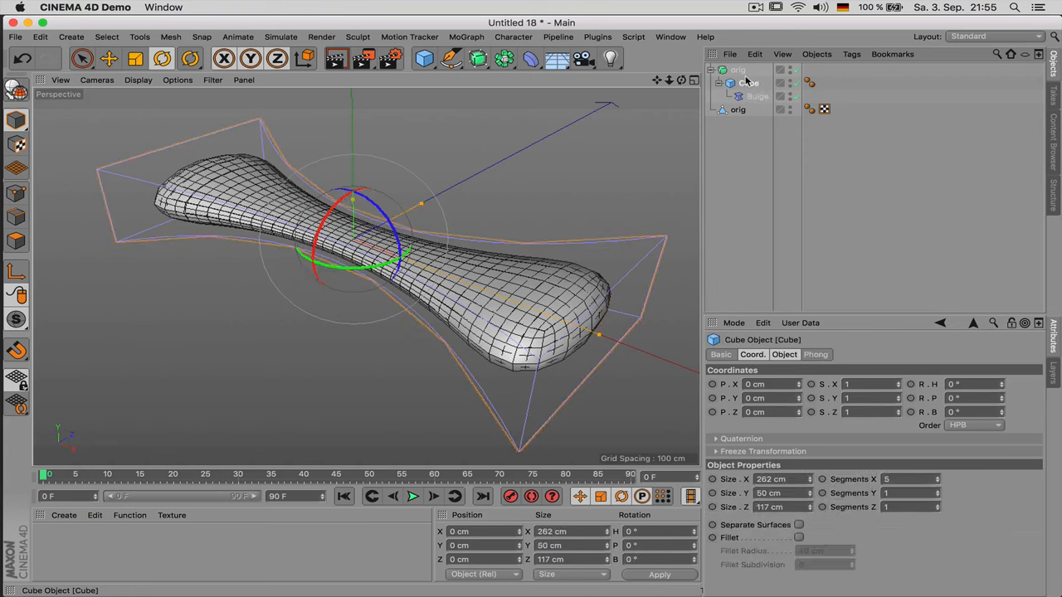
click(757, 95)
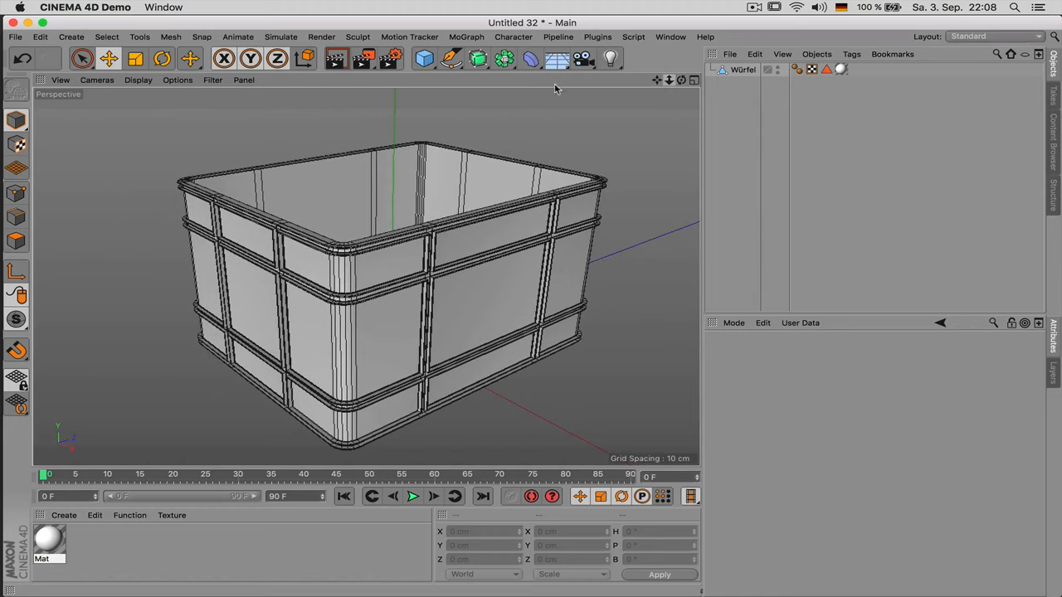
Step: Add an FFD deformer as a child of Würfel and fit its lattice to the basket
click(530, 58)
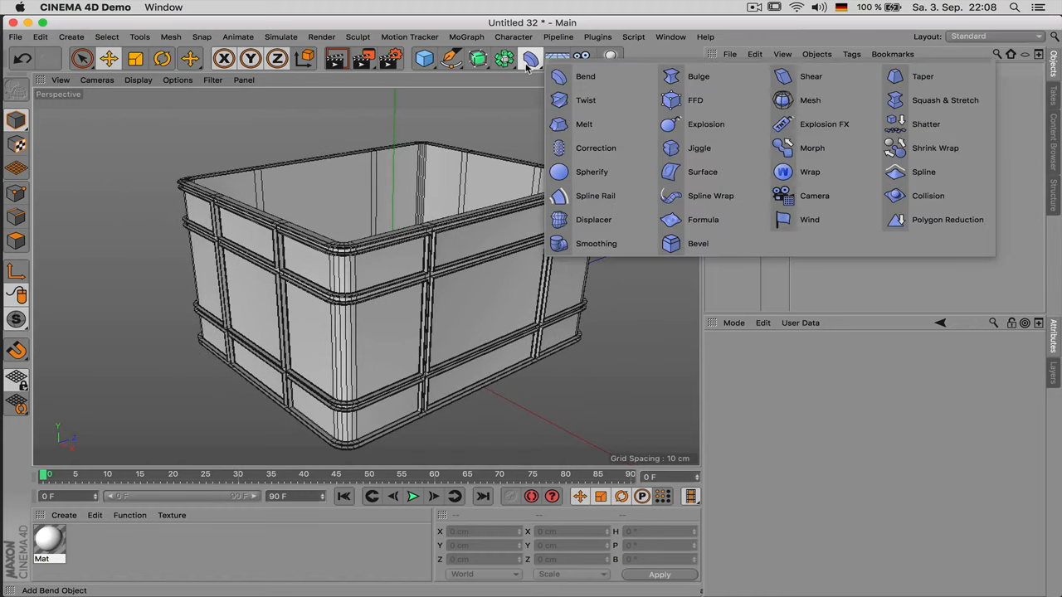
click(695, 100)
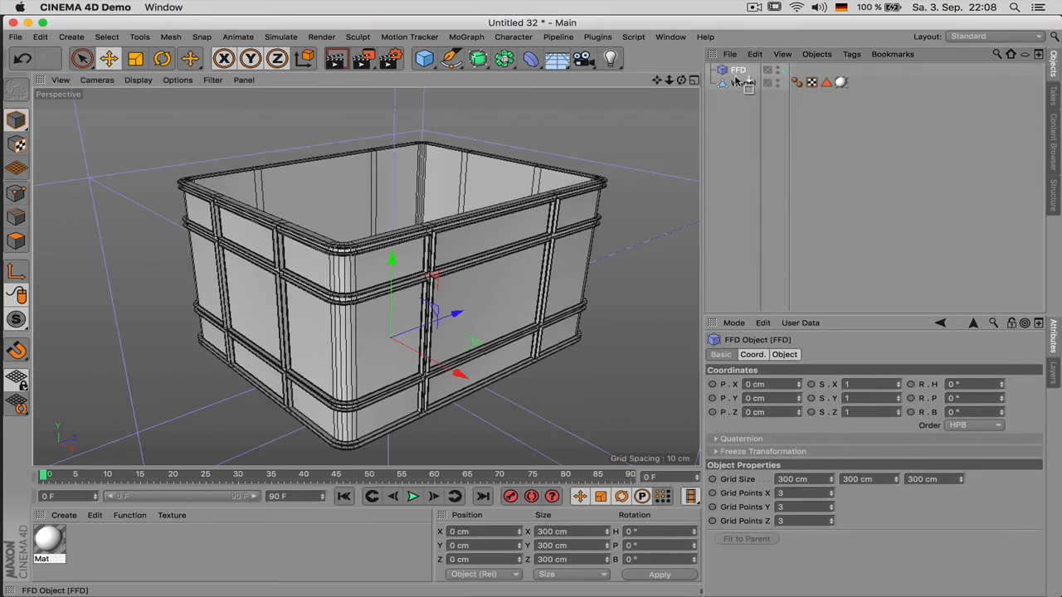
click(745, 539)
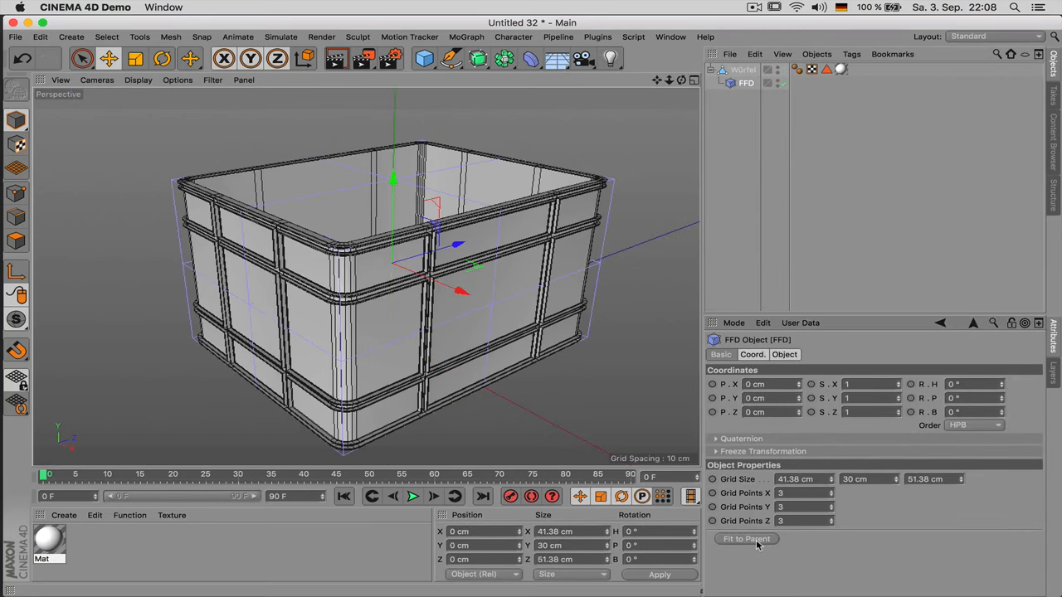
click(81, 58)
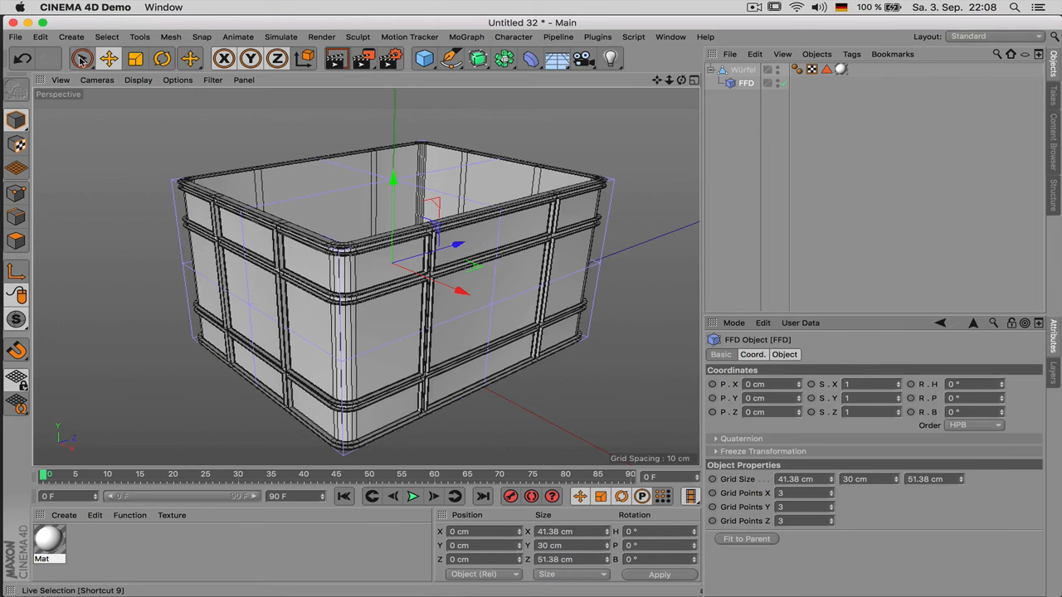
click(81, 59)
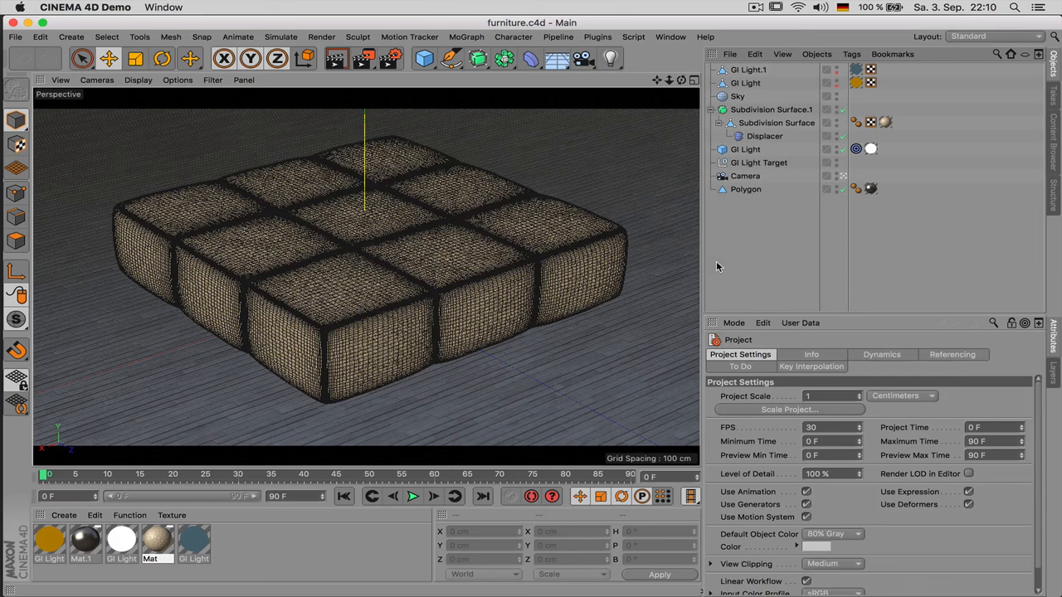
mouse_move(582, 266)
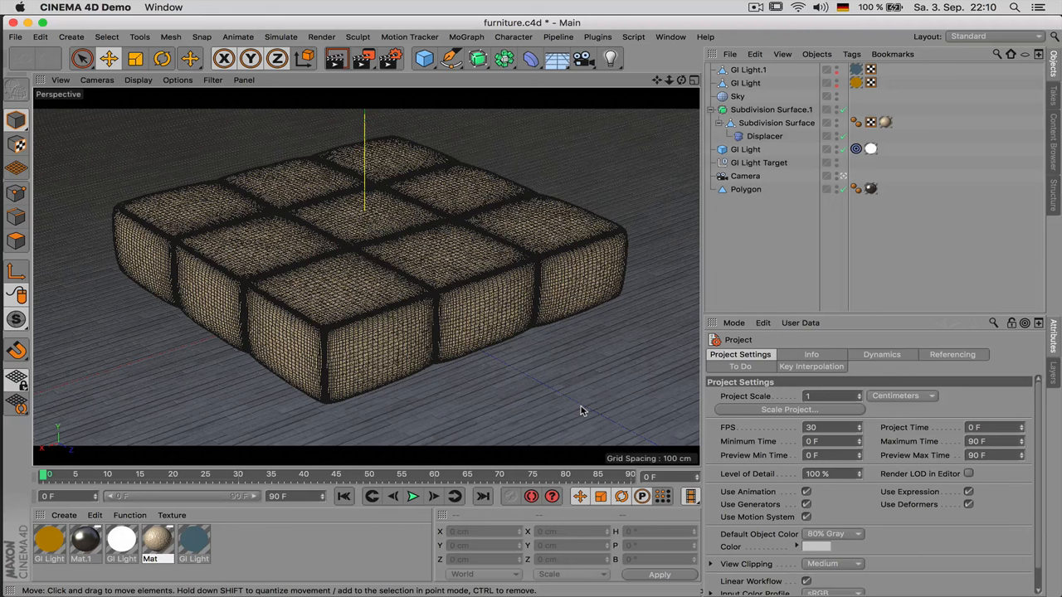
mouse_move(602, 375)
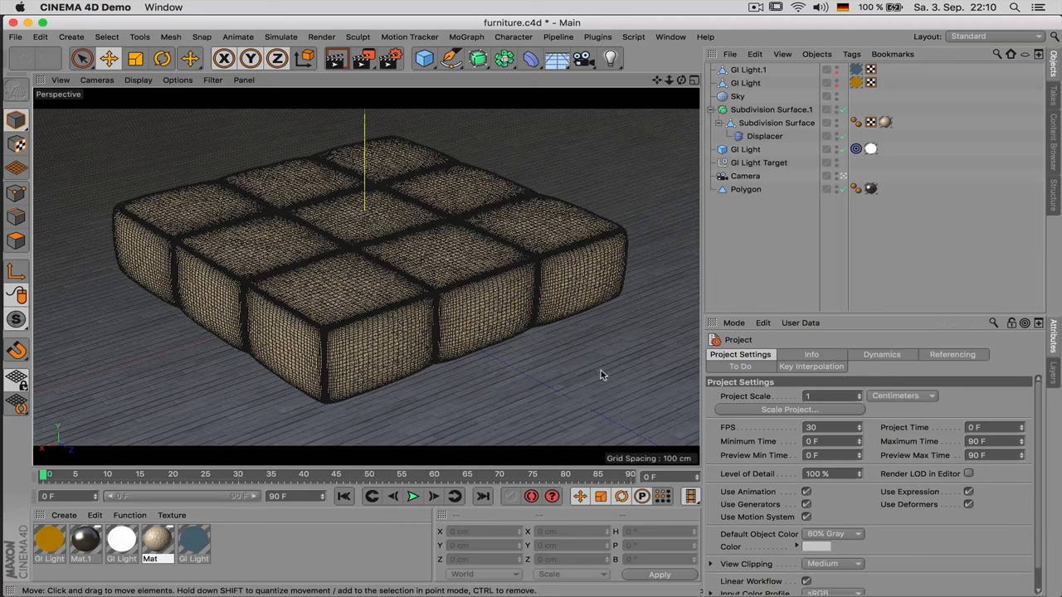
mouse_move(588, 368)
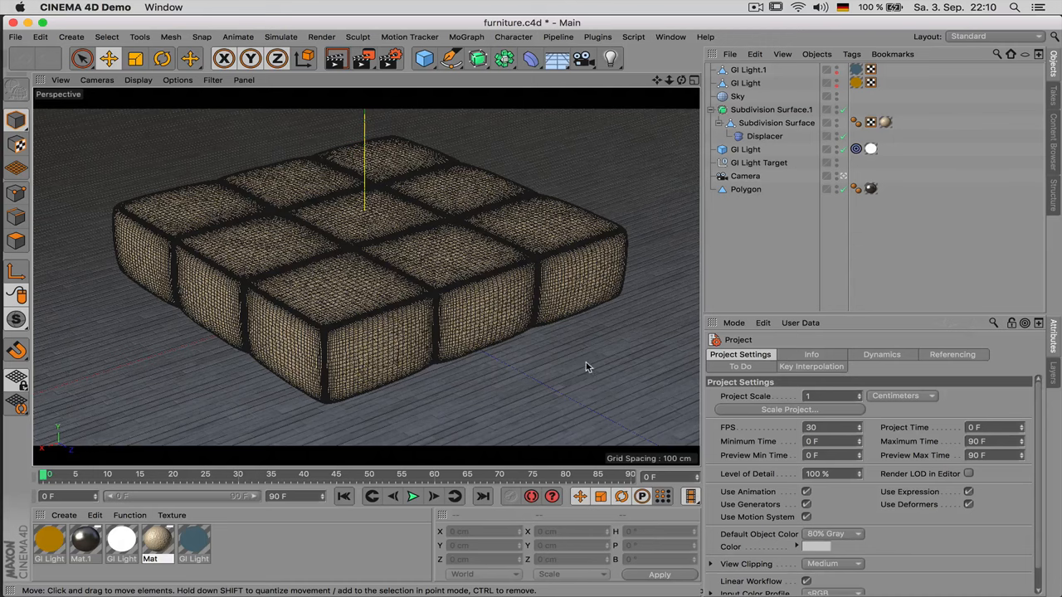
mouse_move(622, 390)
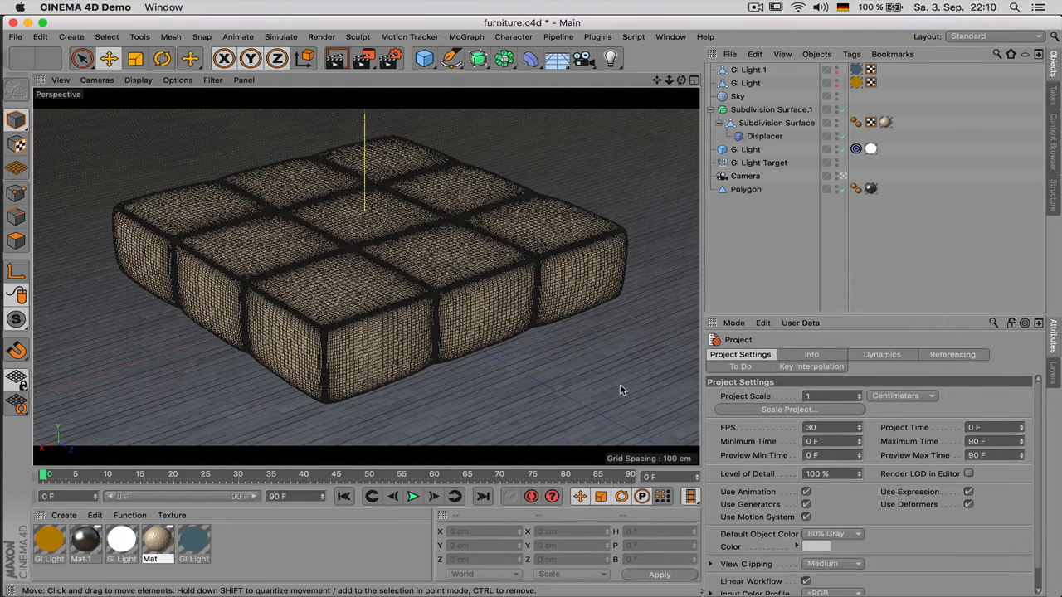